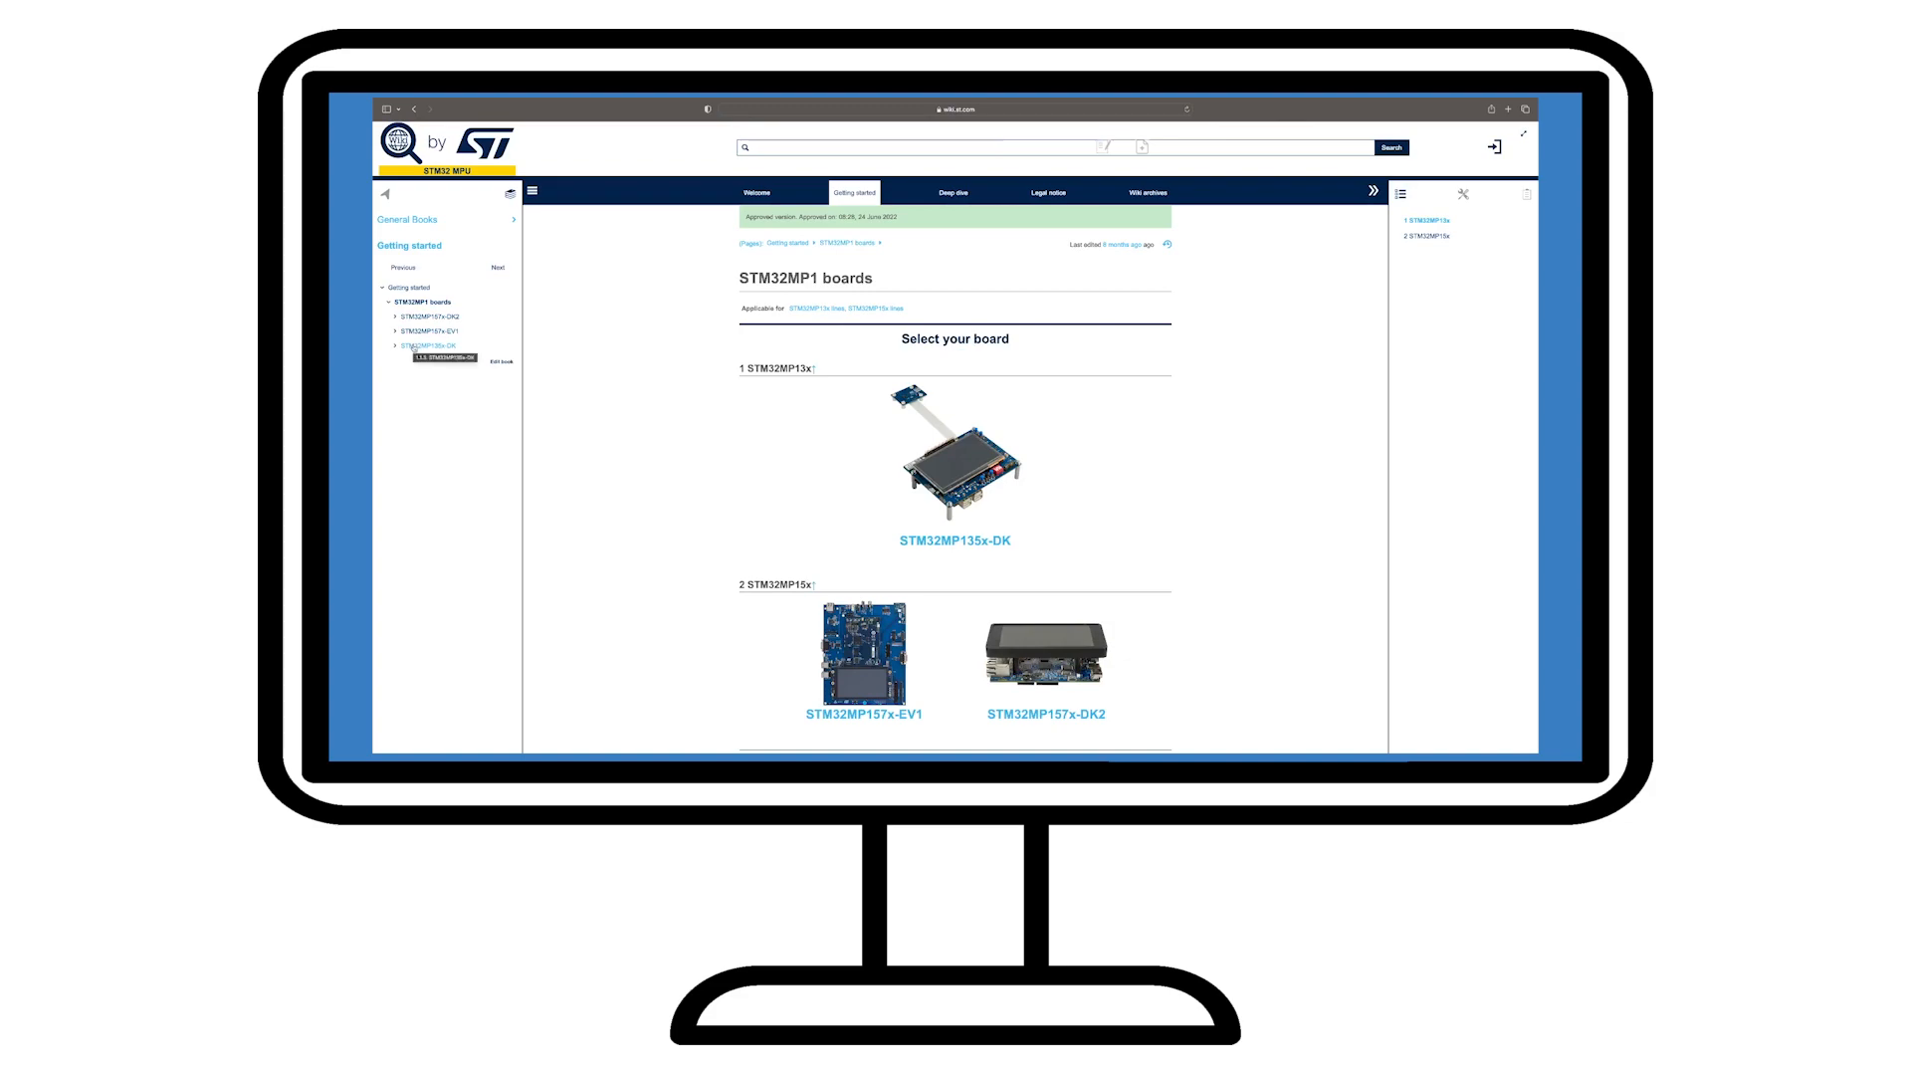
# Reach the STM32MP135x-DK board page and its Let's start guide in the ST wiki.
pyautogui.click(954, 539)
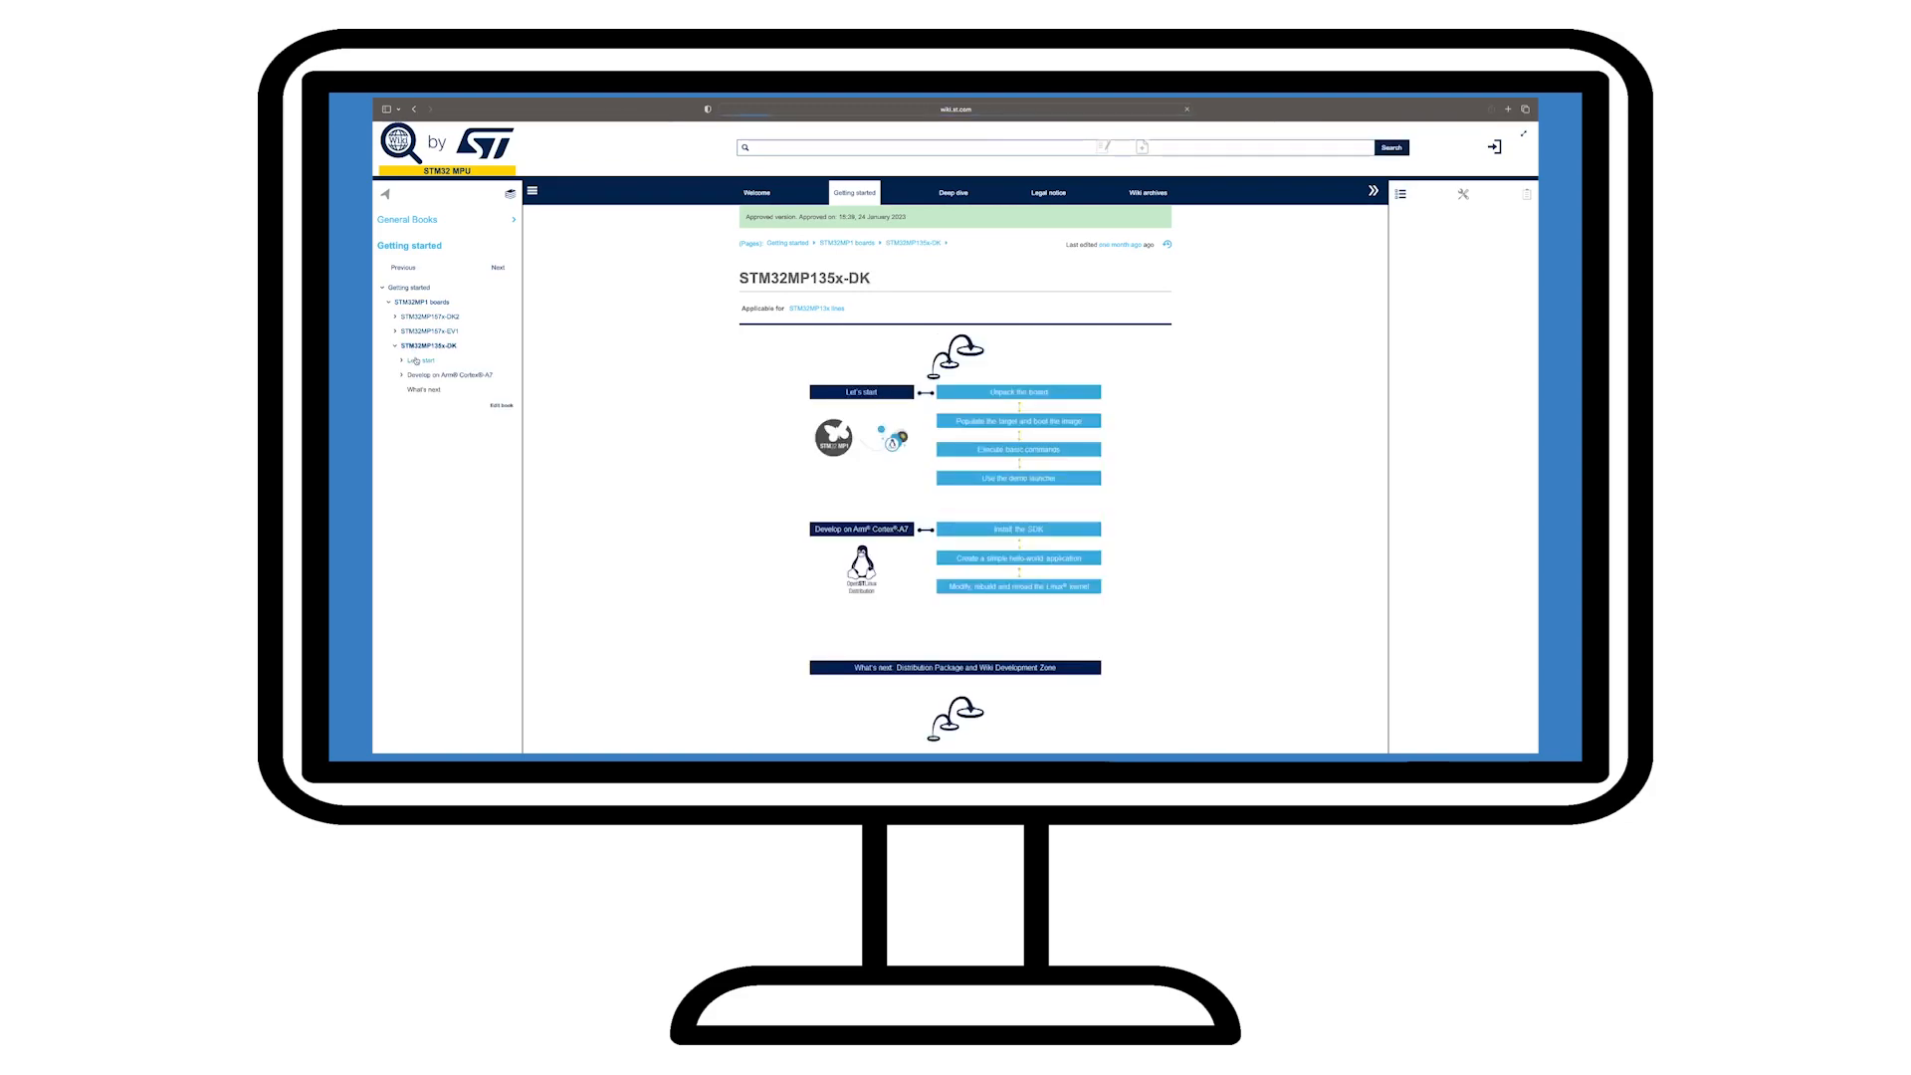
pyautogui.click(426, 361)
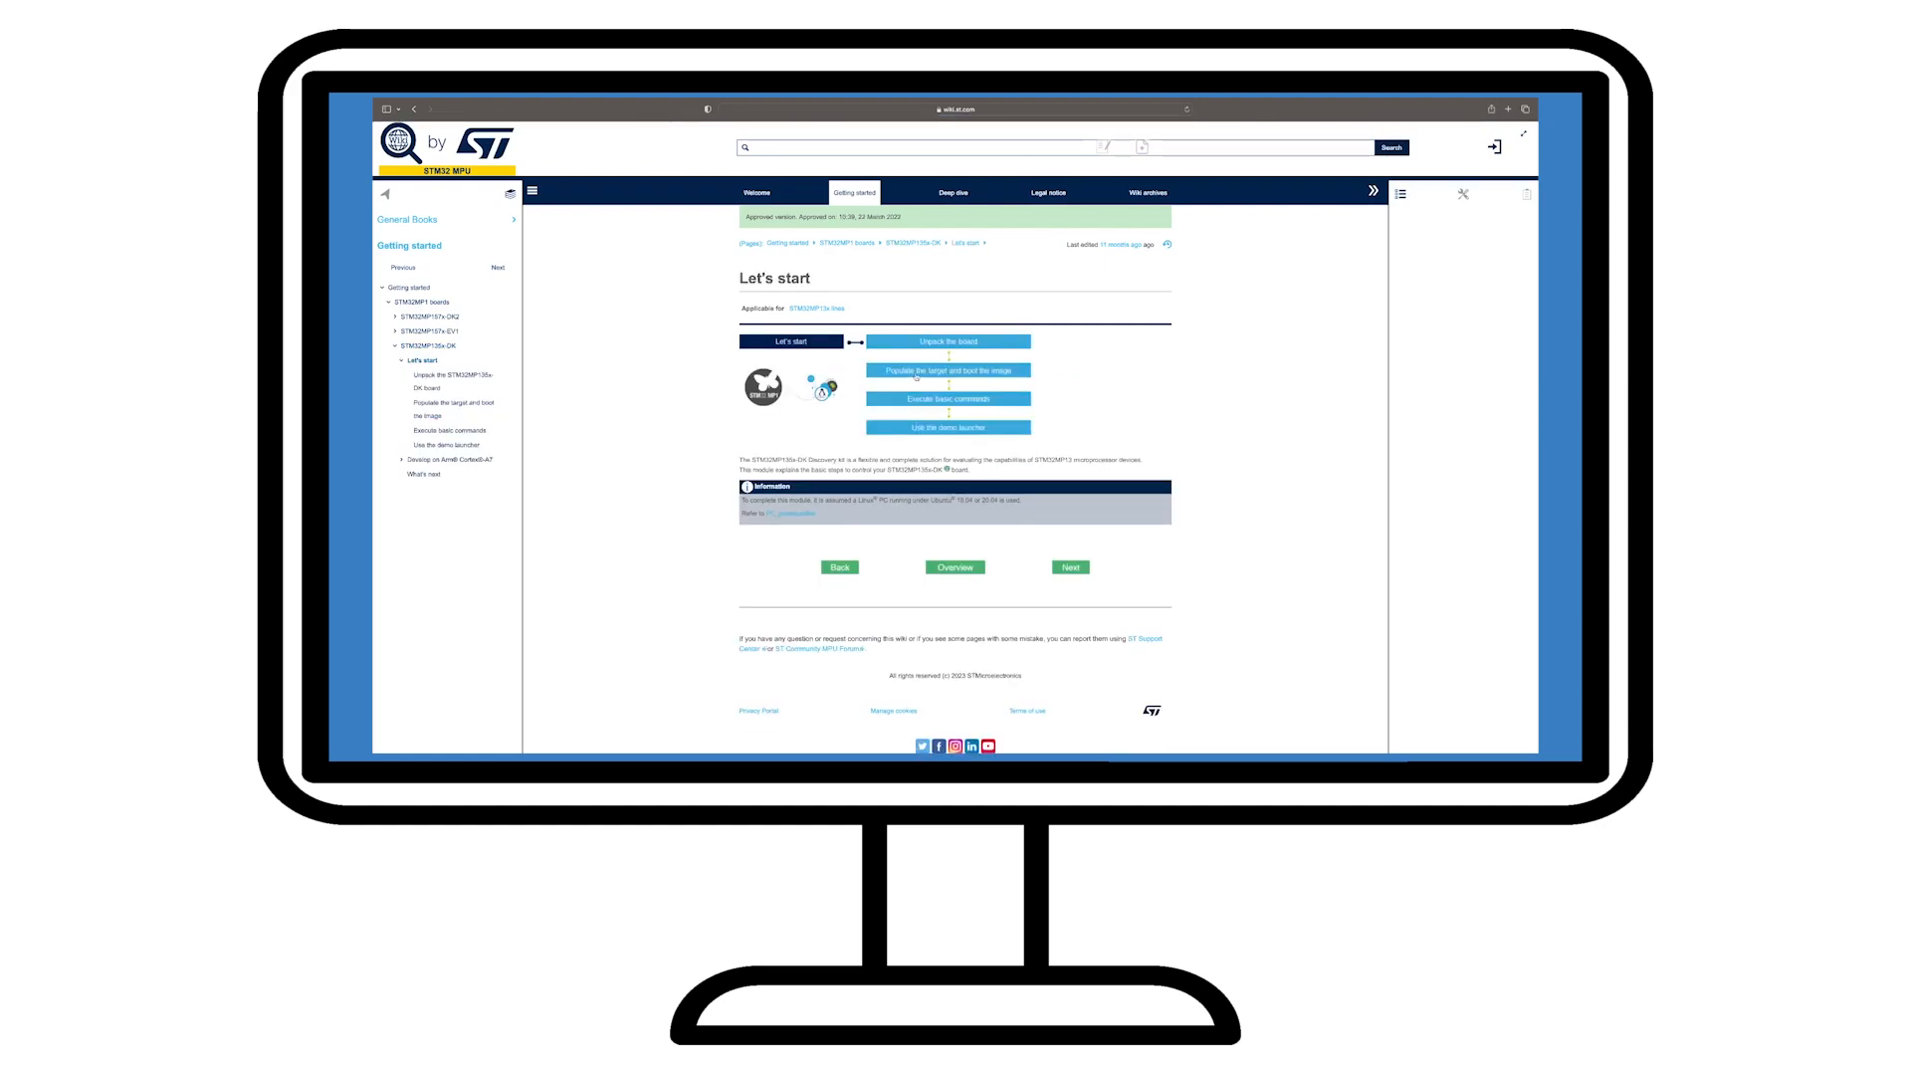
pyautogui.scroll(3)
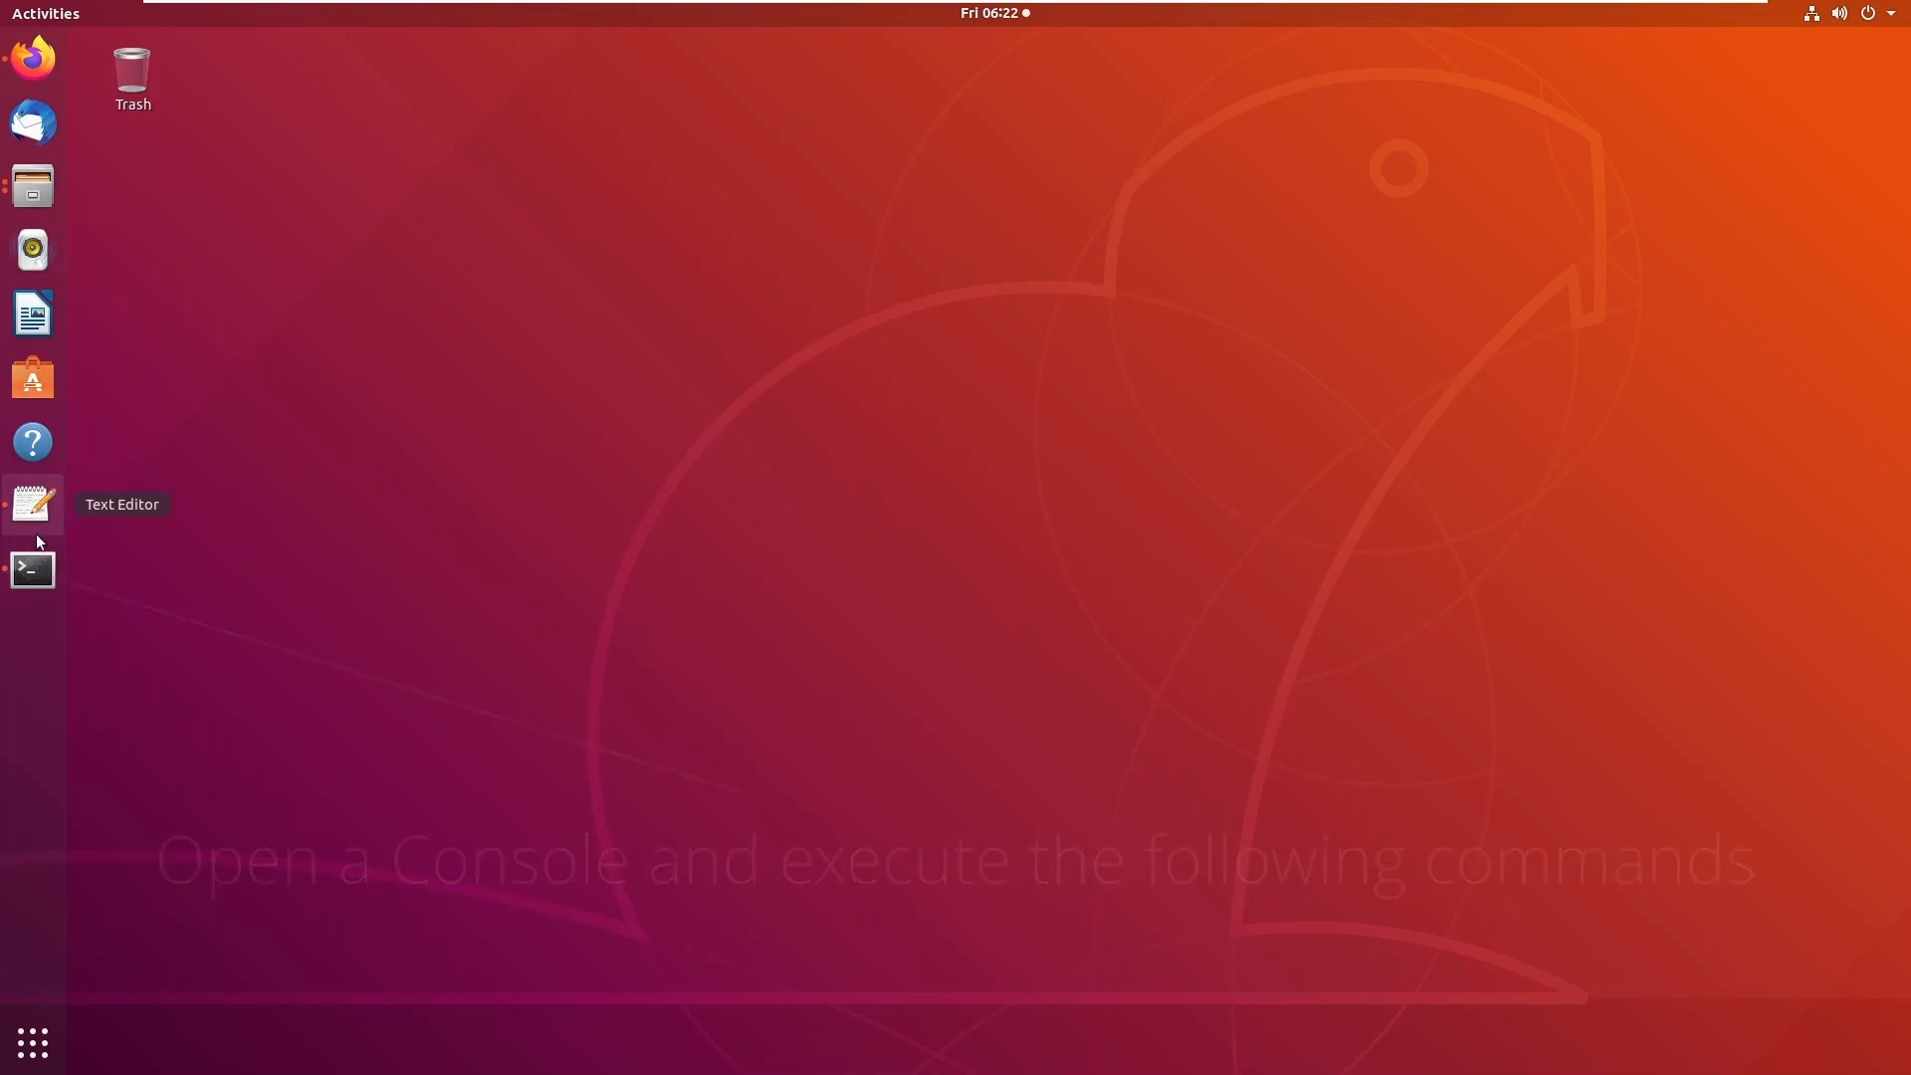
# Run the saved mkdir/cd commands creating STM32MPU-Tools, STM32CubeProgrammer-2.12.0 and tmp, ending in tmp.
pyautogui.click(32, 502)
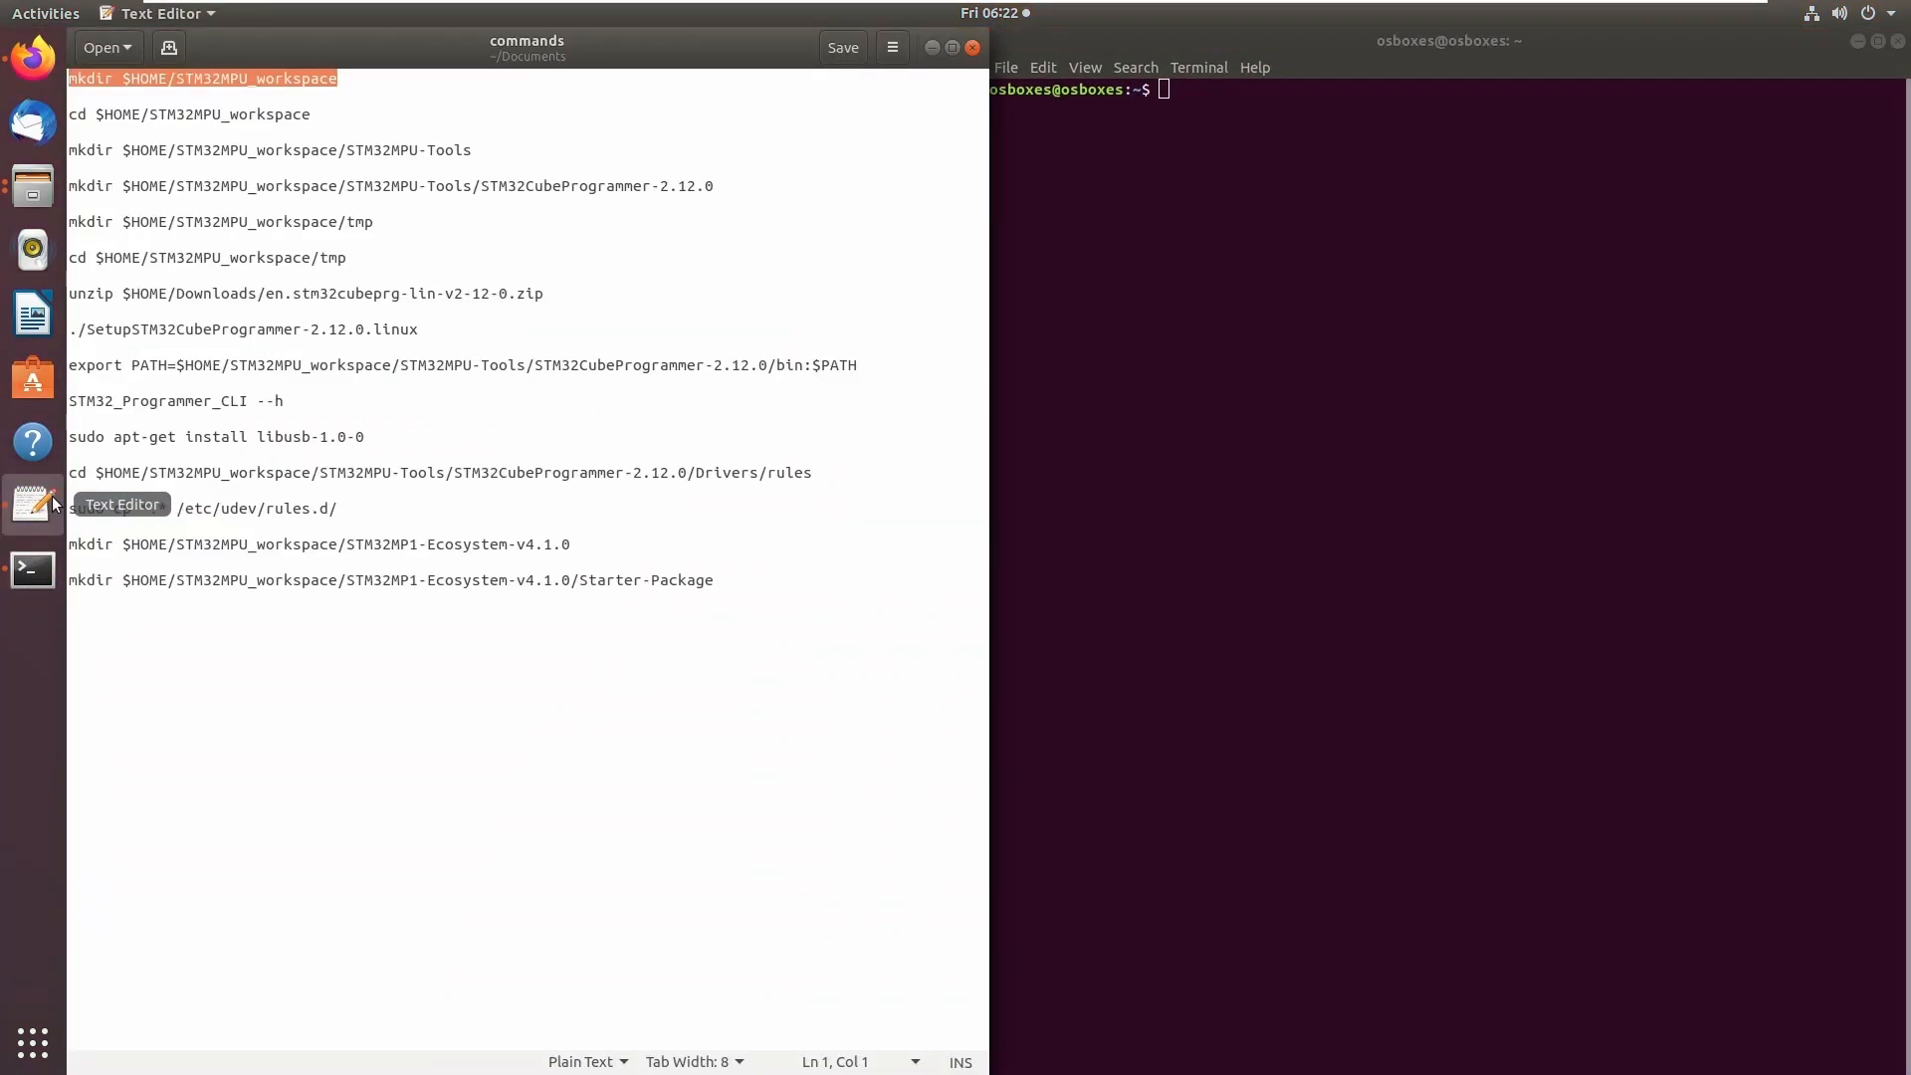
pyautogui.click(1250, 253)
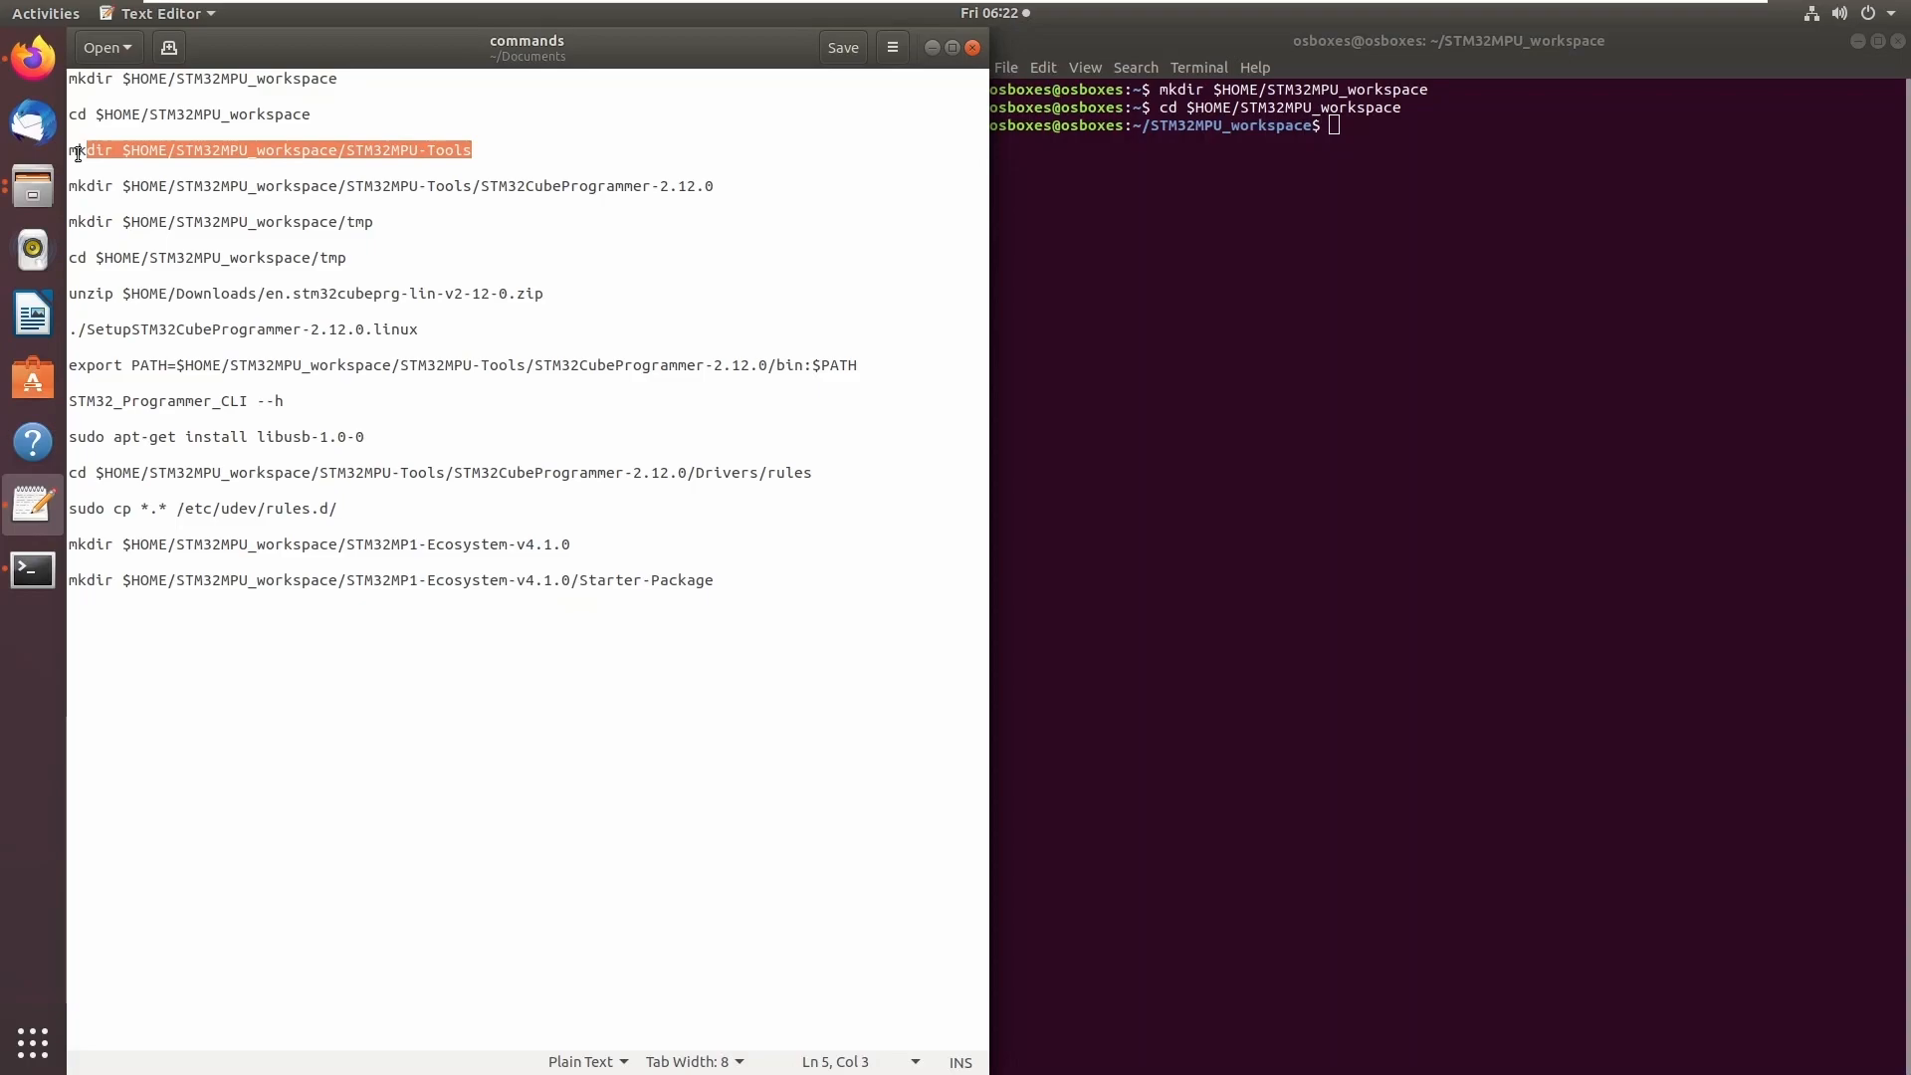
pyautogui.press('Return')
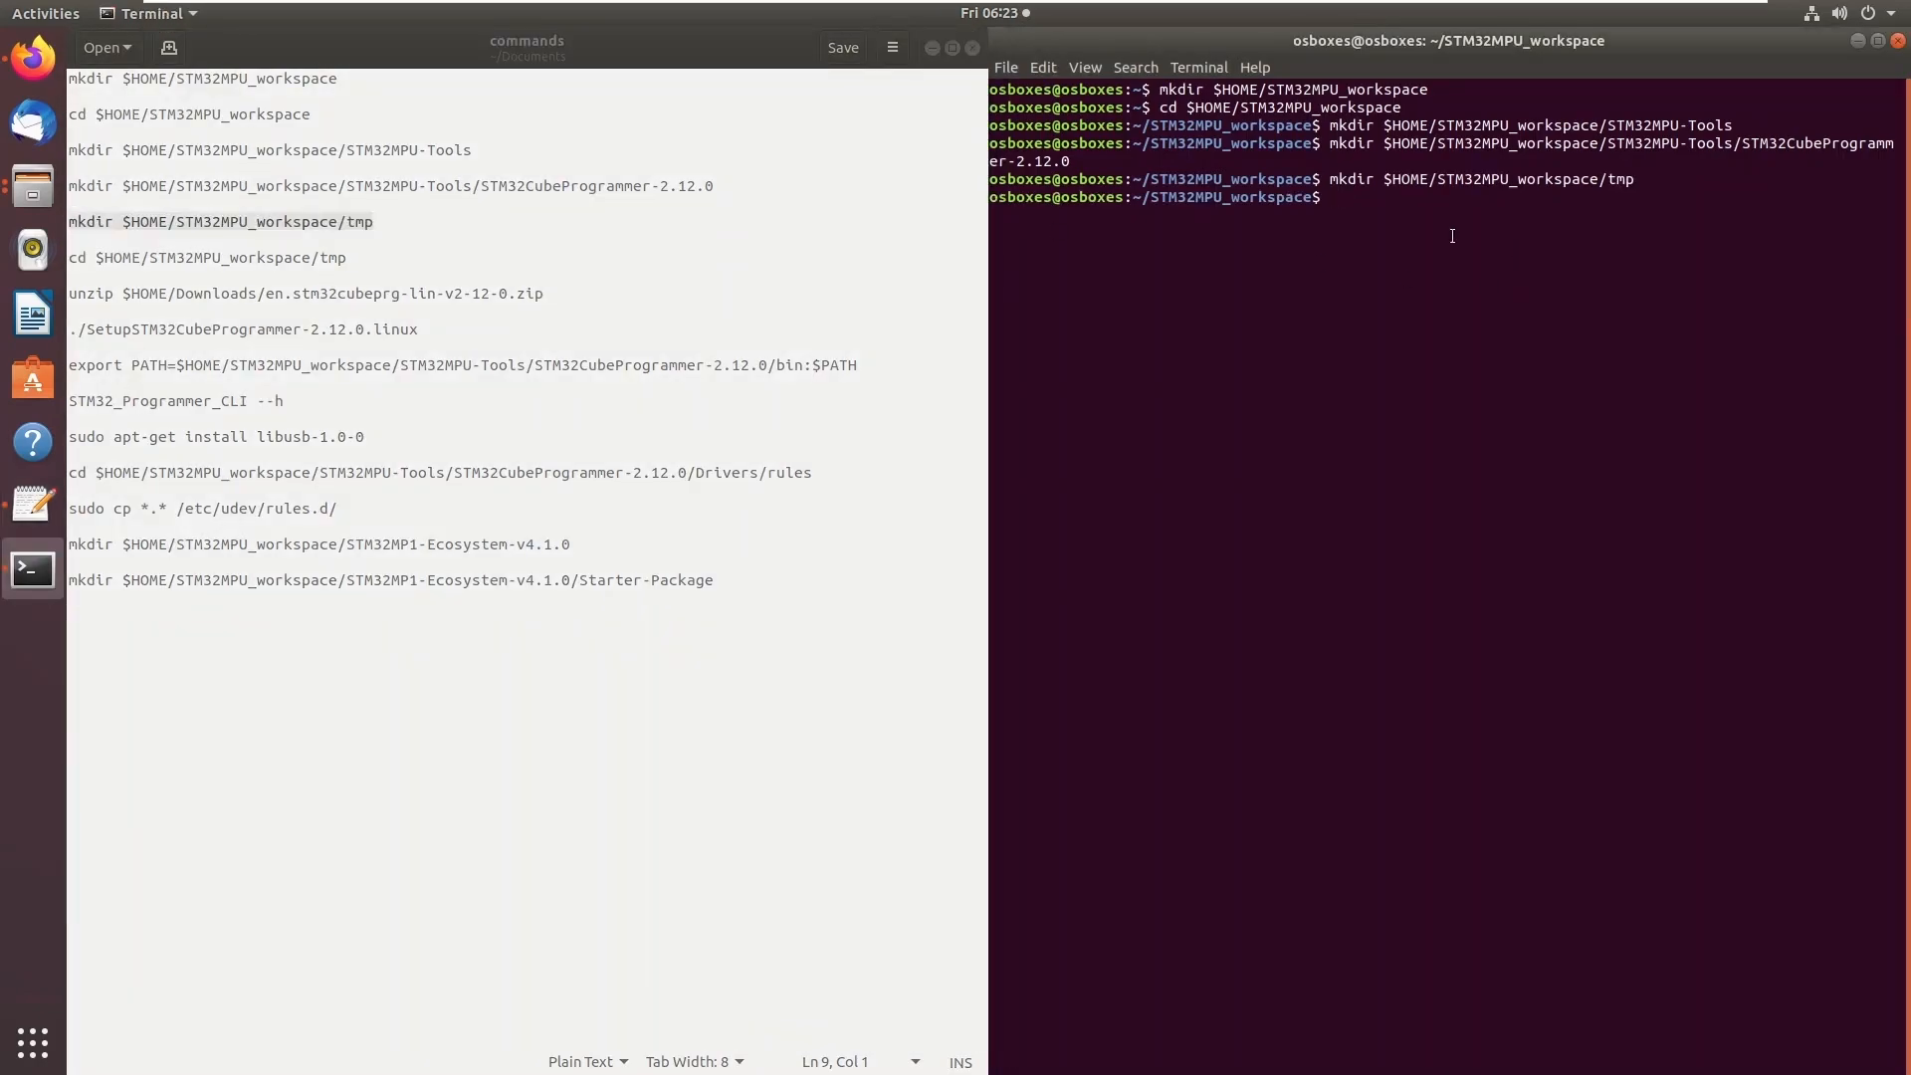
pyautogui.press('Return')
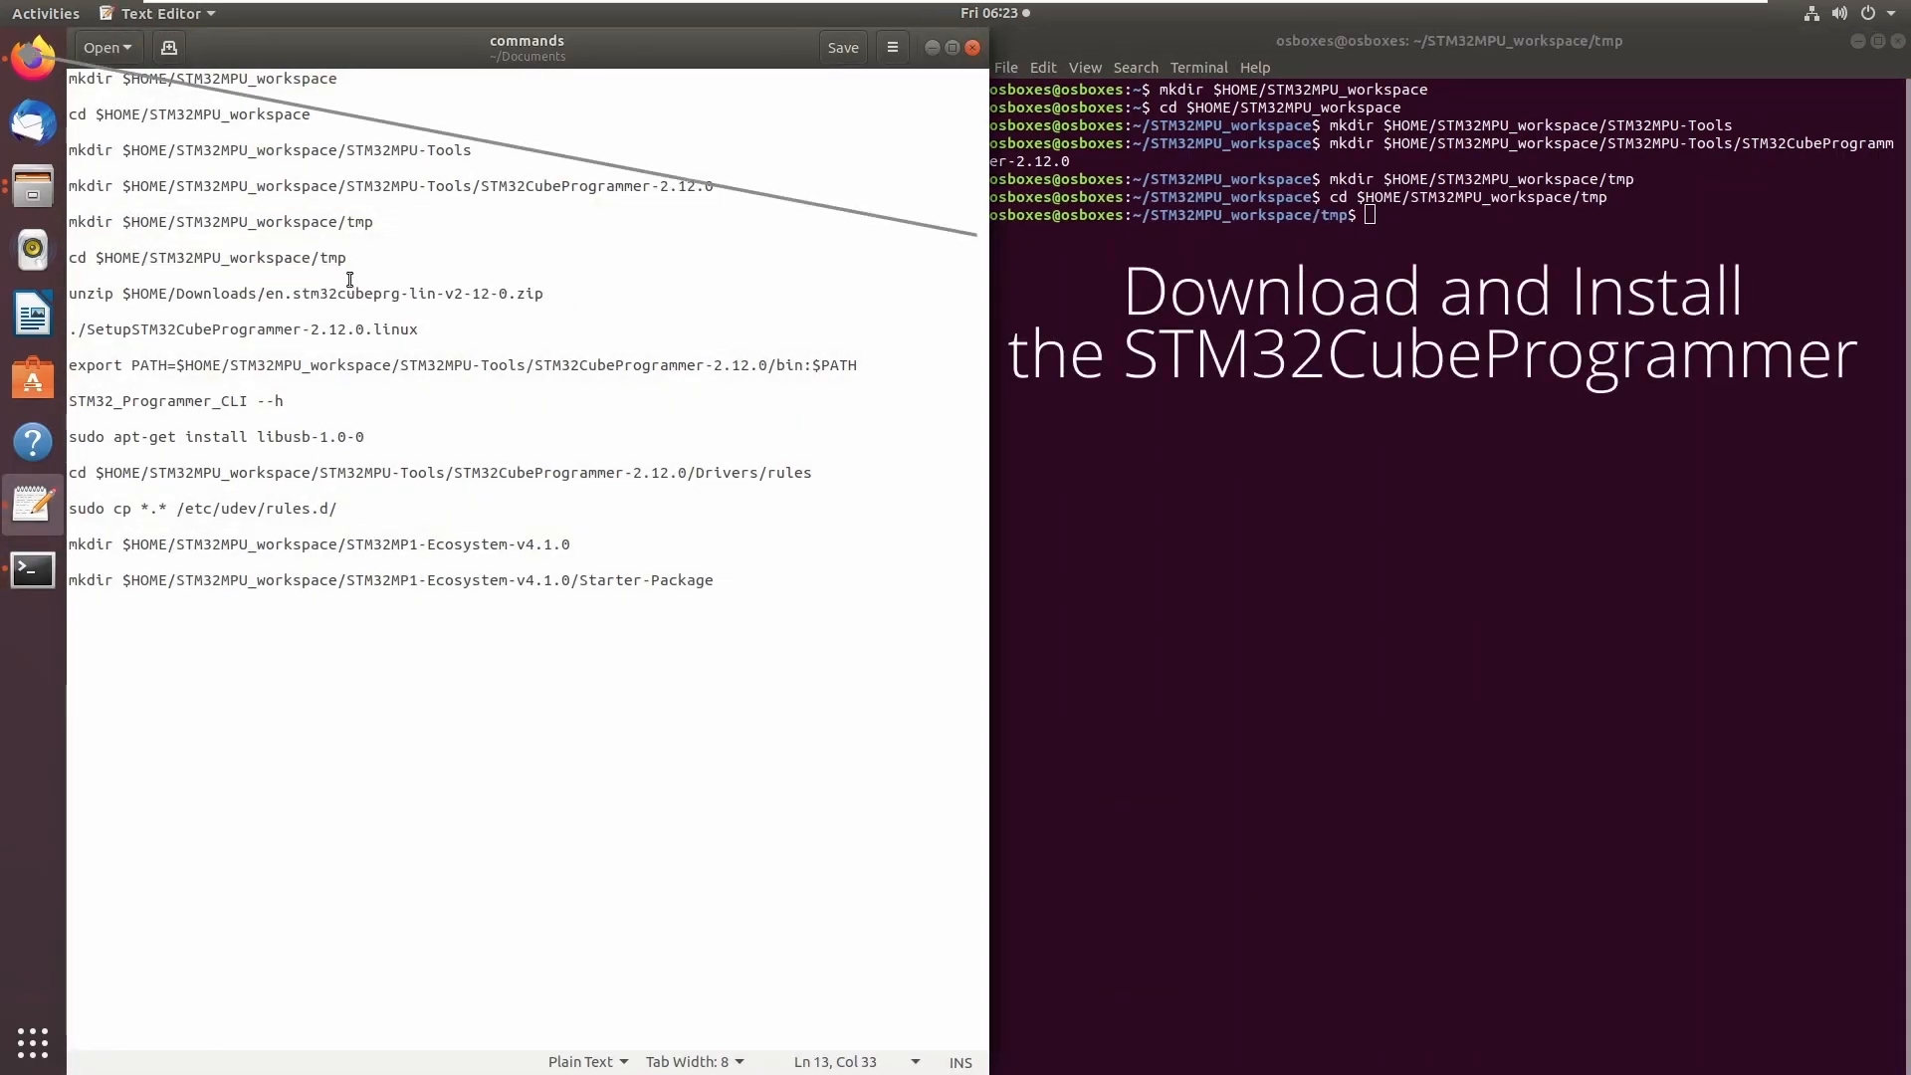
pyautogui.moveTo(29, 58)
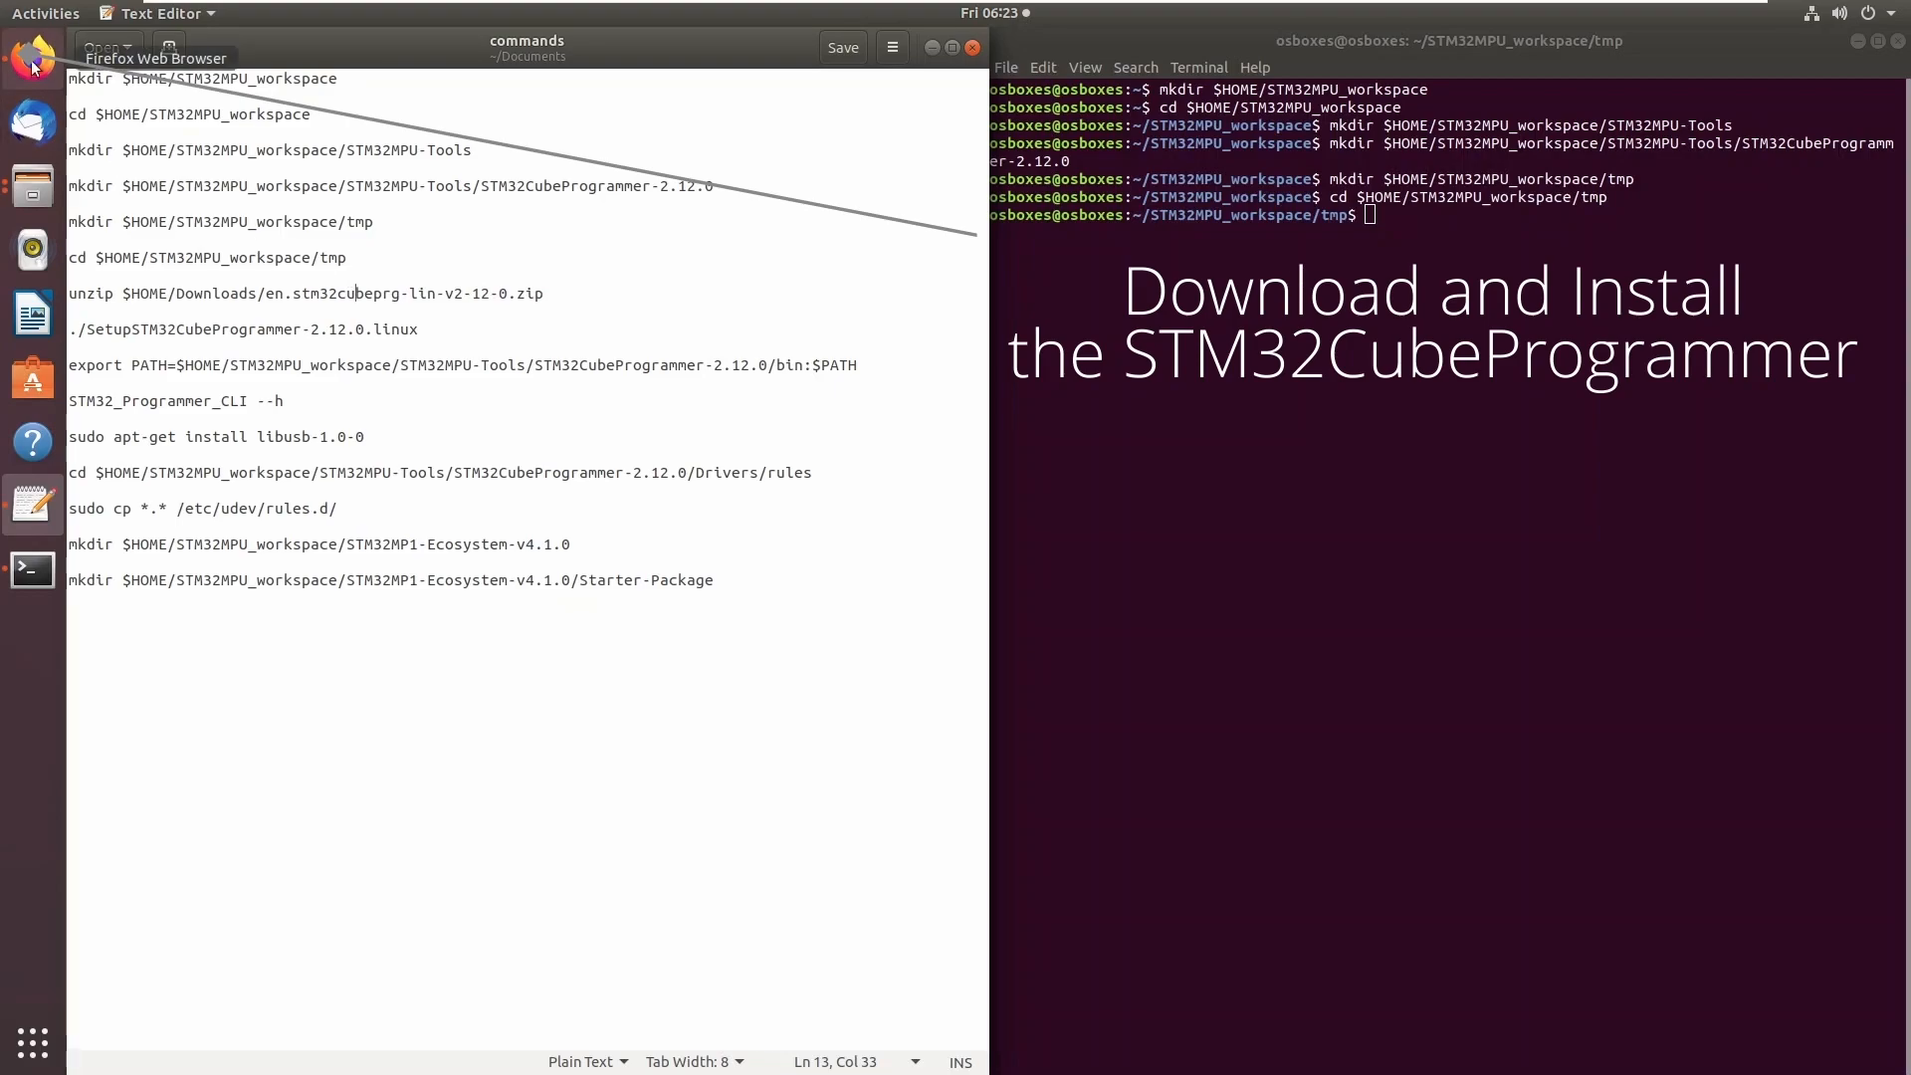
# Get the latest STM32CubePrg-Lin package from st.com in Firefox, then return to the Terminal.
pyautogui.click(30, 58)
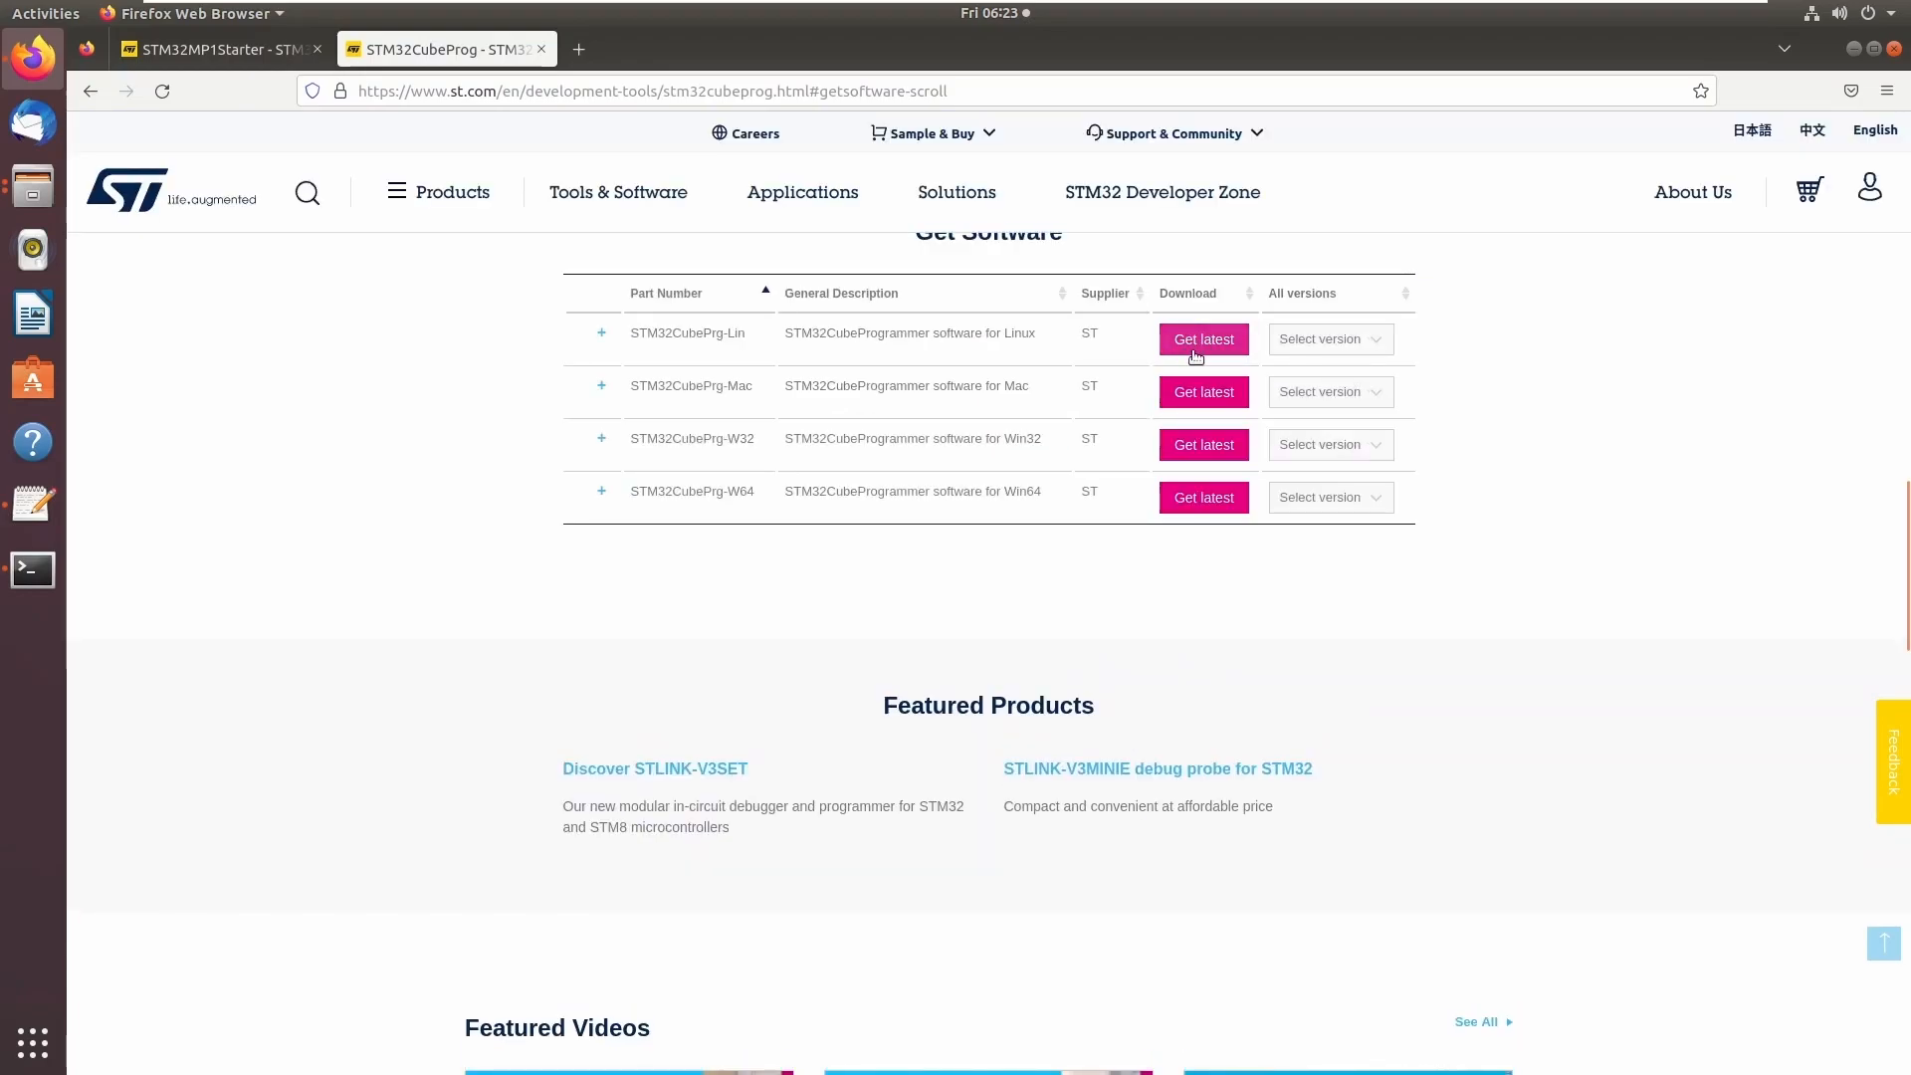
pyautogui.moveTo(105, 267)
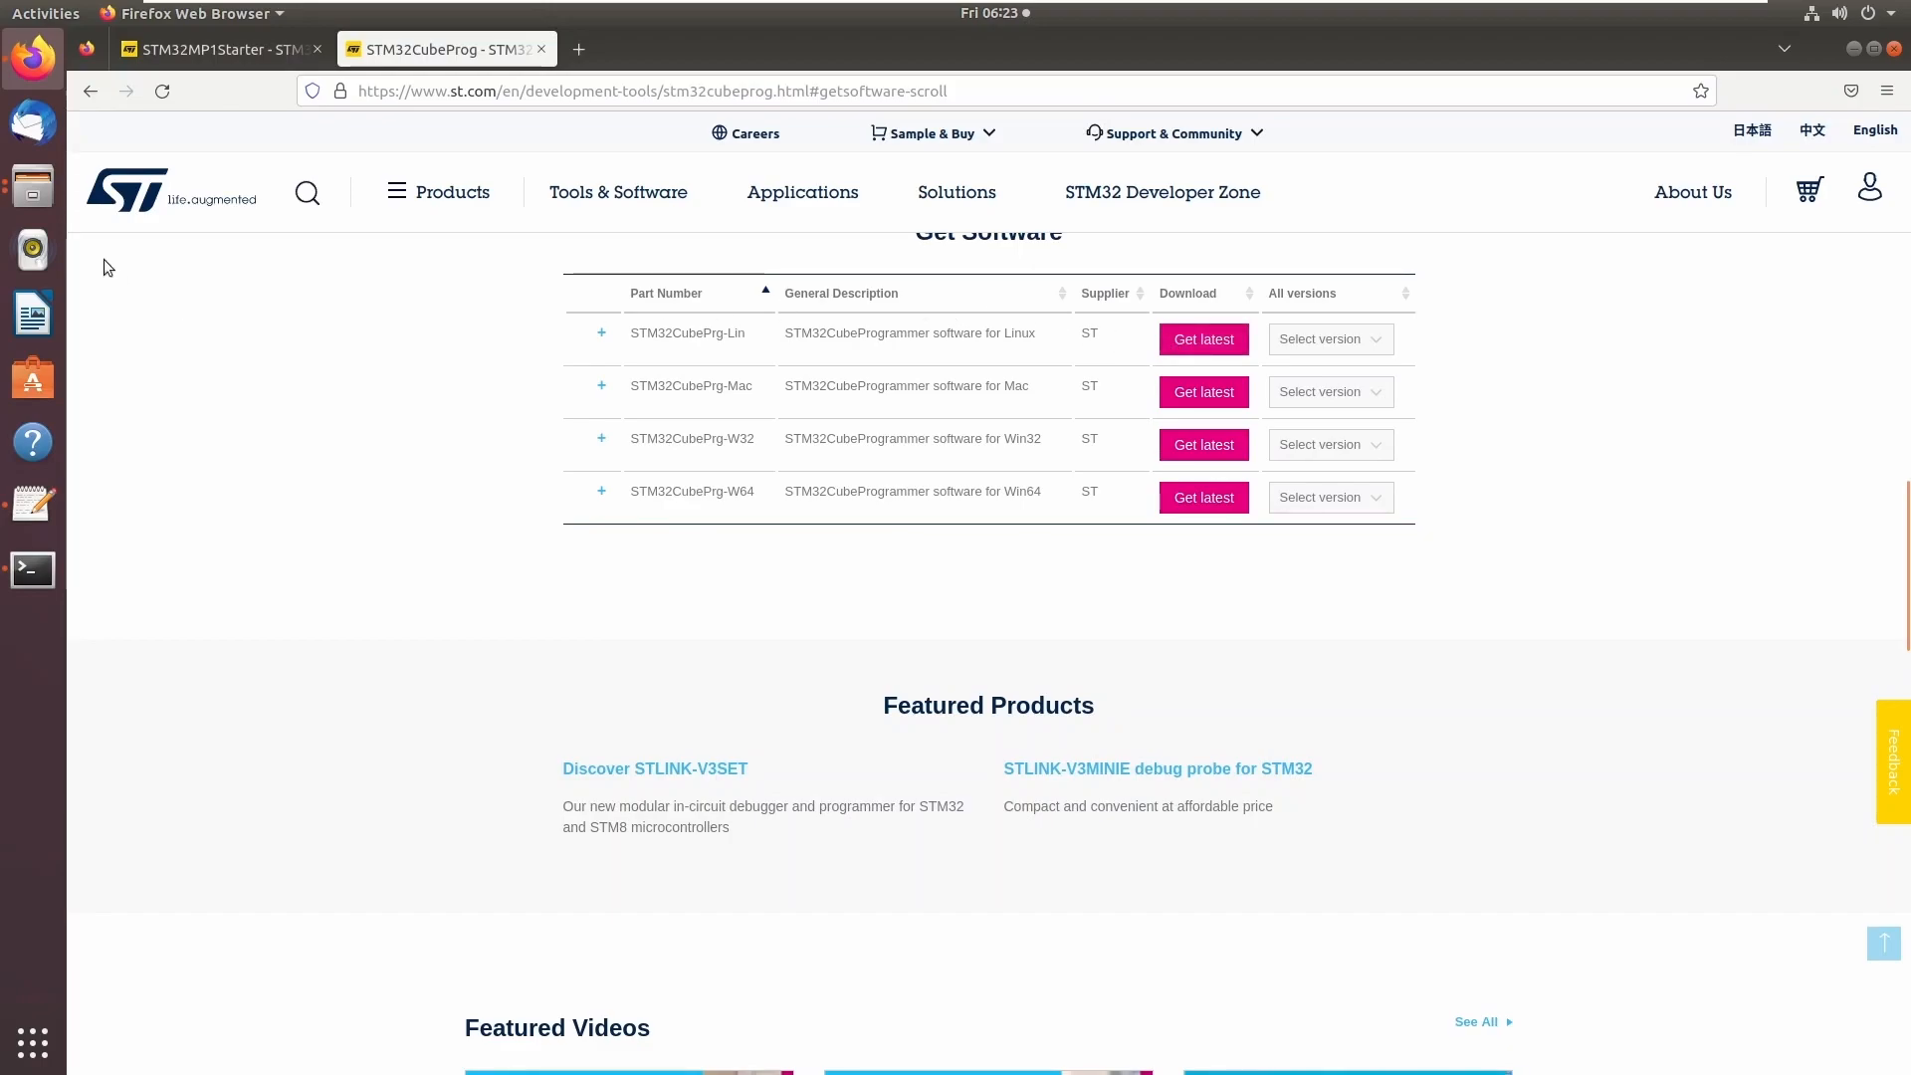
pyautogui.click(30, 570)
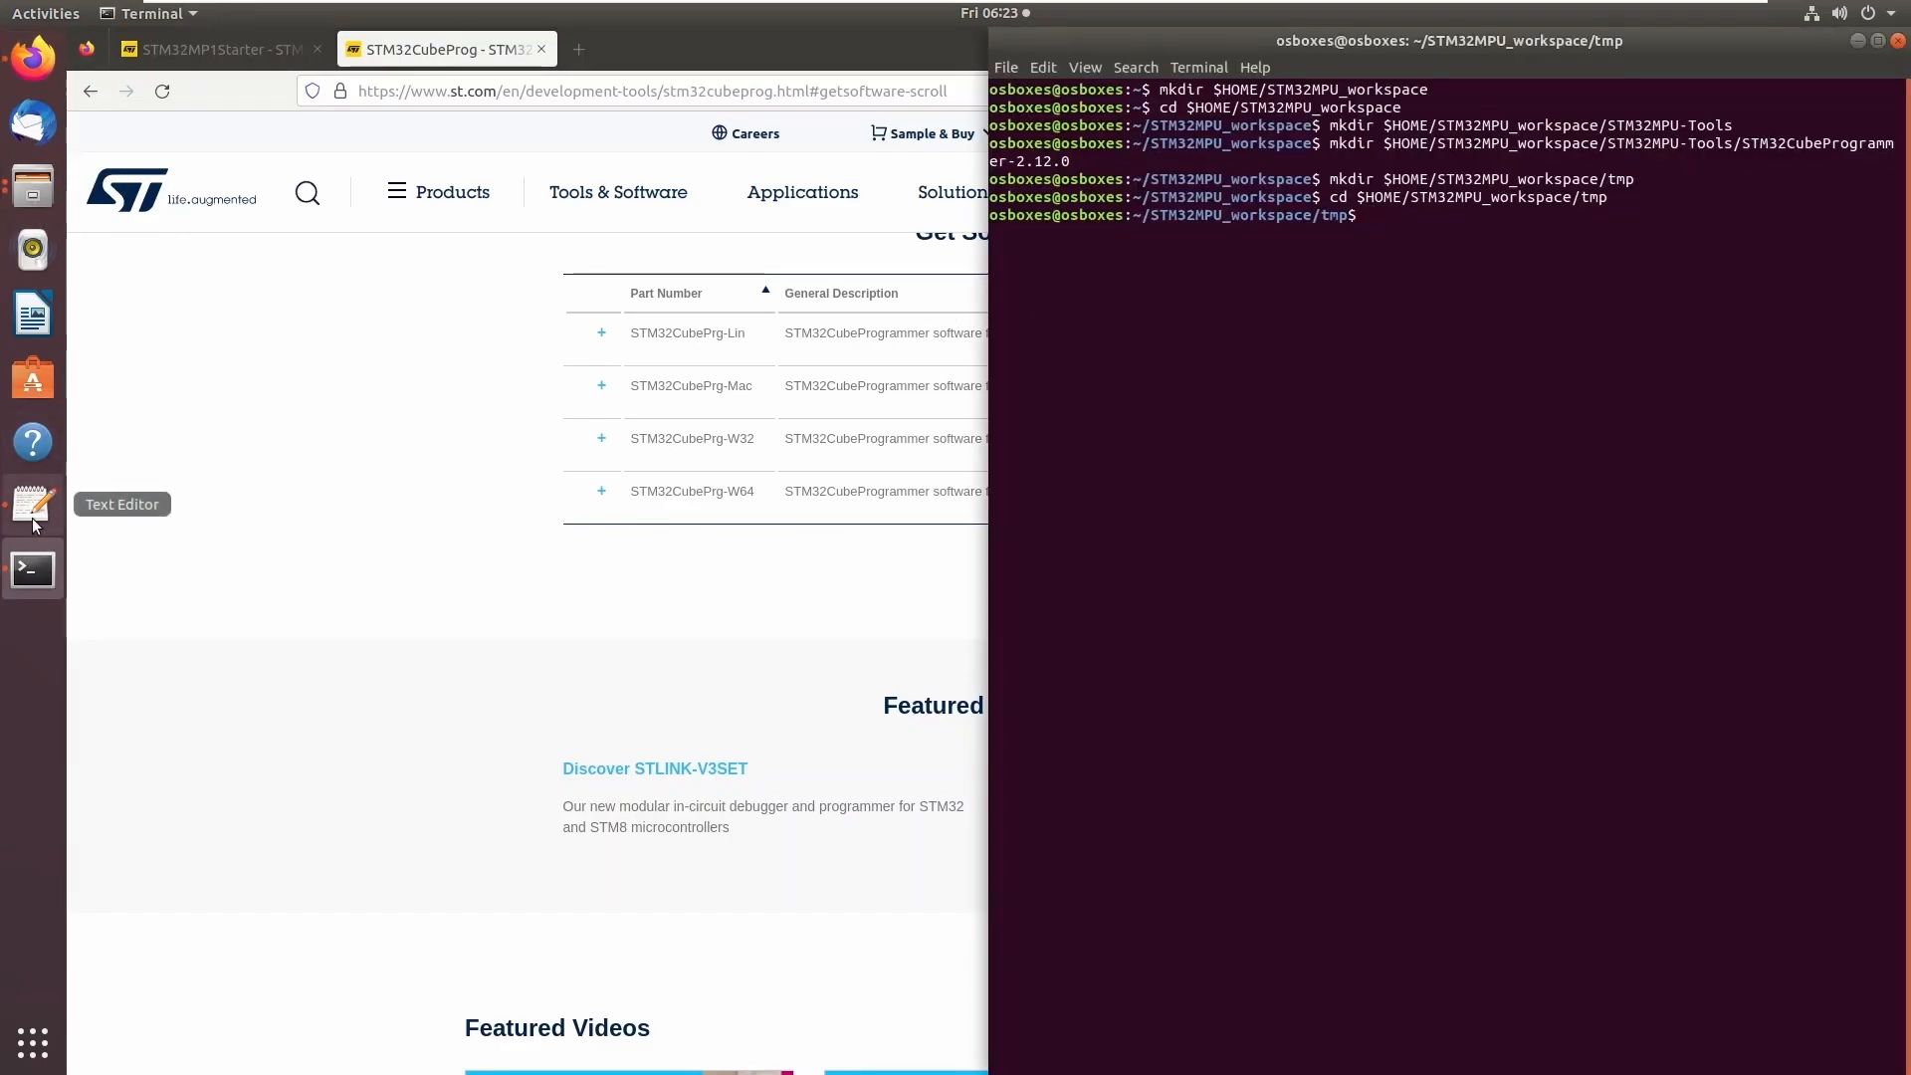
# Unzip the STM32CubeProgrammer archive in tmp and start SetupSTM32CubeProgrammer-2.12.0.linux.
pyautogui.click(30, 503)
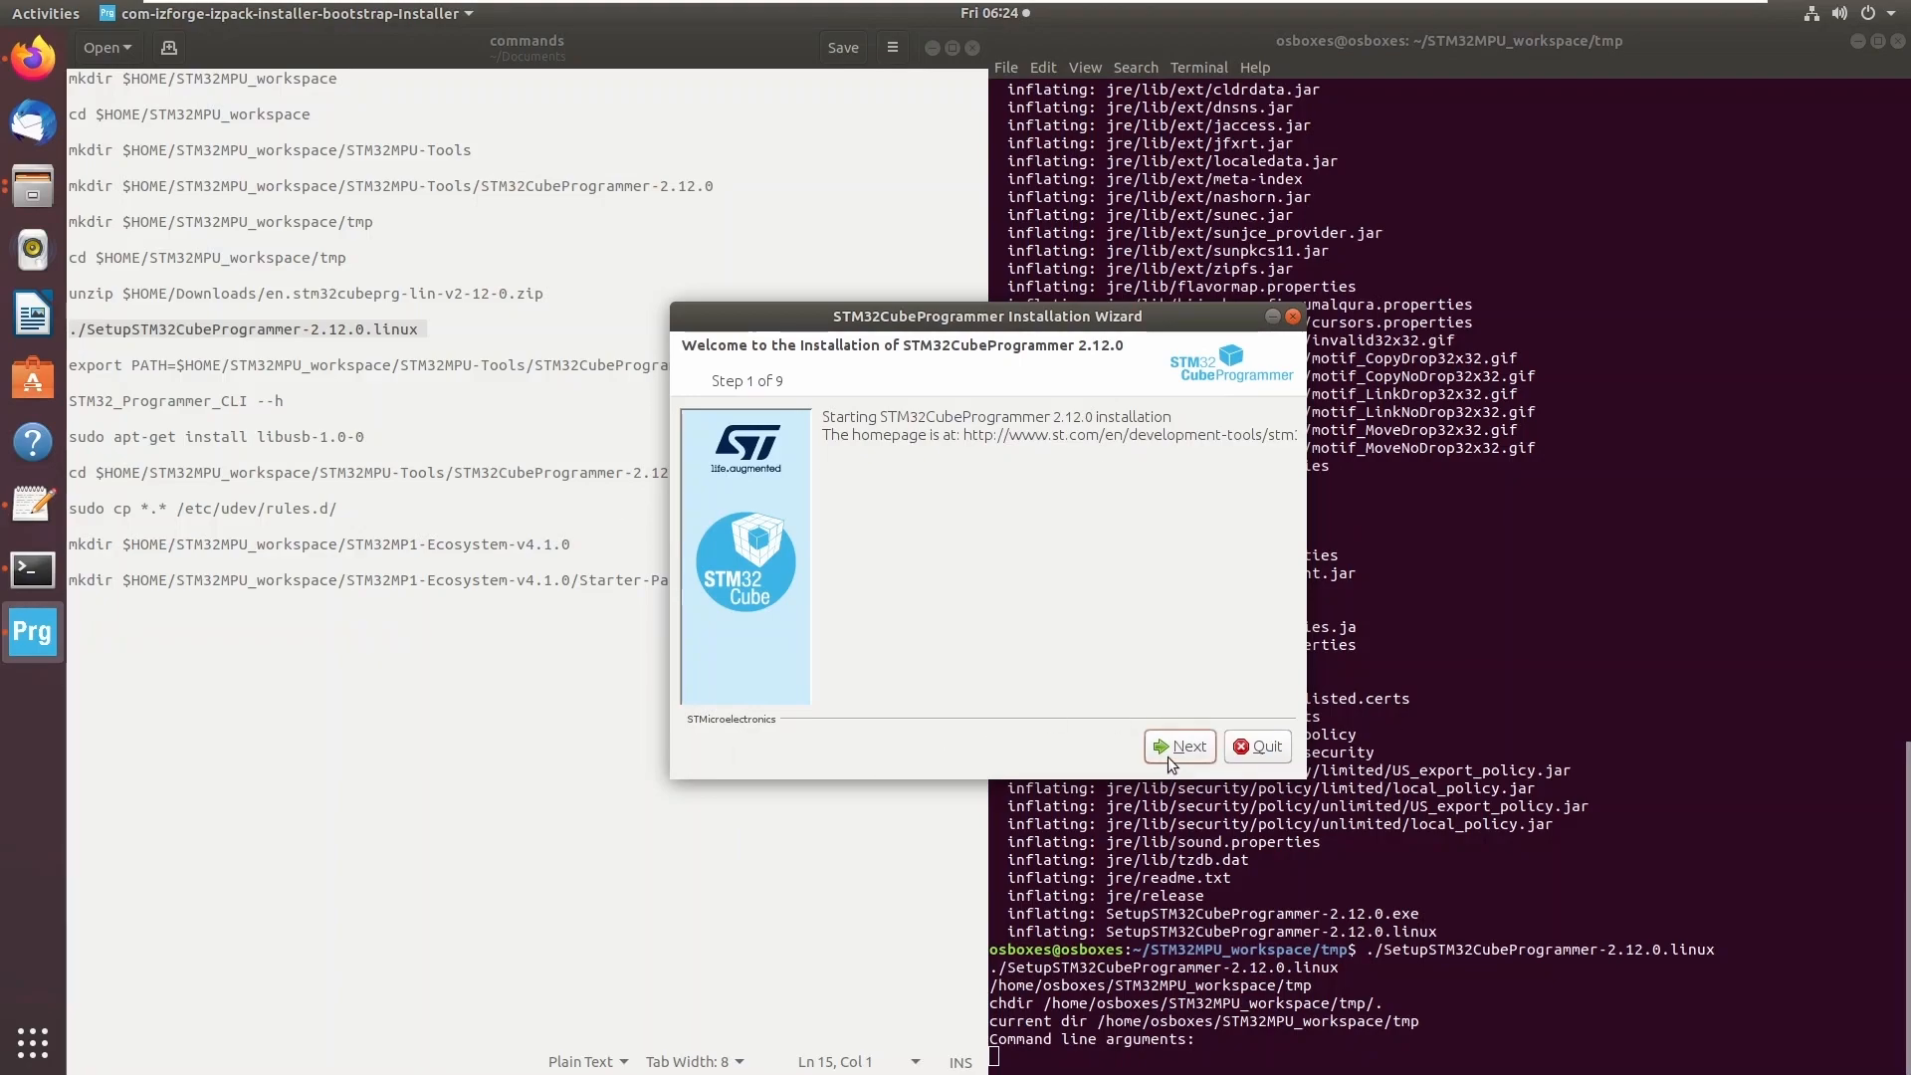
# Accept the license and terms and set STM32MPU-Tools/STM32CubeProgrammer-2.12.0 as the install folder.
pyautogui.click(1177, 747)
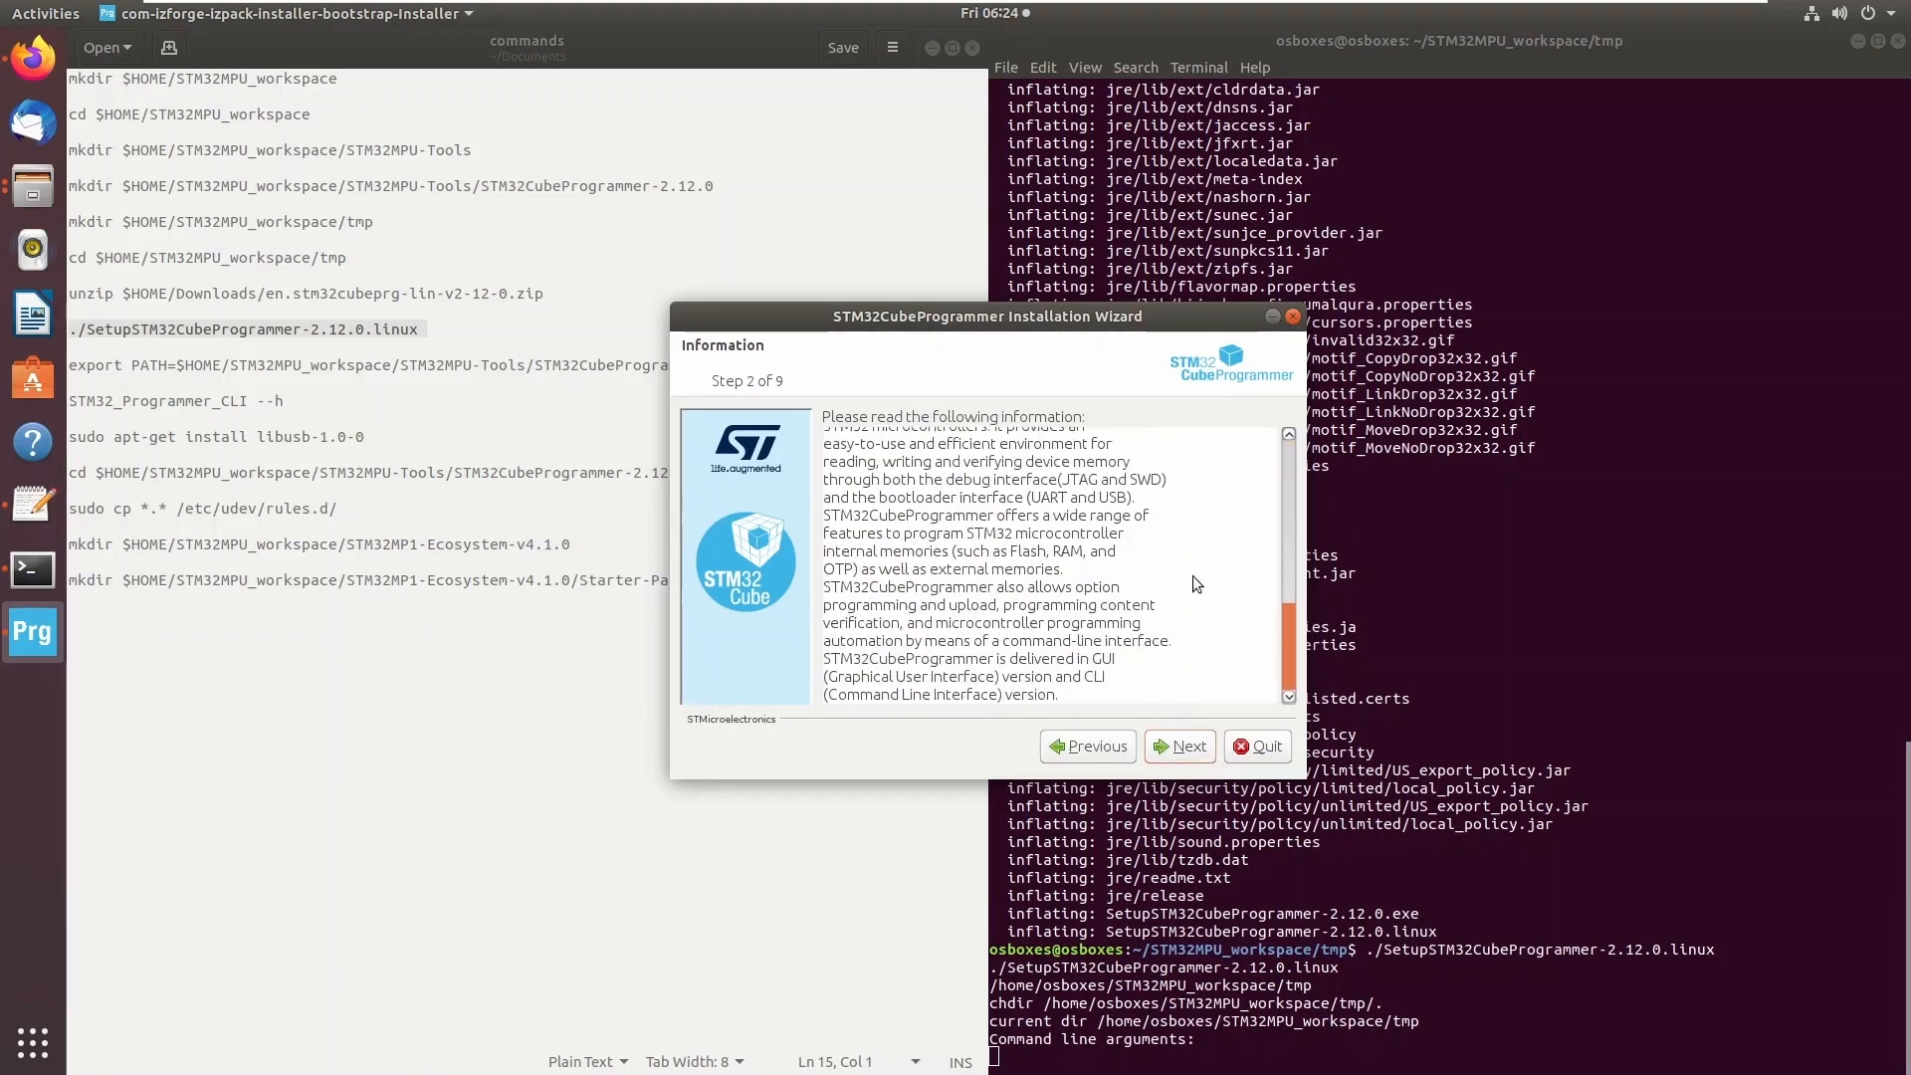
pyautogui.click(1179, 747)
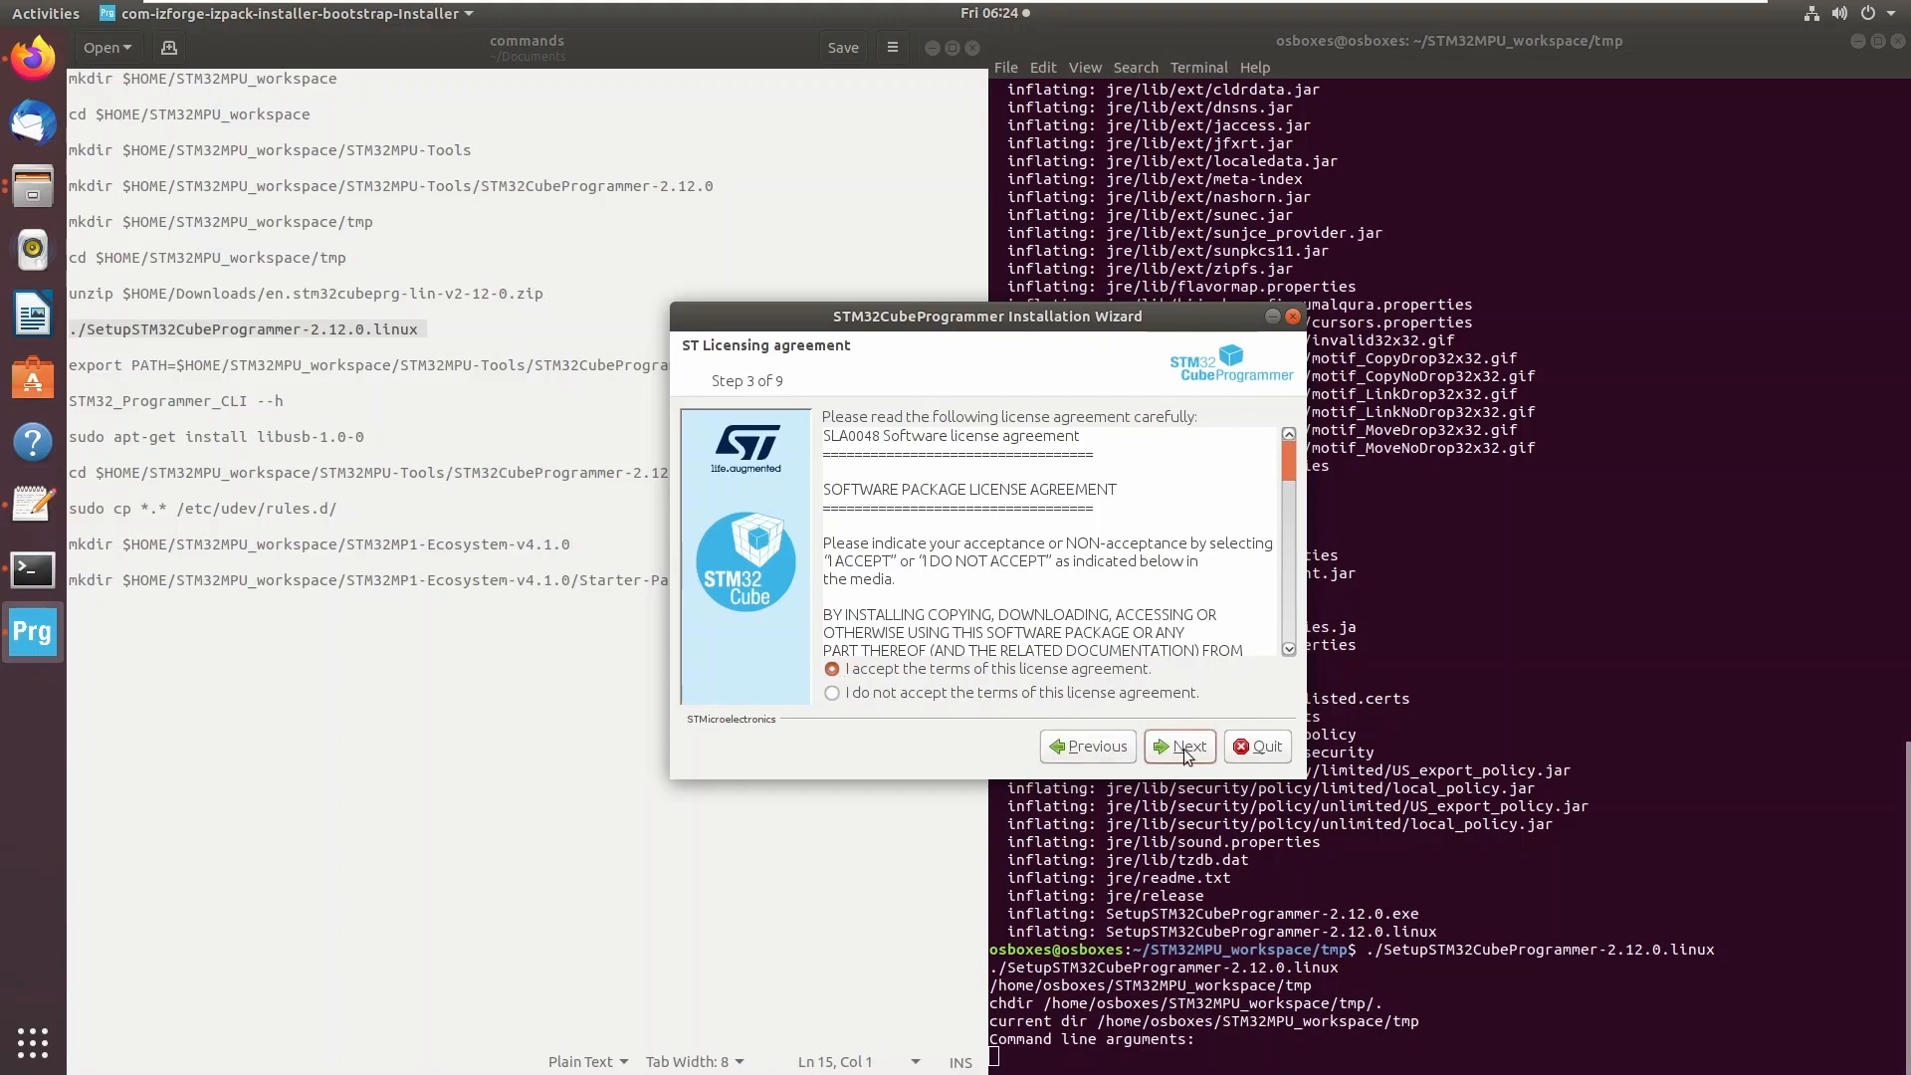
pyautogui.click(1179, 745)
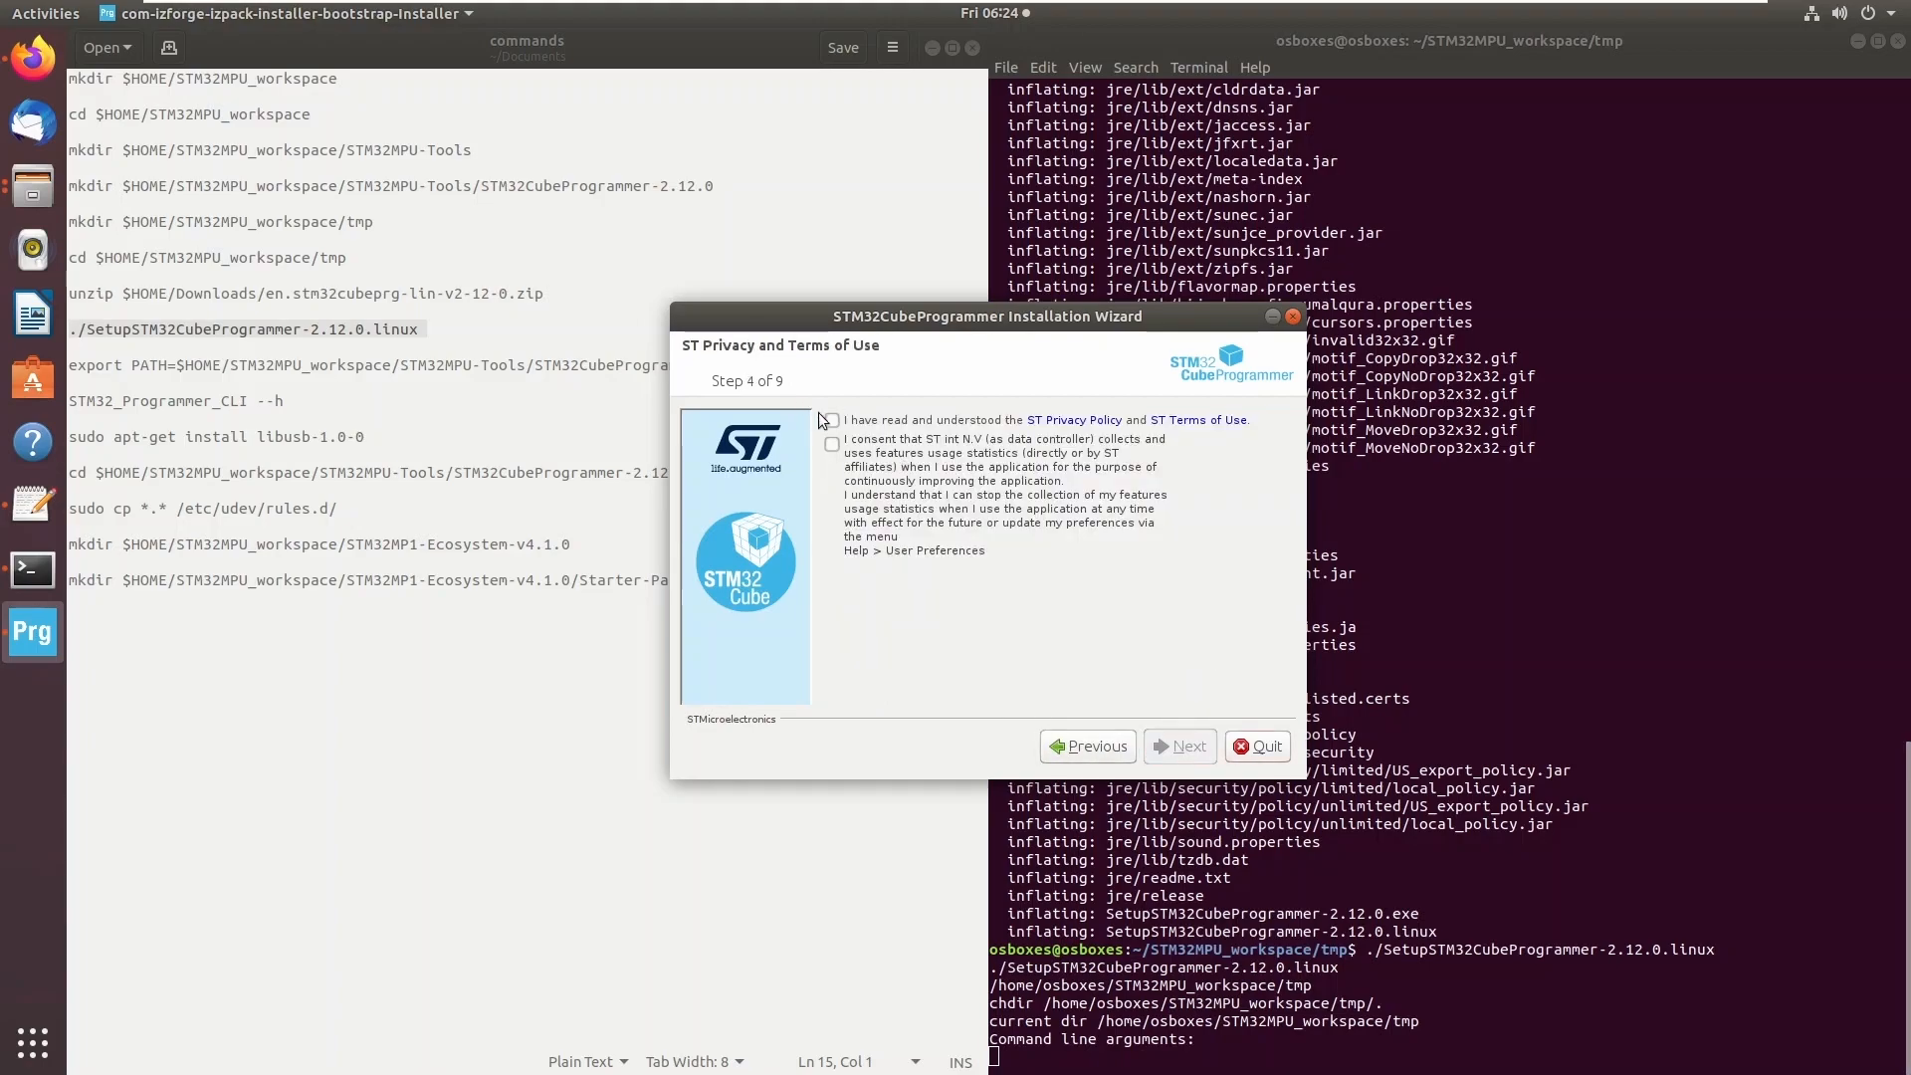
pyautogui.click(1176, 747)
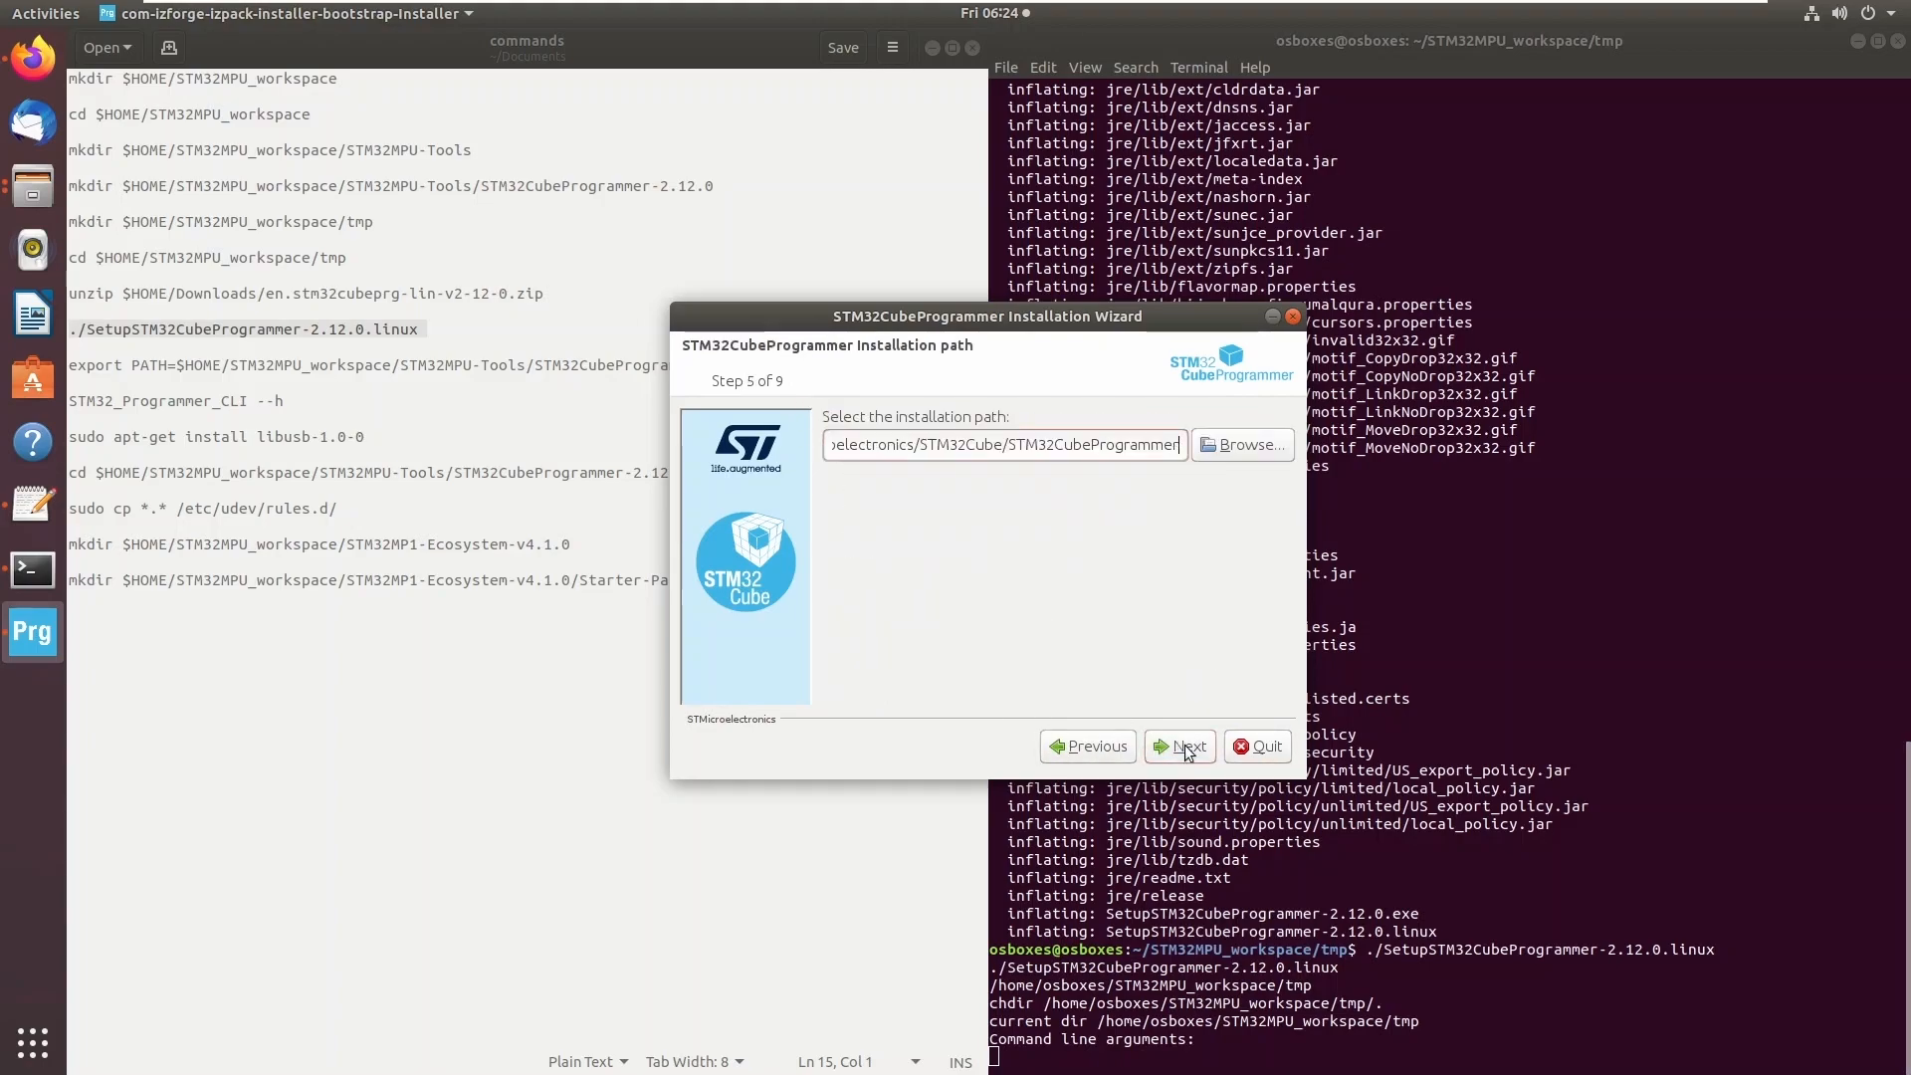
pyautogui.click(1241, 444)
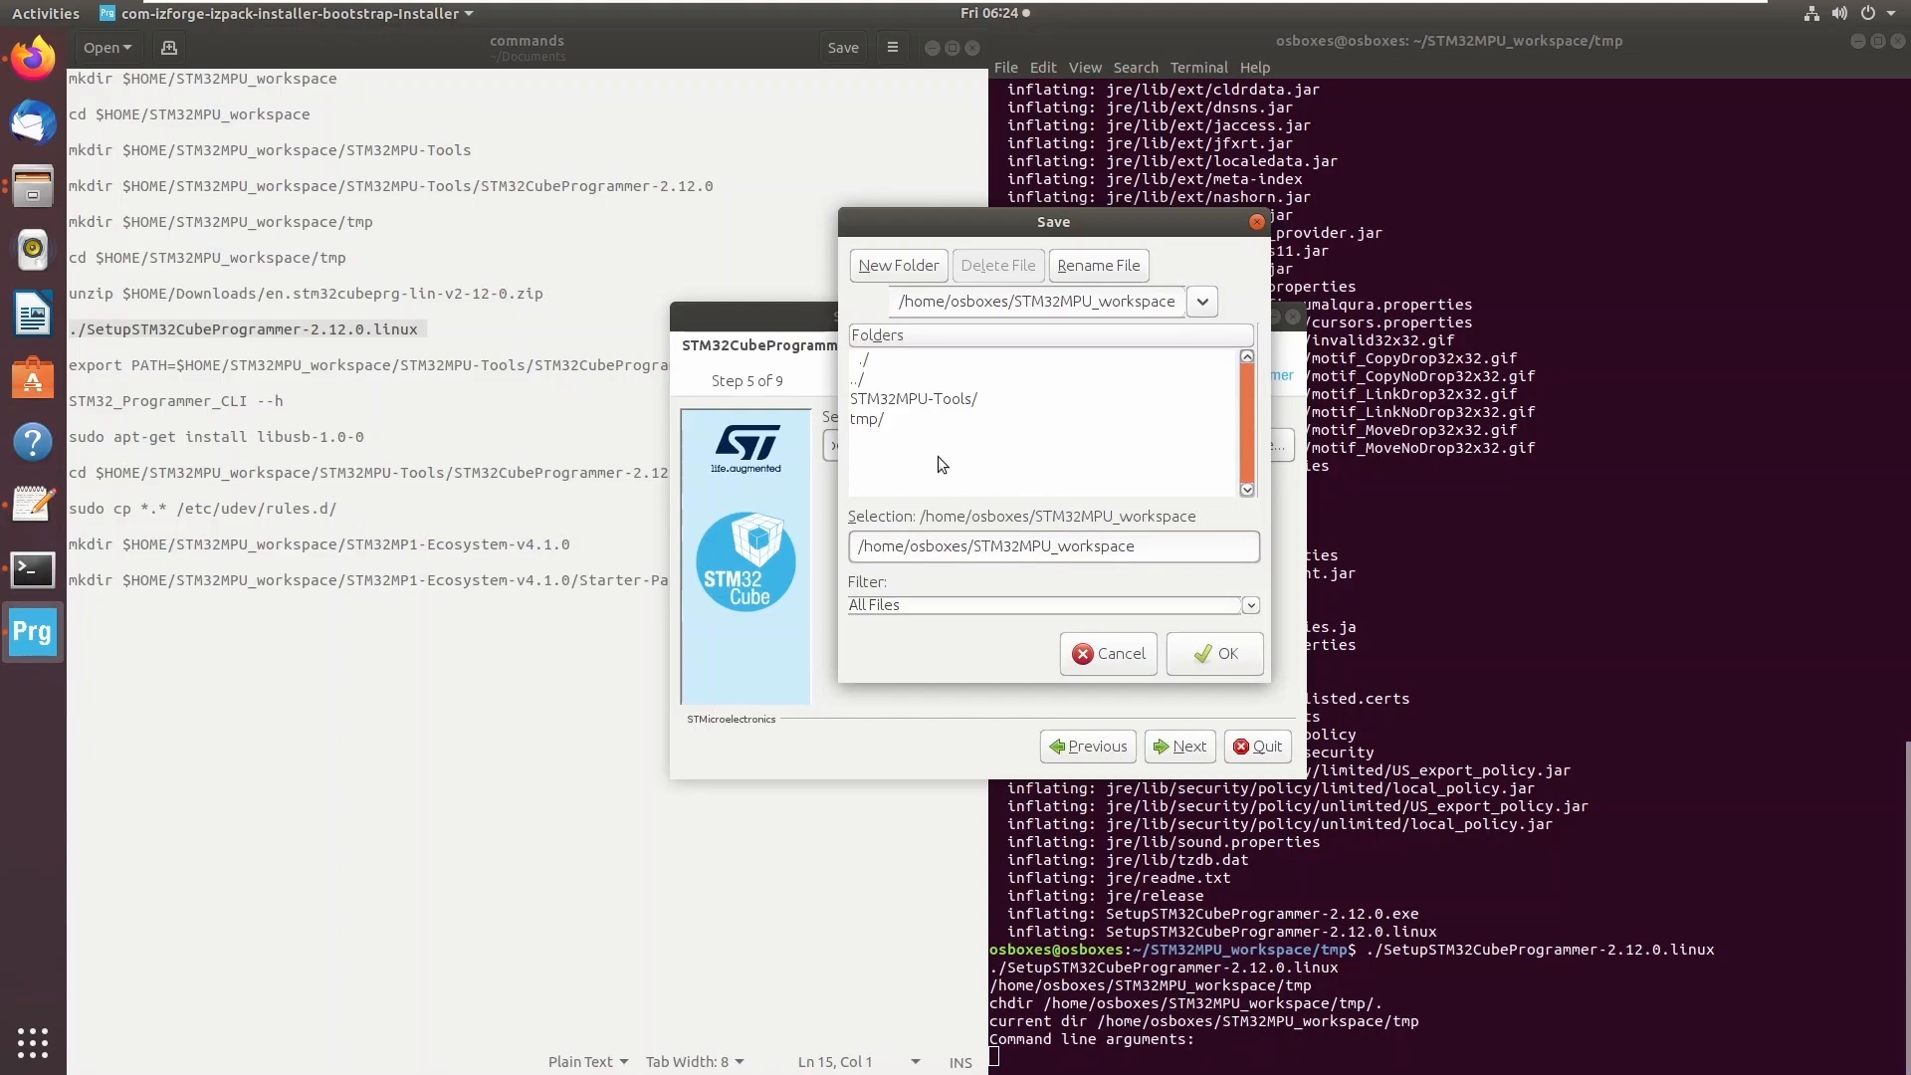
pyautogui.moveTo(910, 407)
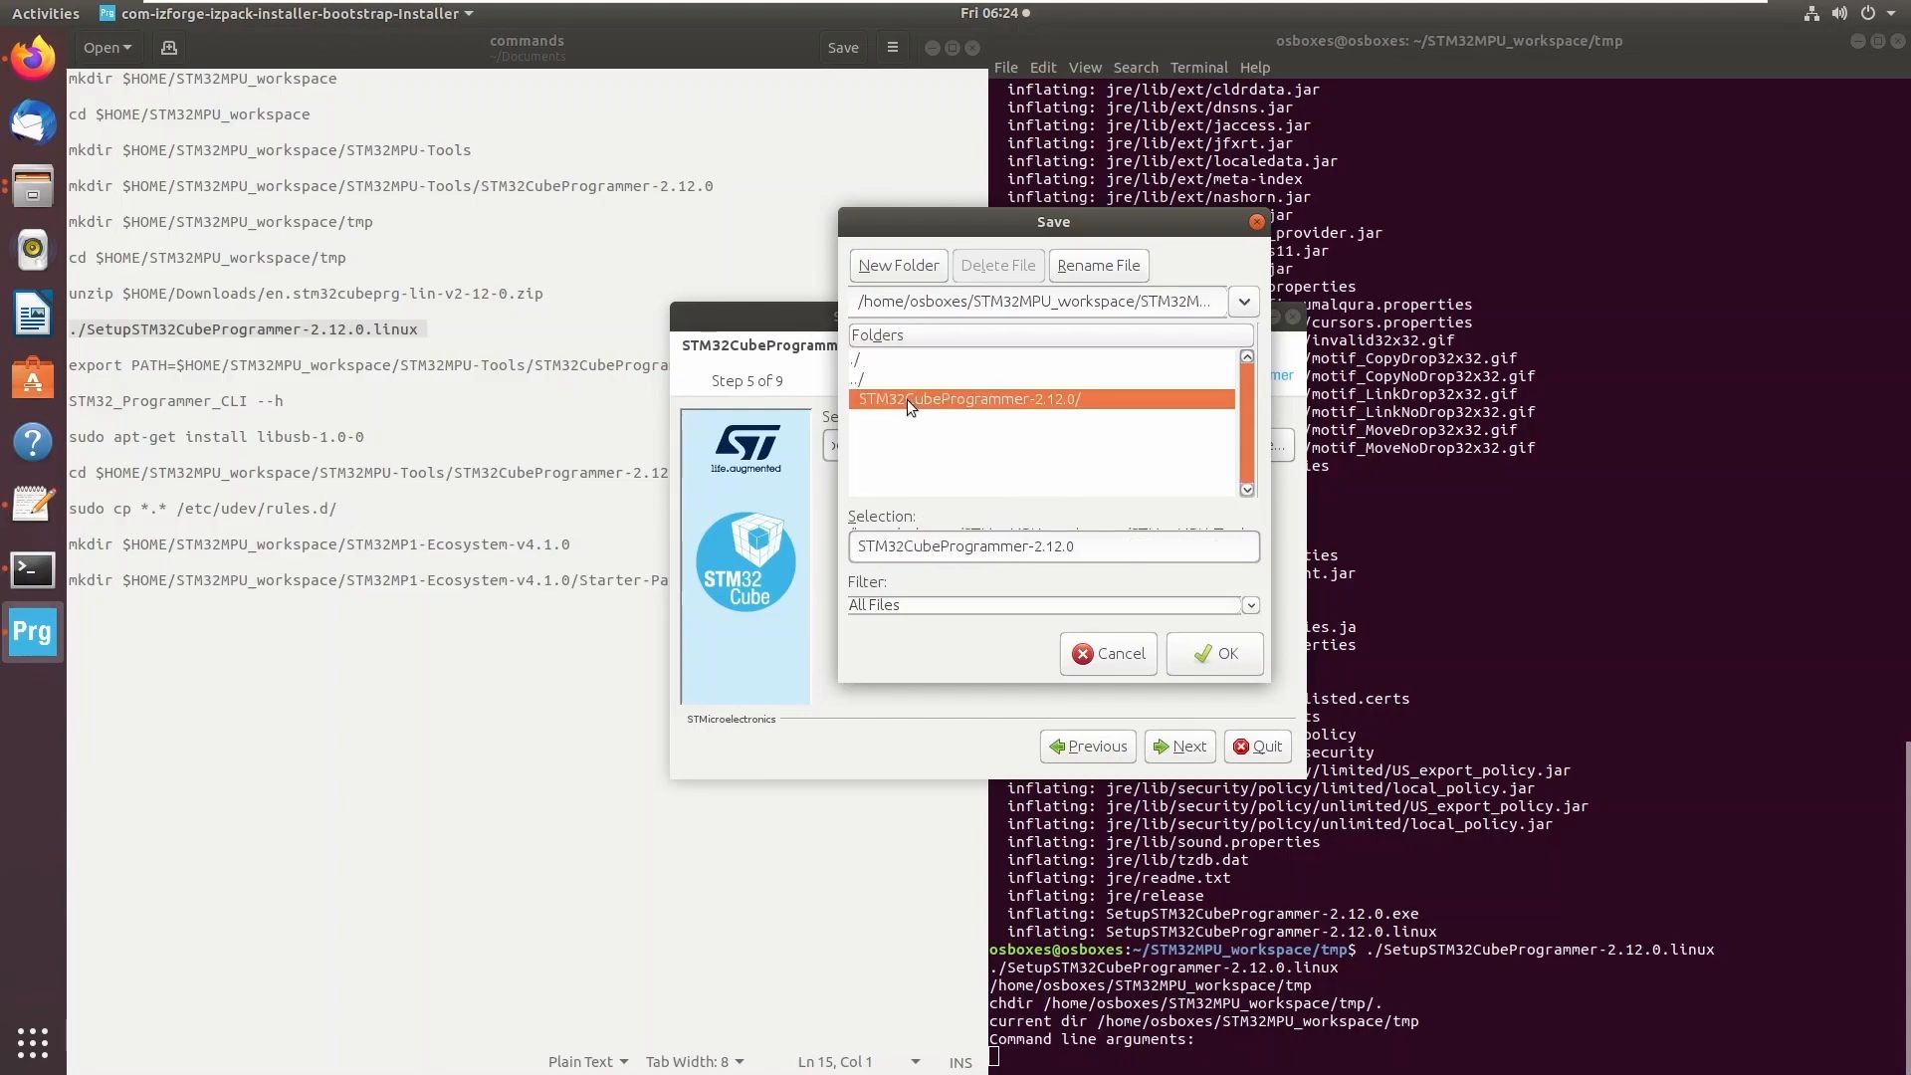
pyautogui.click(1214, 653)
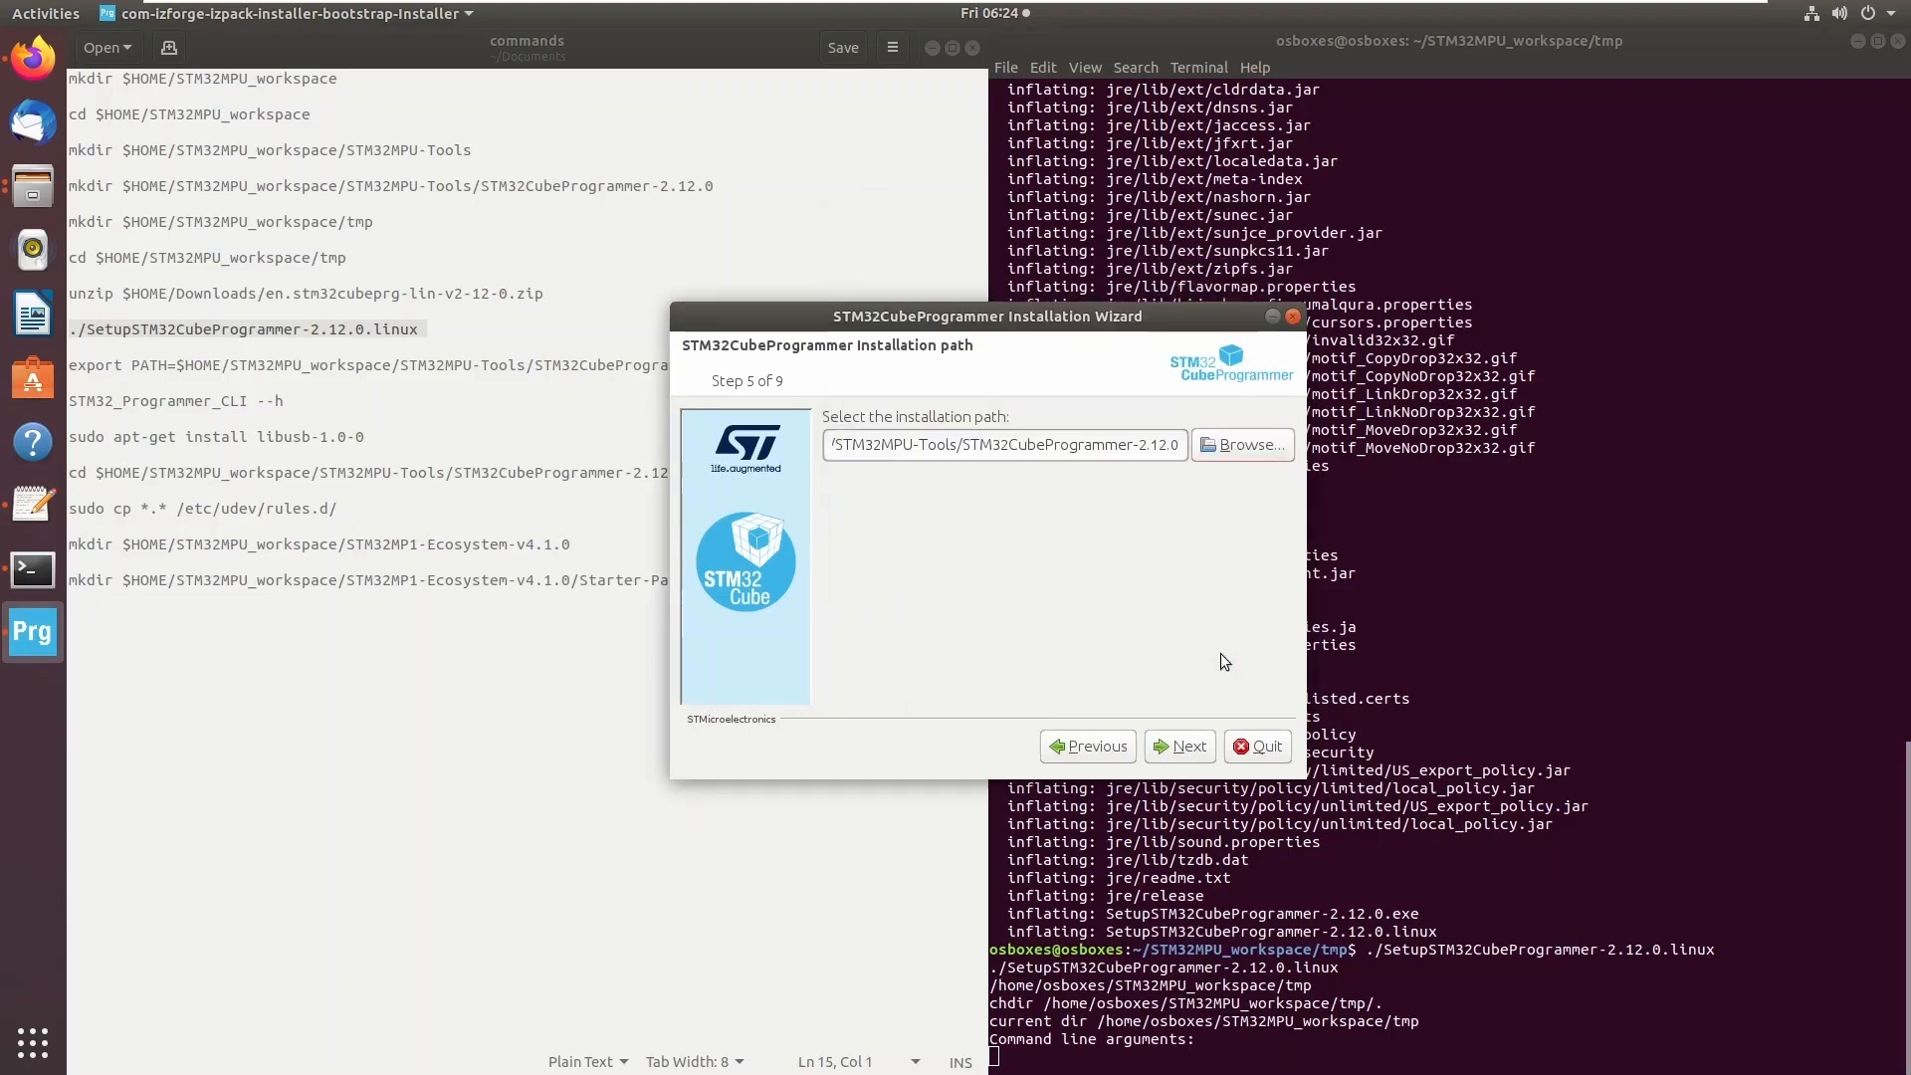
# Install the selected packs with default shortcuts and close the finished wizard with Done.
pyautogui.click(1179, 747)
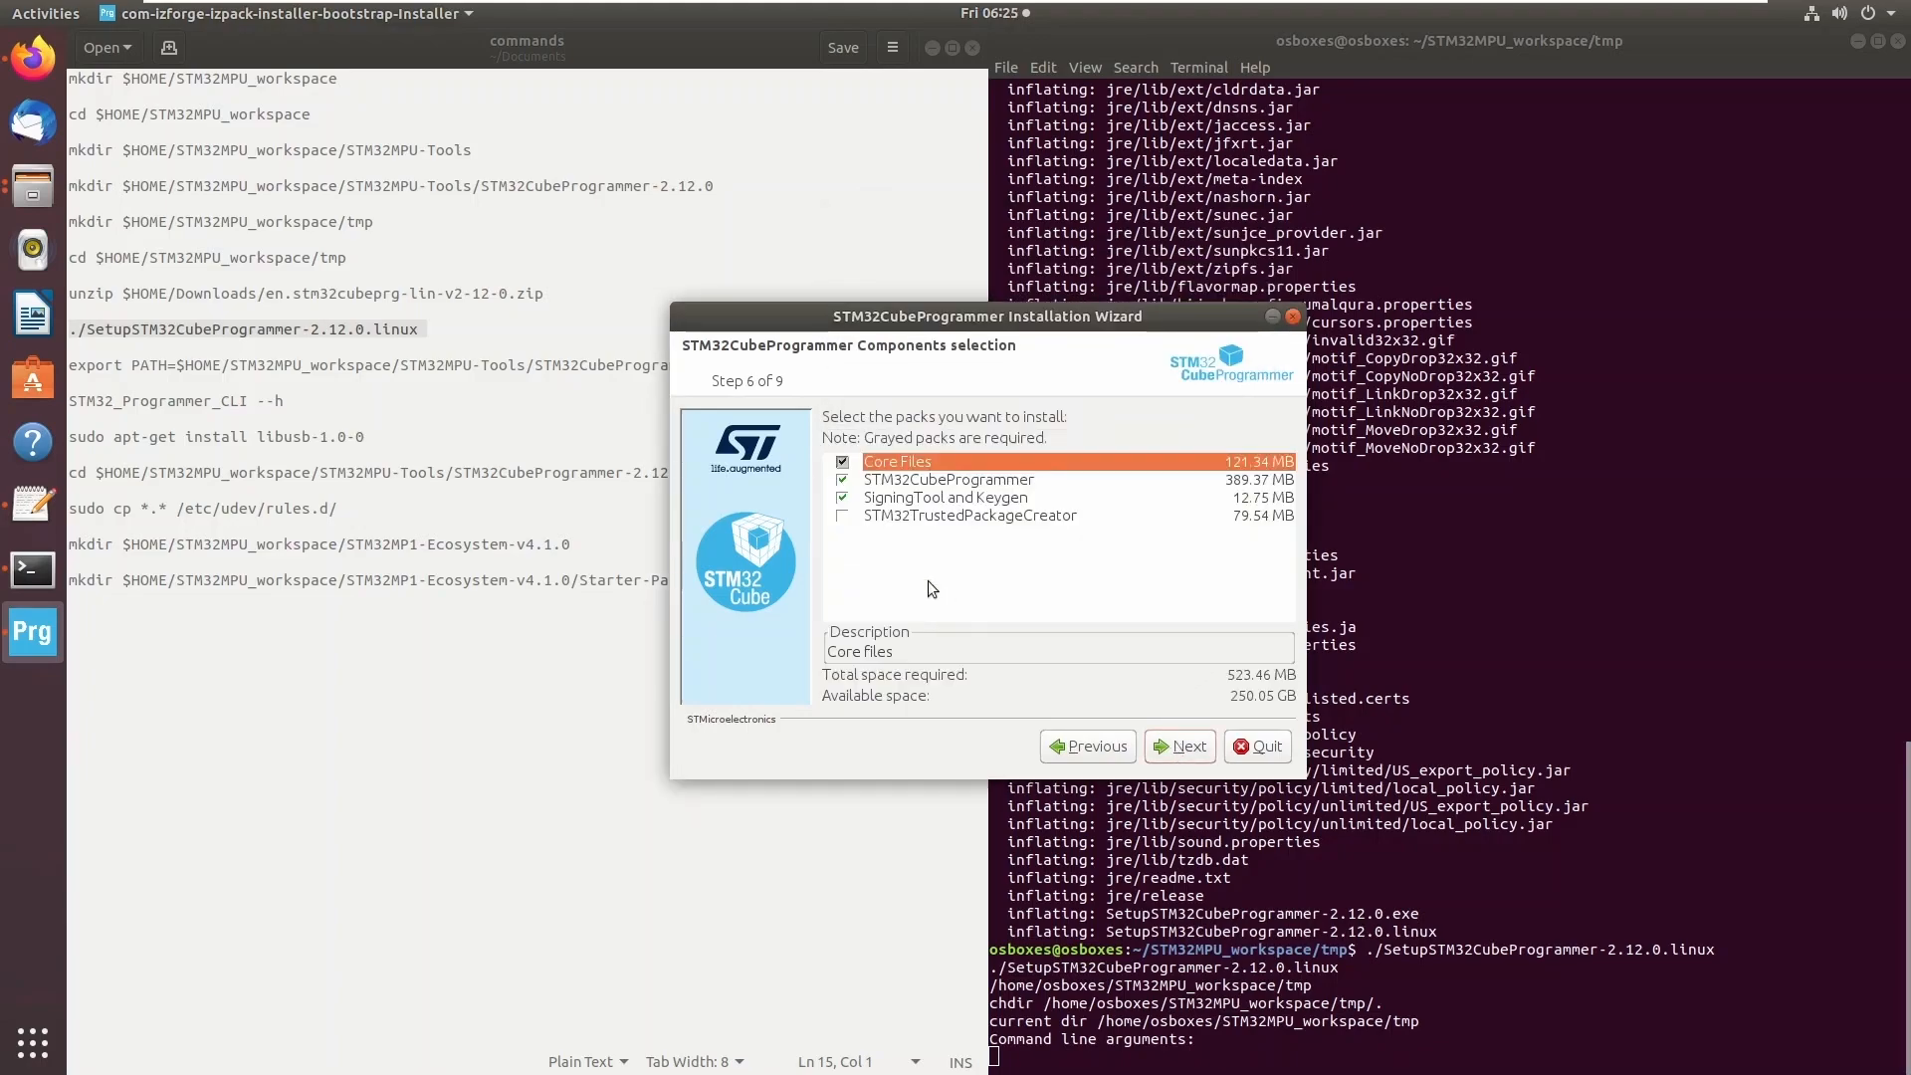
pyautogui.click(1178, 746)
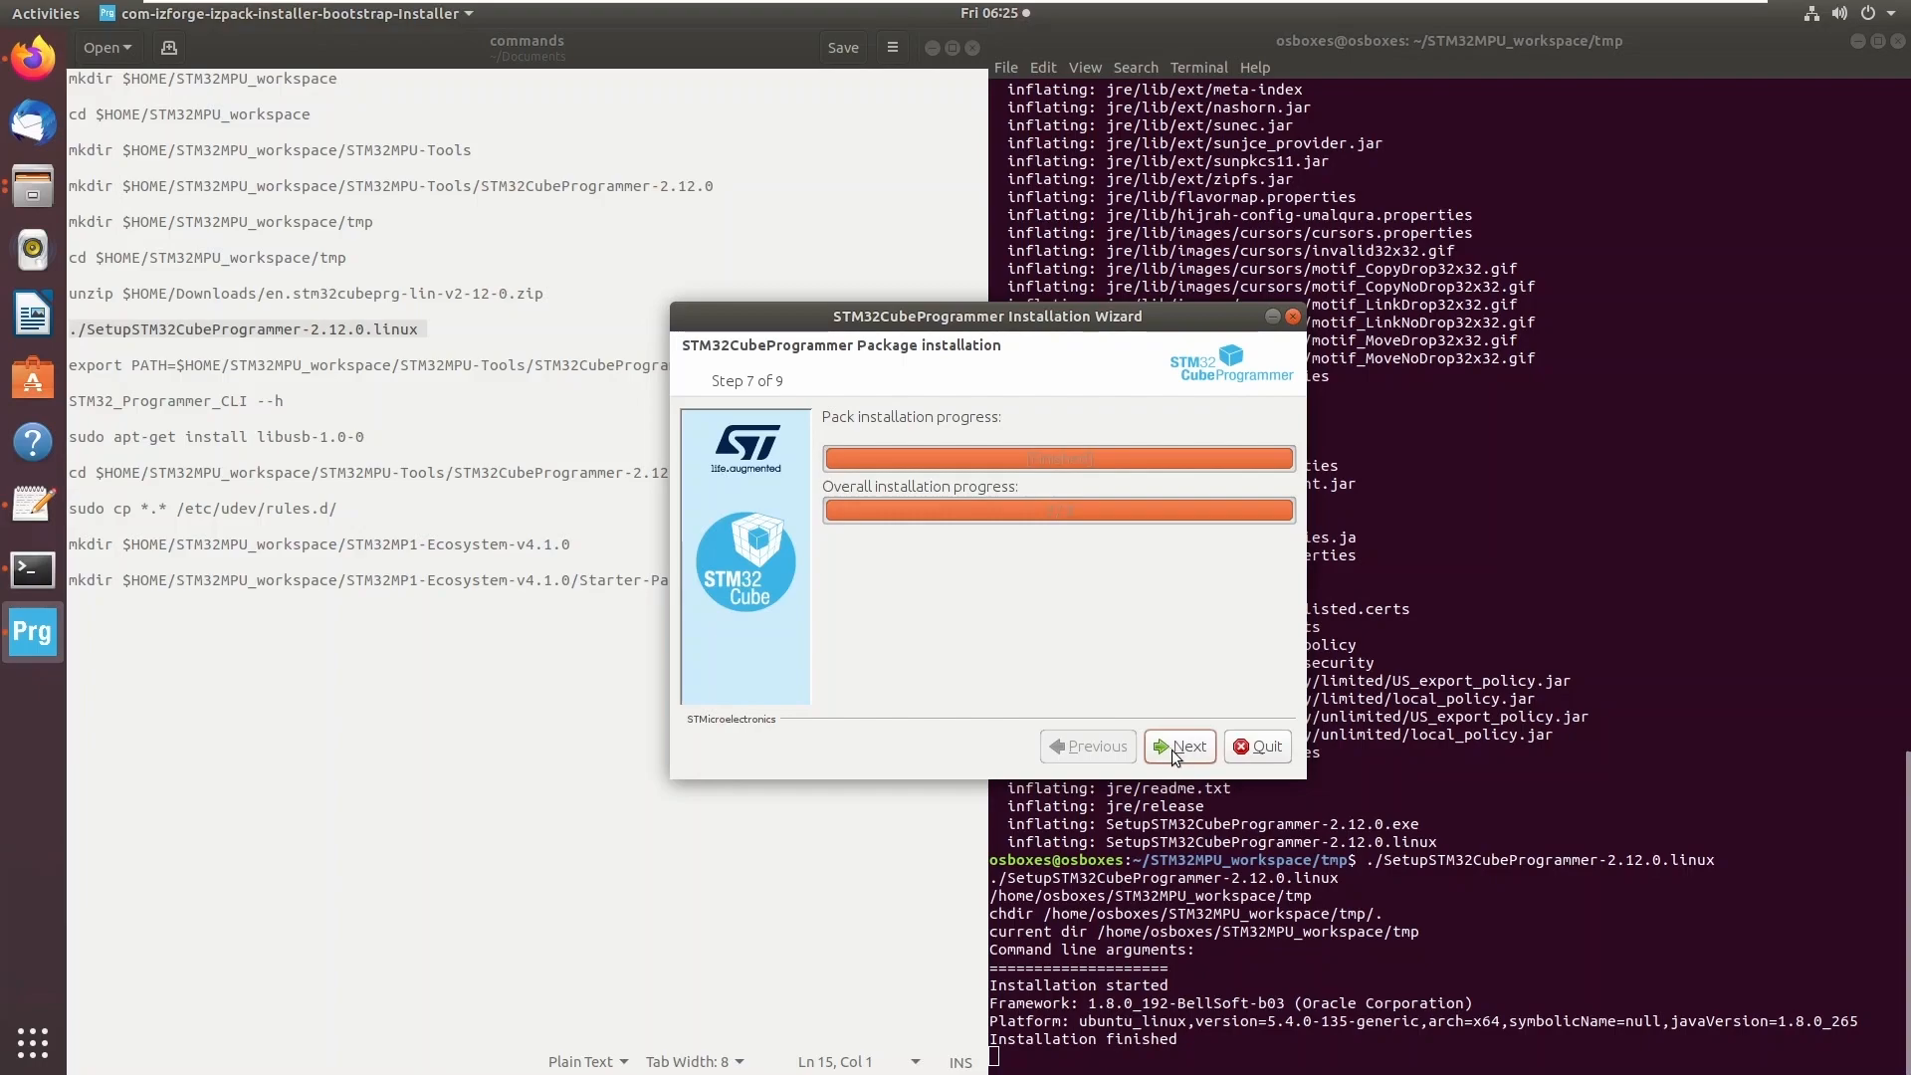
pyautogui.click(1178, 747)
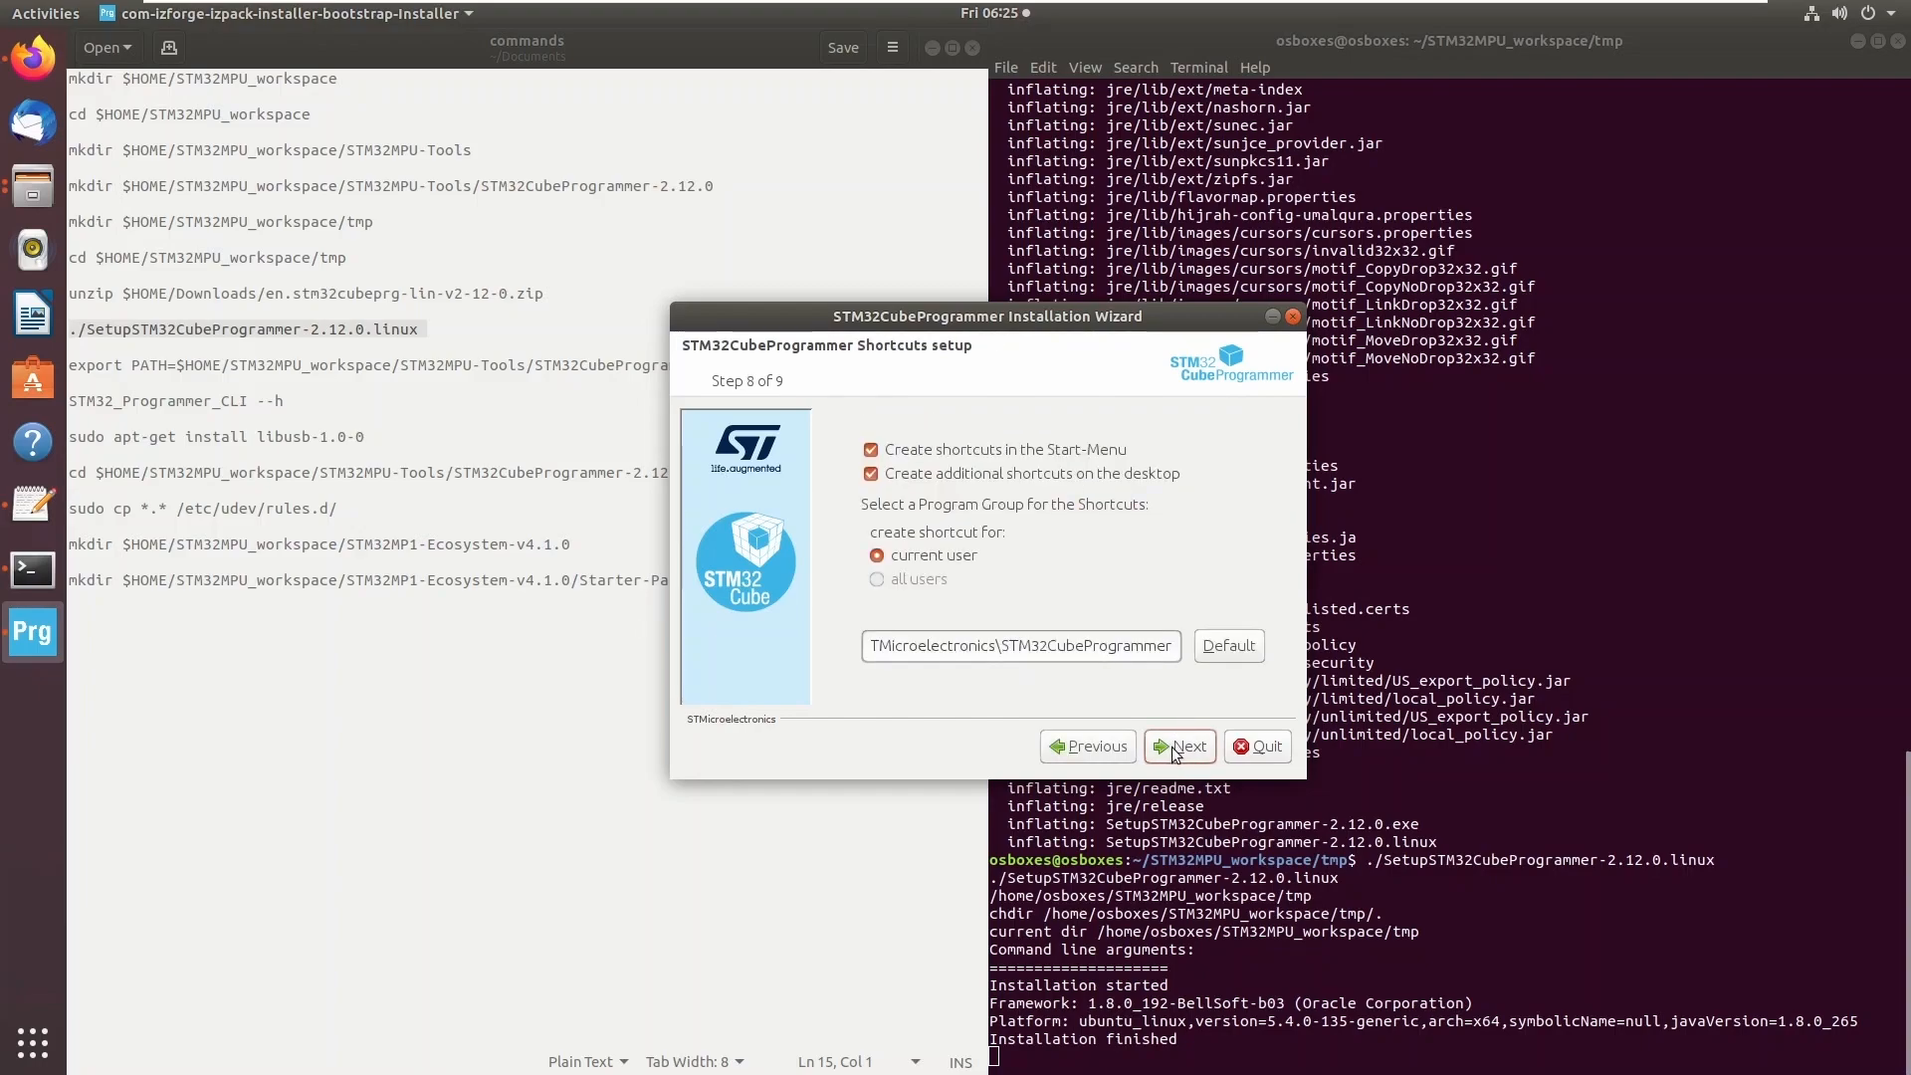
pyautogui.click(1177, 747)
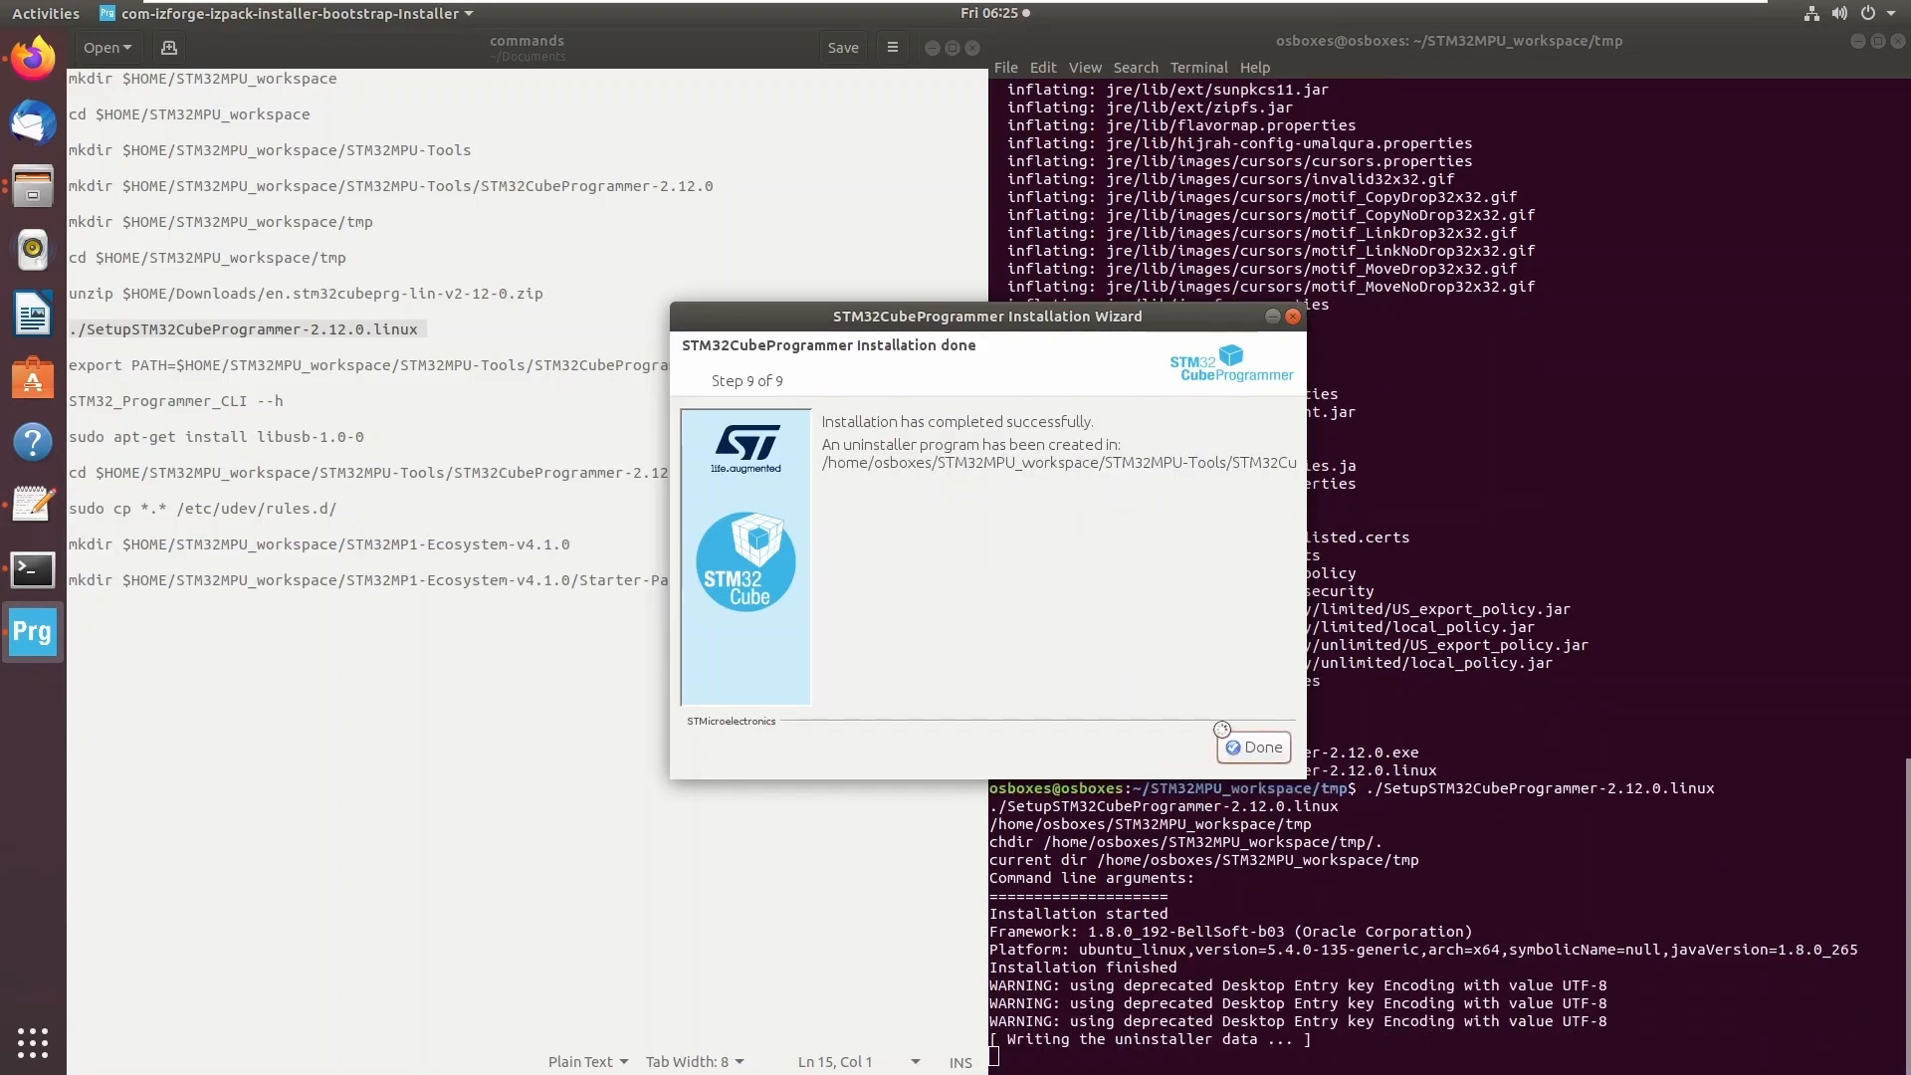
pyautogui.click(1253, 746)
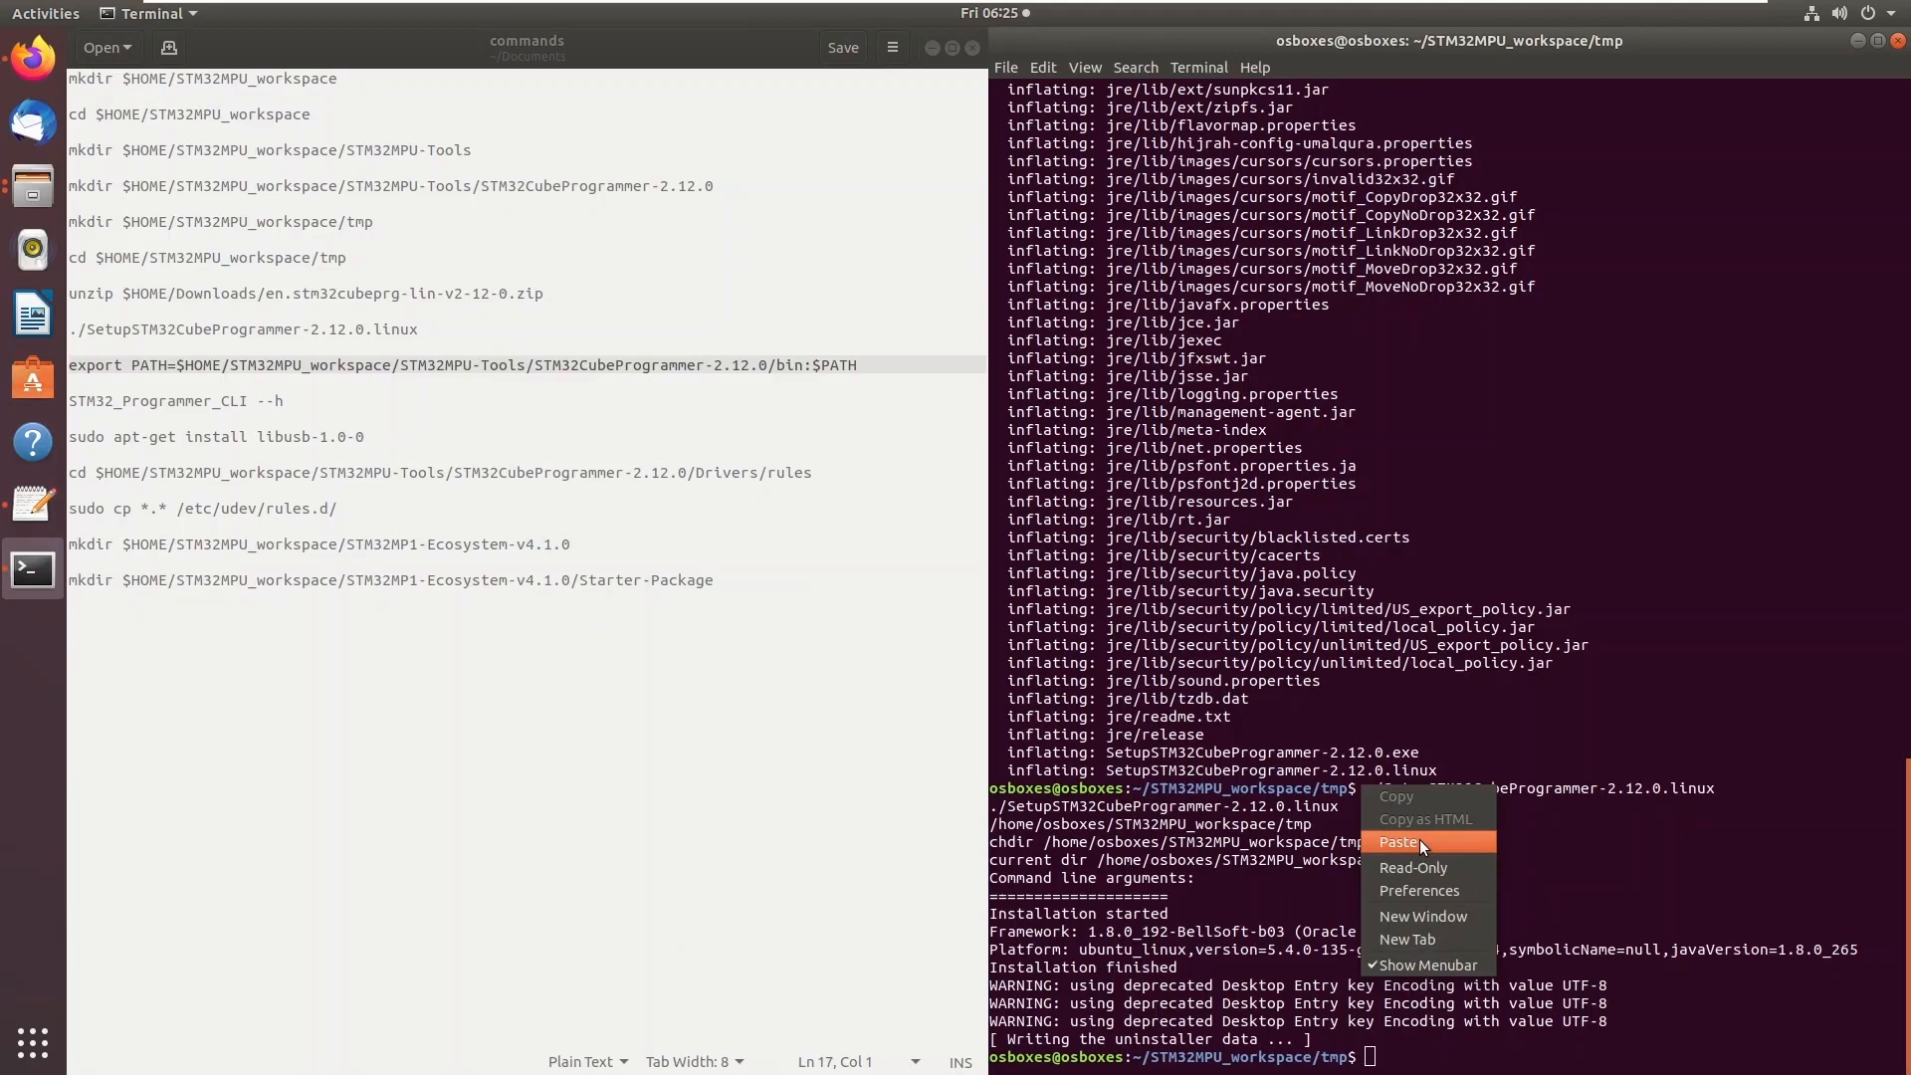
# Export STM32CubeProgrammer to PATH, check STM32_Programmer_CLI --h, install libusb and cd into Drivers/rules.
pyautogui.click(1402, 843)
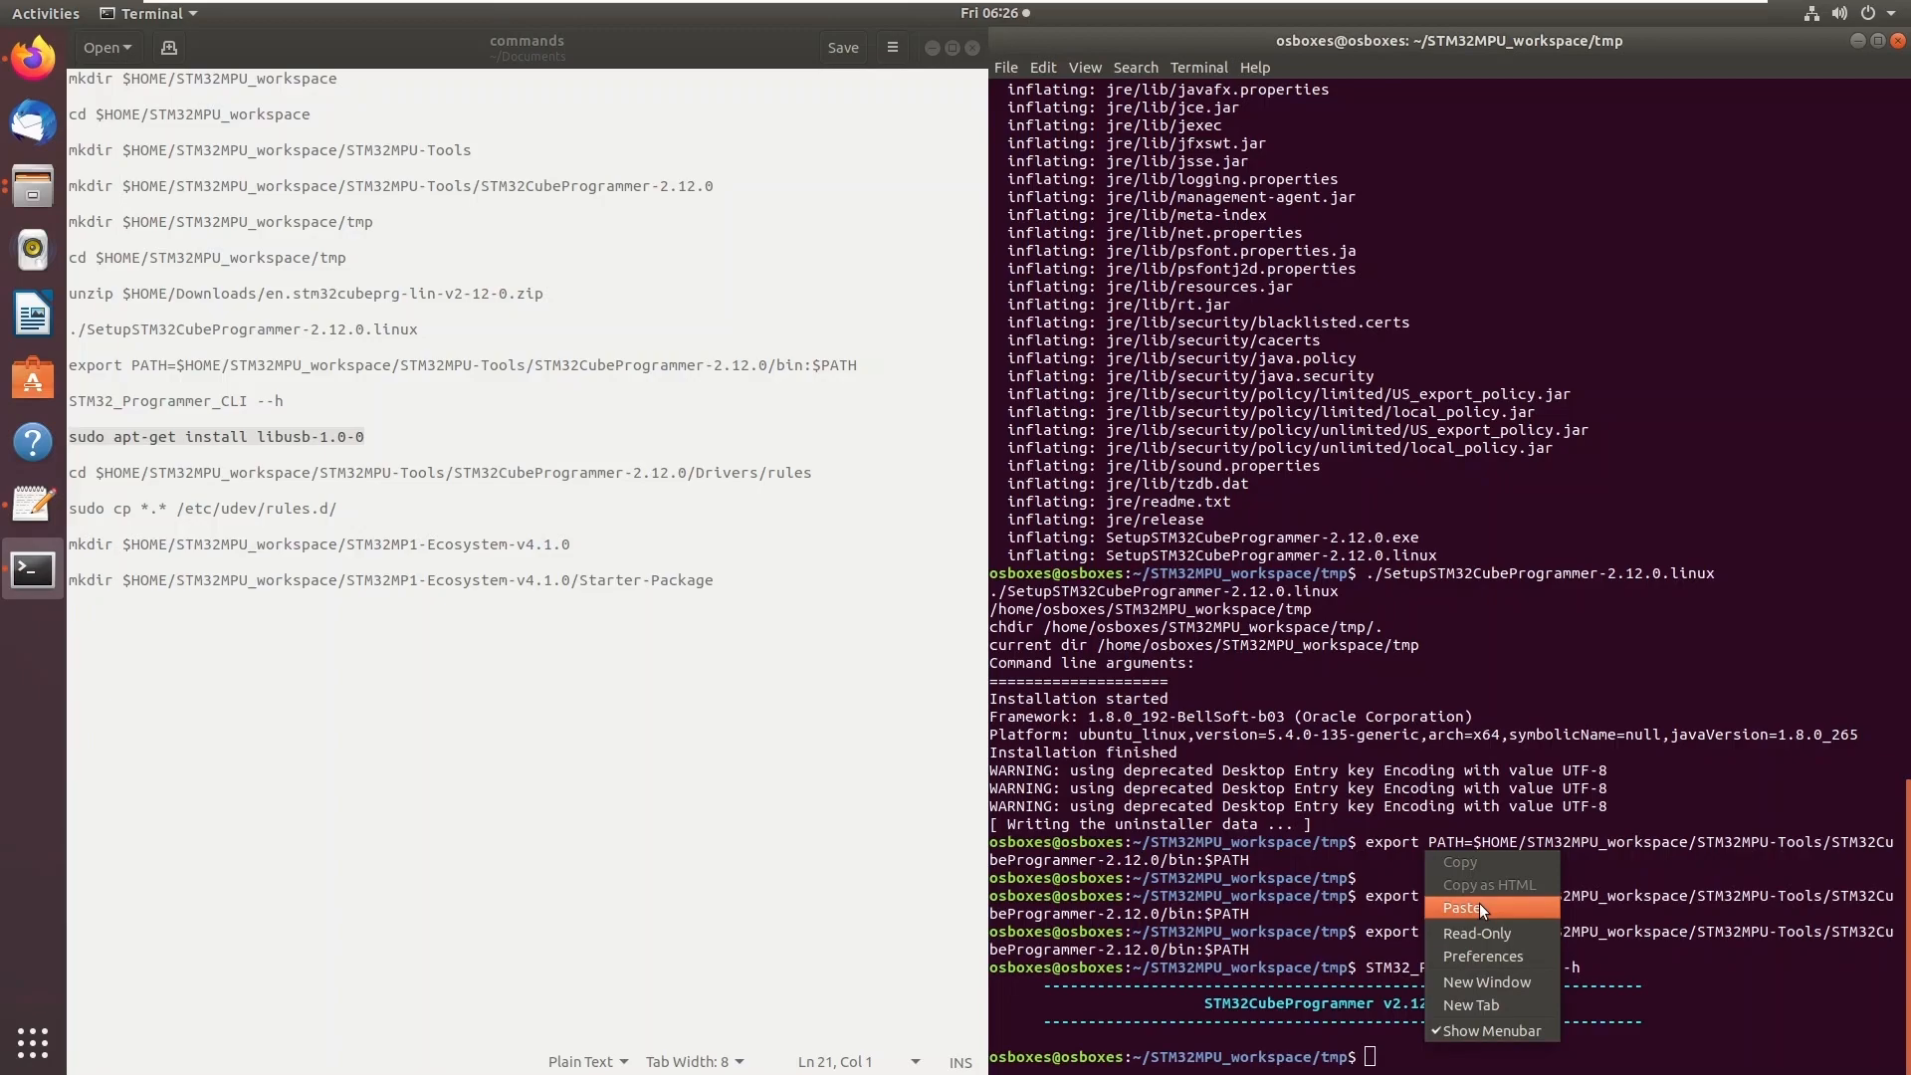
pyautogui.click(1463, 907)
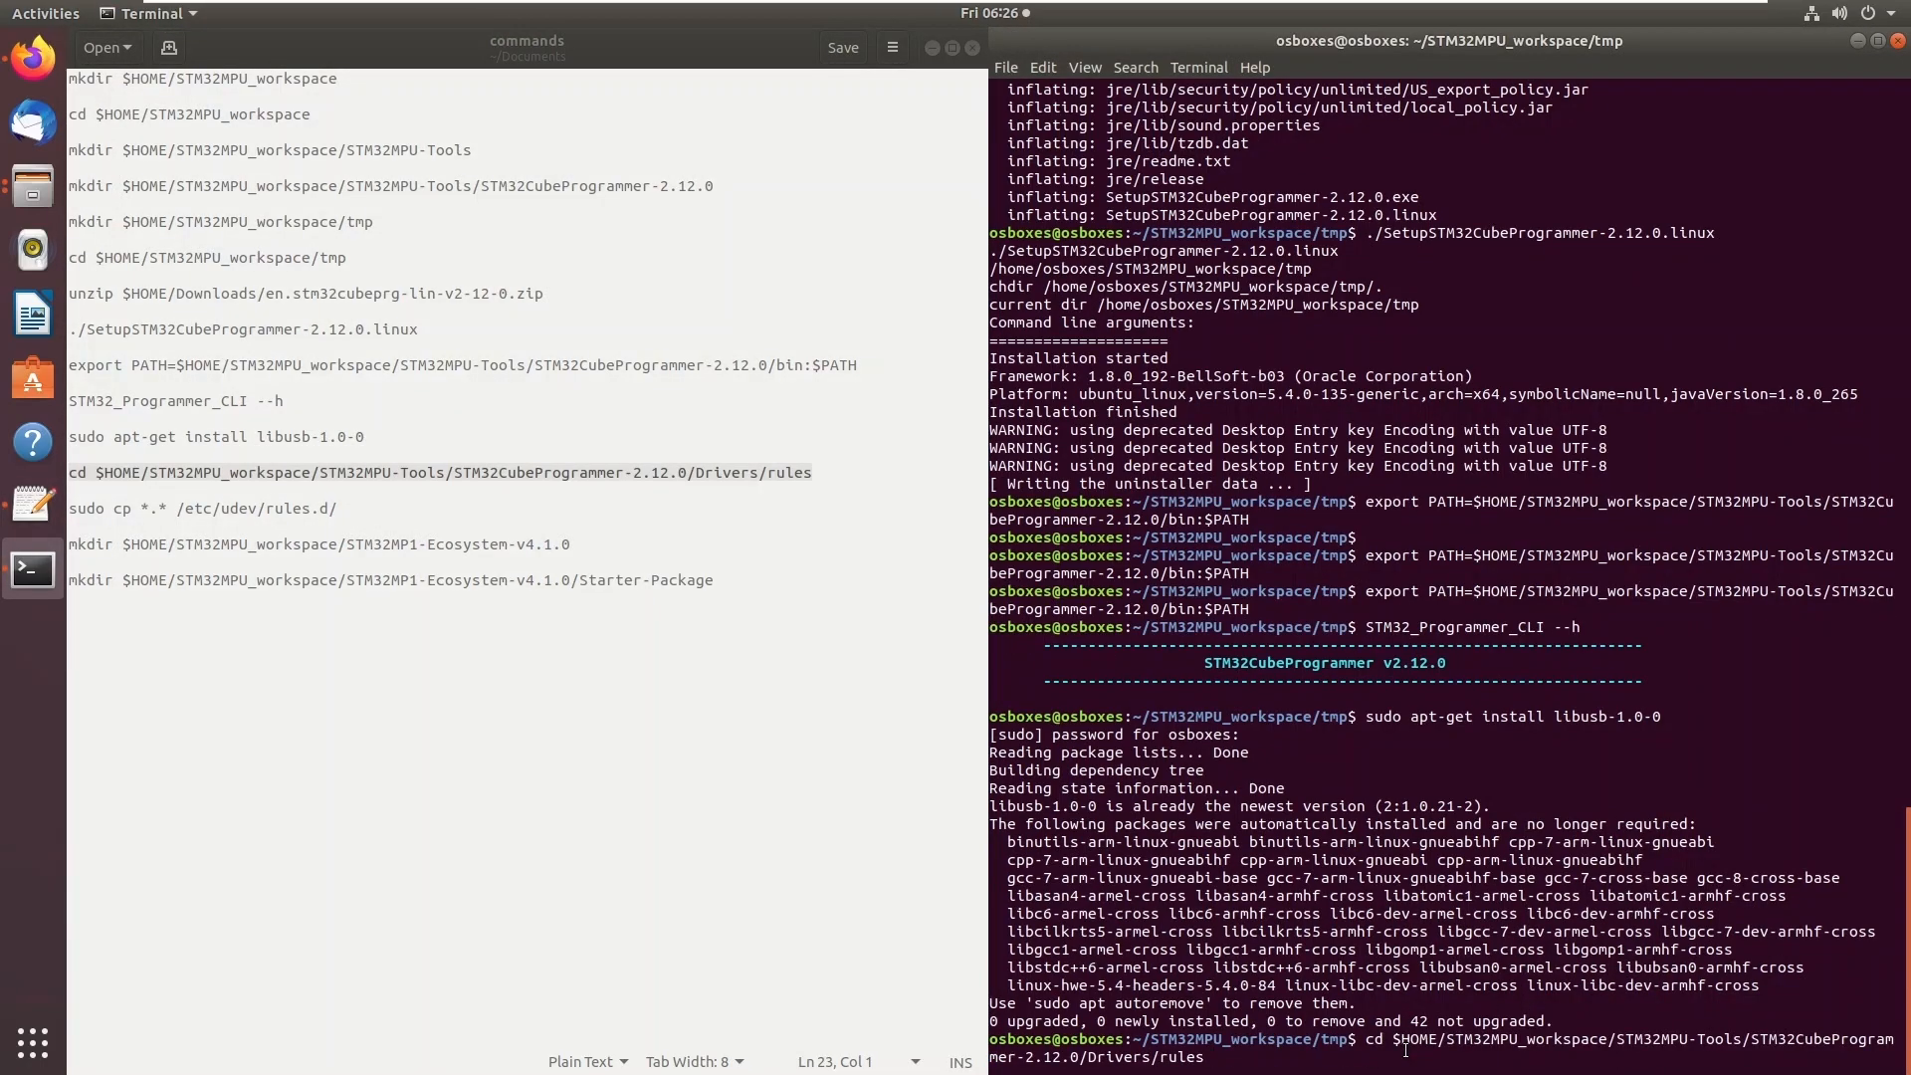
pyautogui.press('Return')
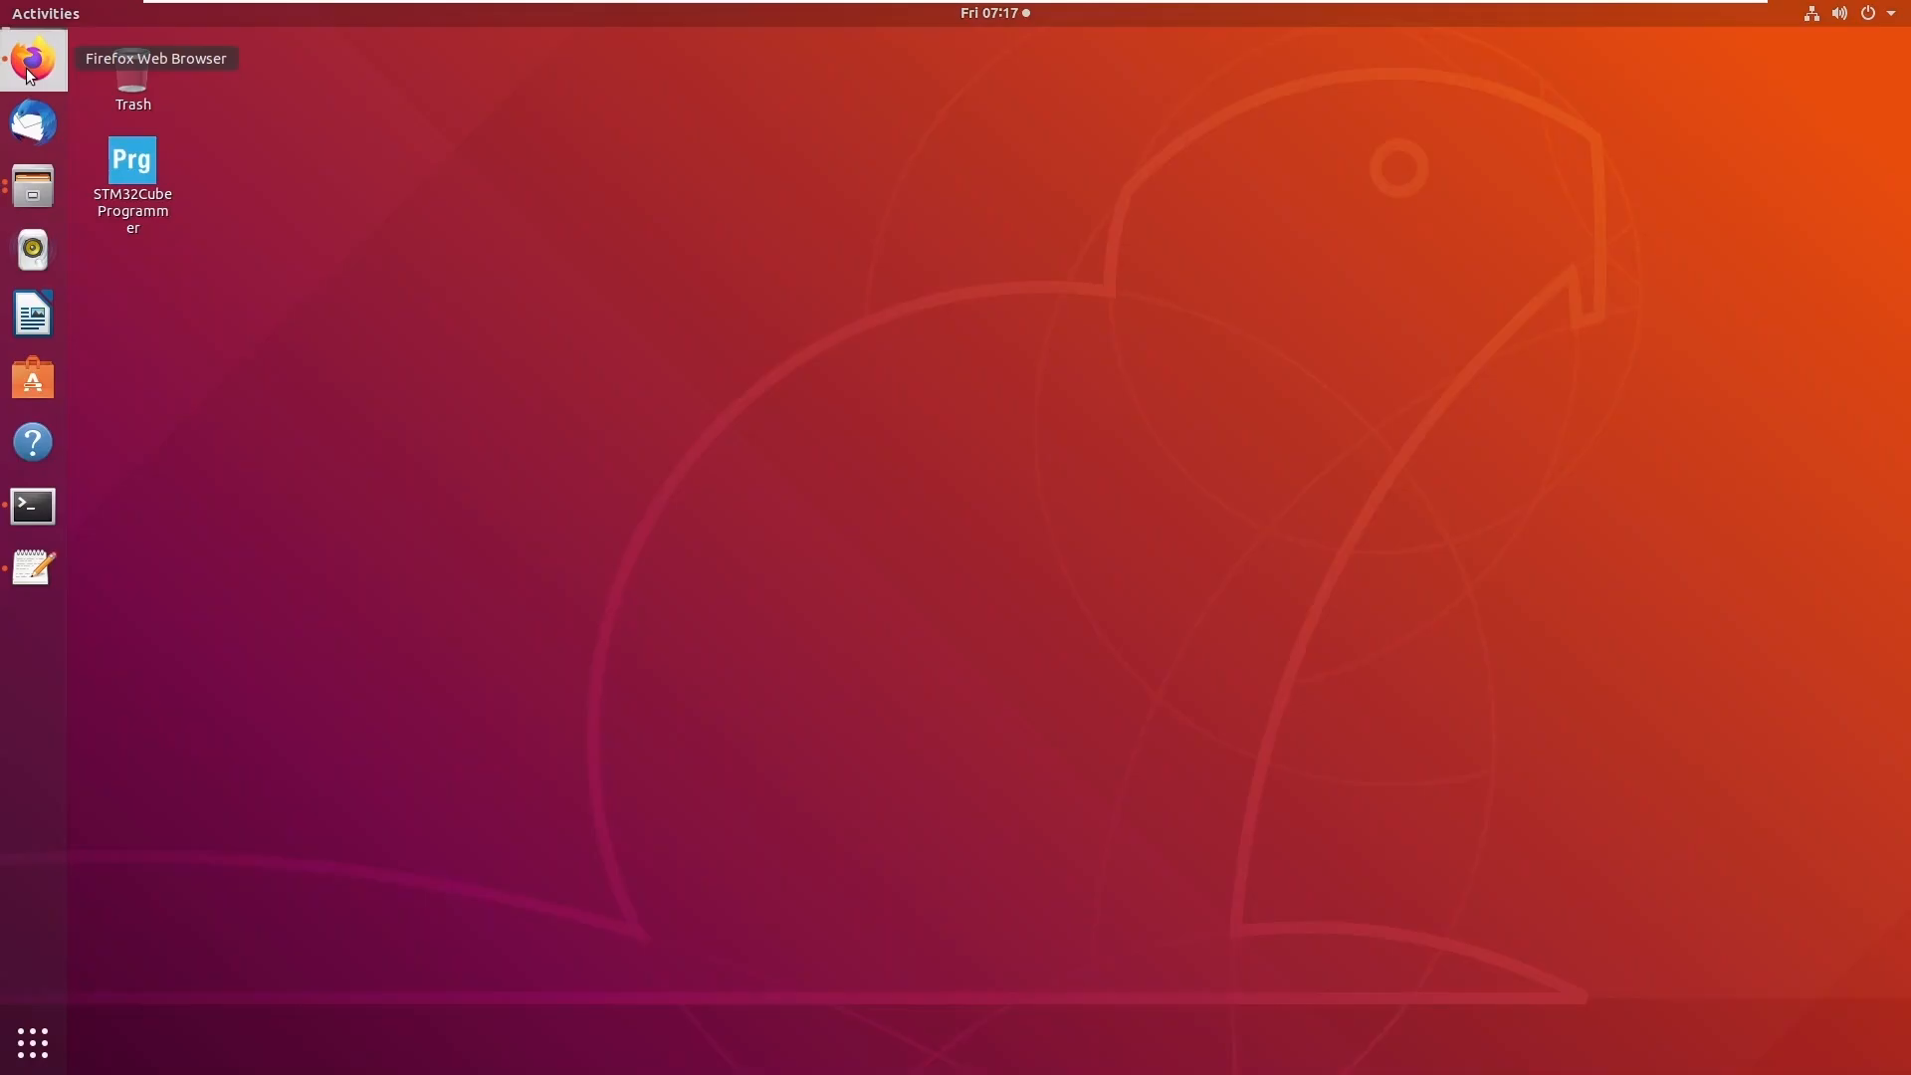
# Get the latest STM32MP15x OpenSTLinux Starter Package from the STM32MP1Starter page in Firefox.
pyautogui.click(32, 58)
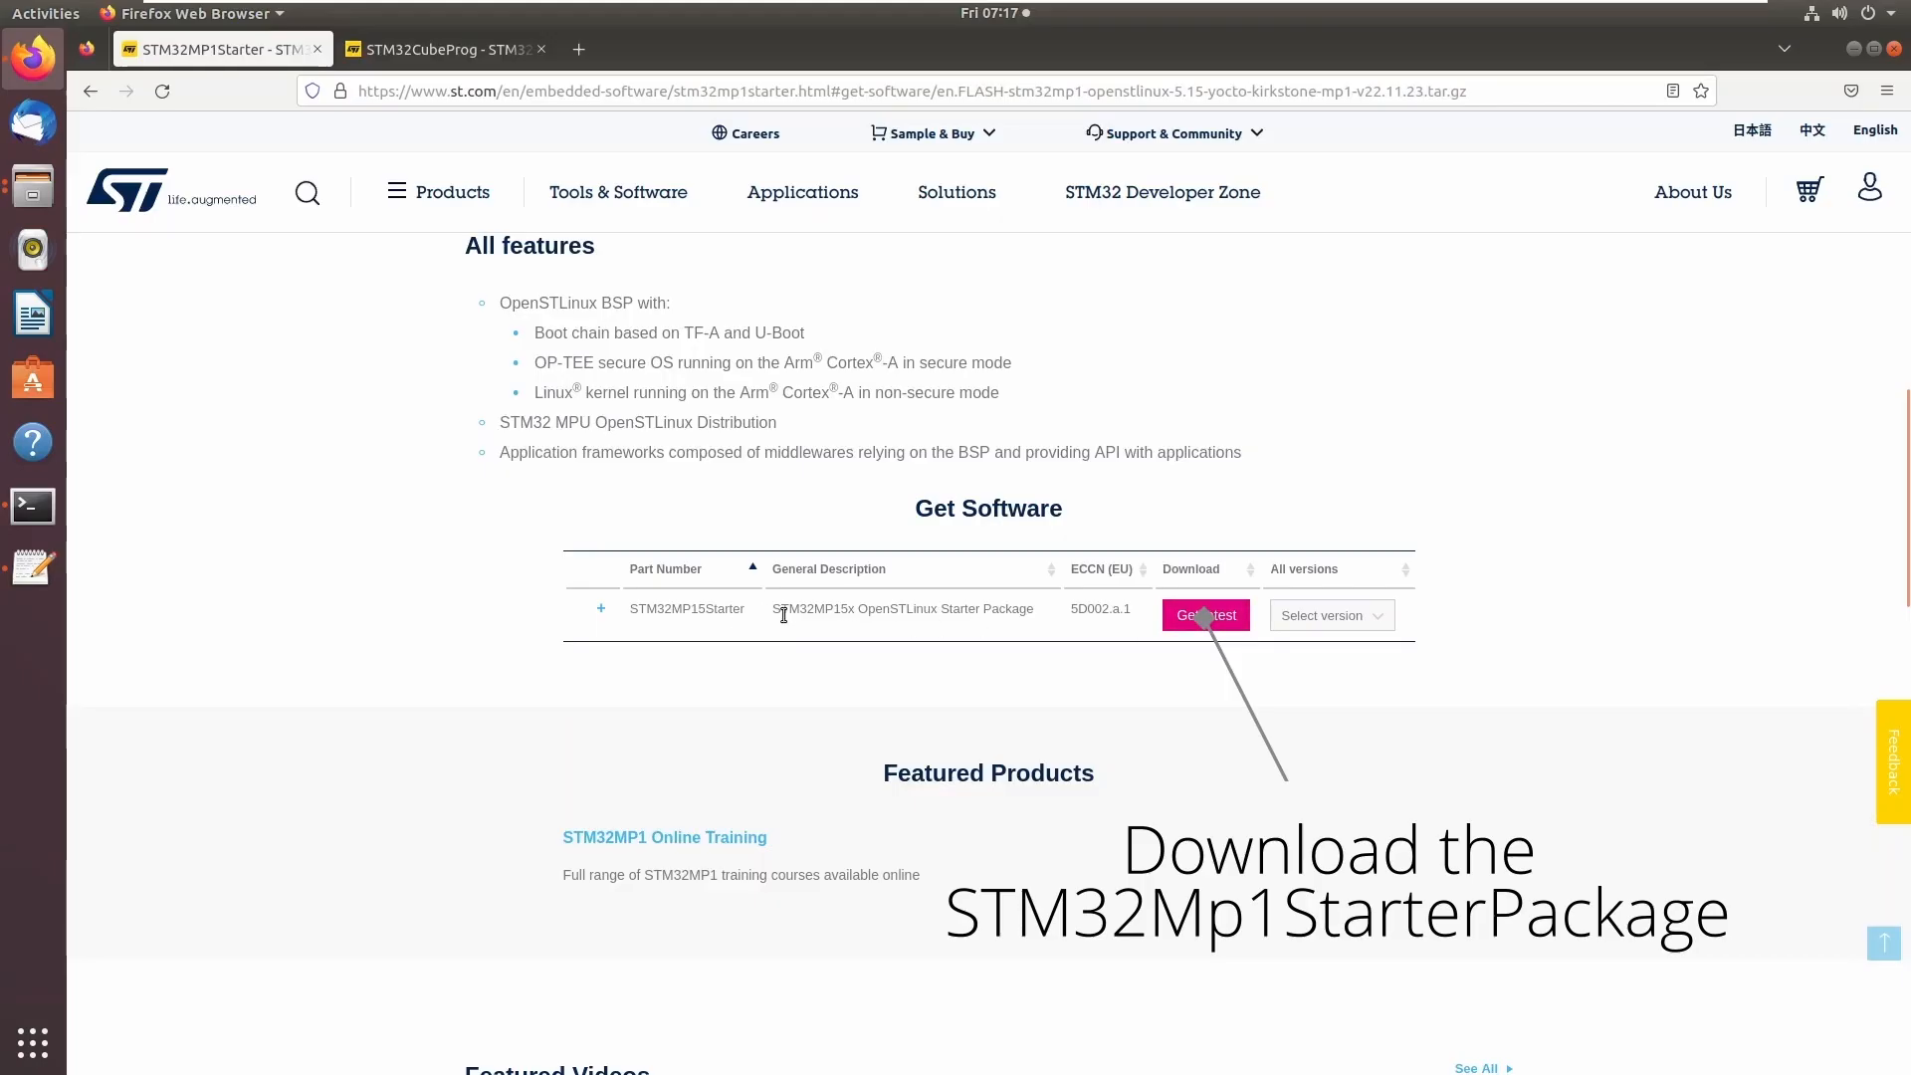
pyautogui.moveTo(1834, 42)
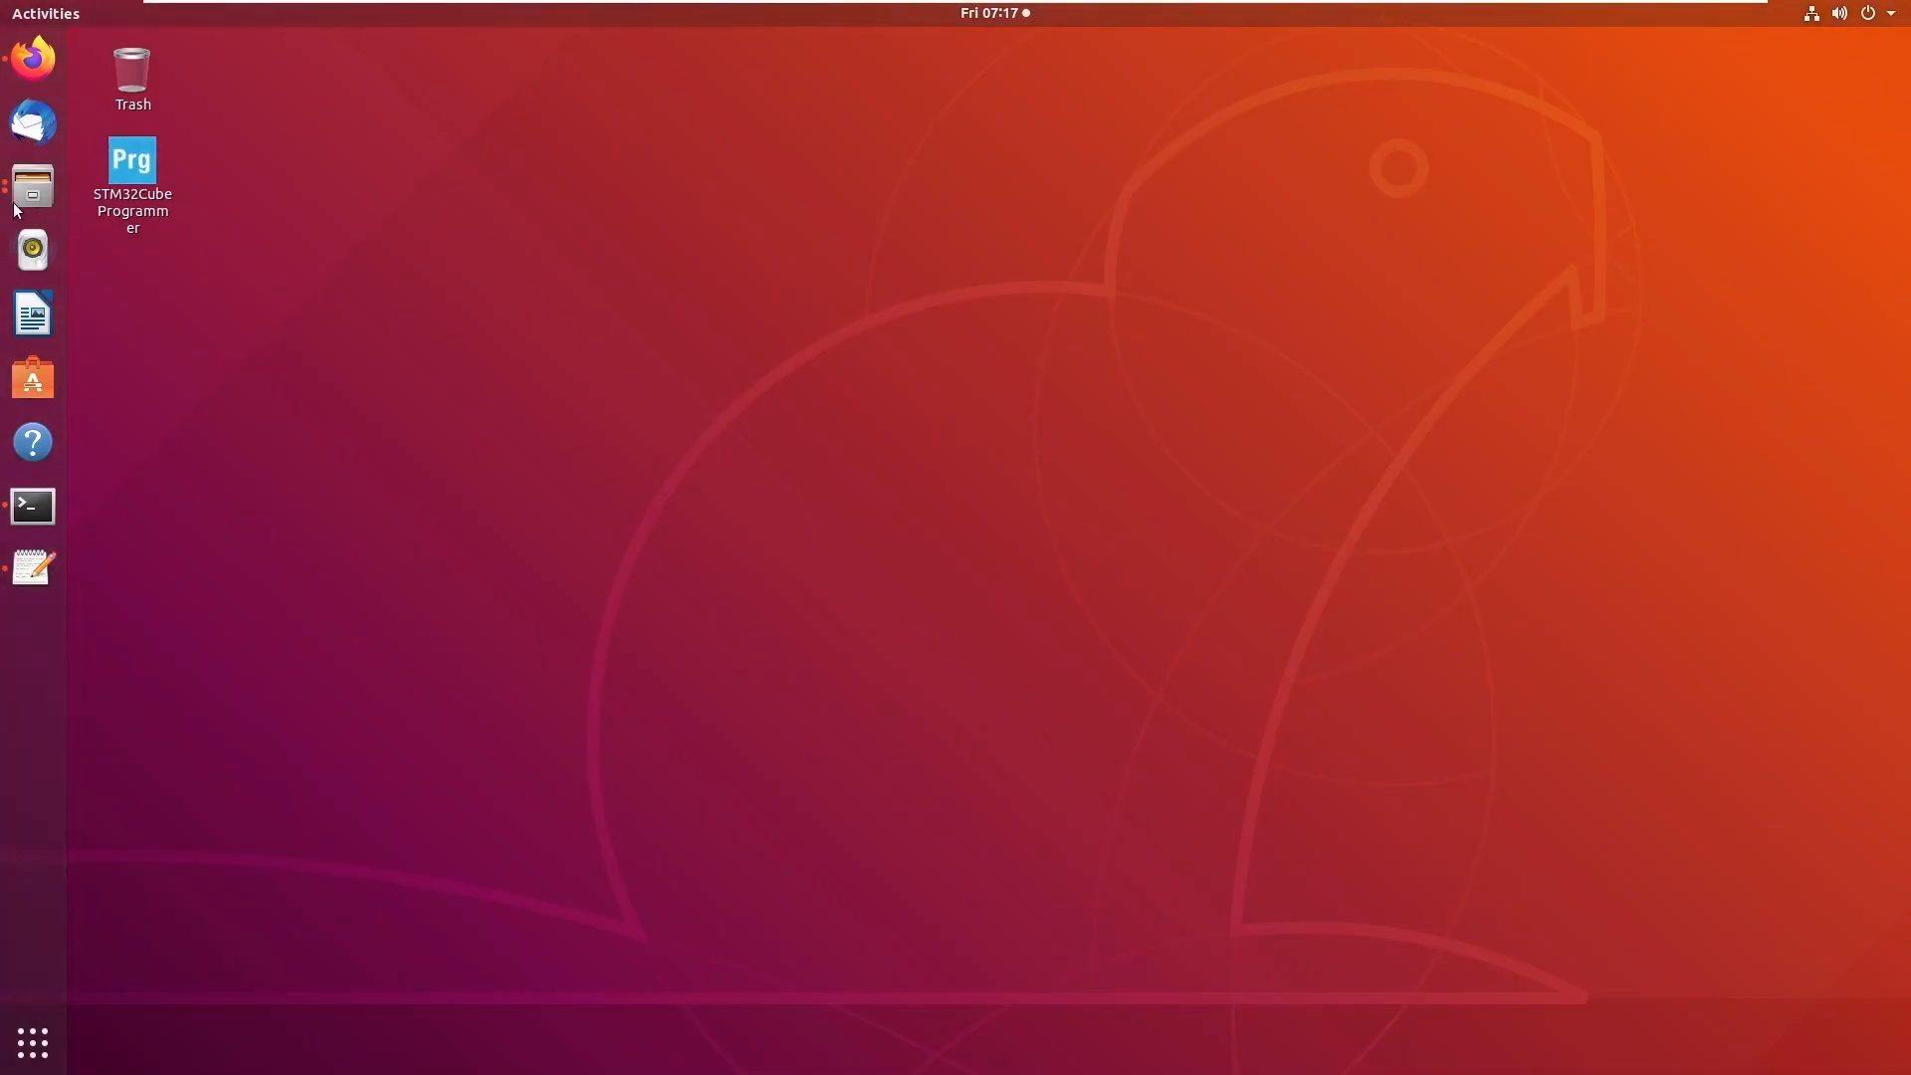
# Extract the starter tar.gz into STM32MP1-Ecosystem-v4.1.0/Starter-Package and close the archive and Downloads windows.
pyautogui.click(32, 186)
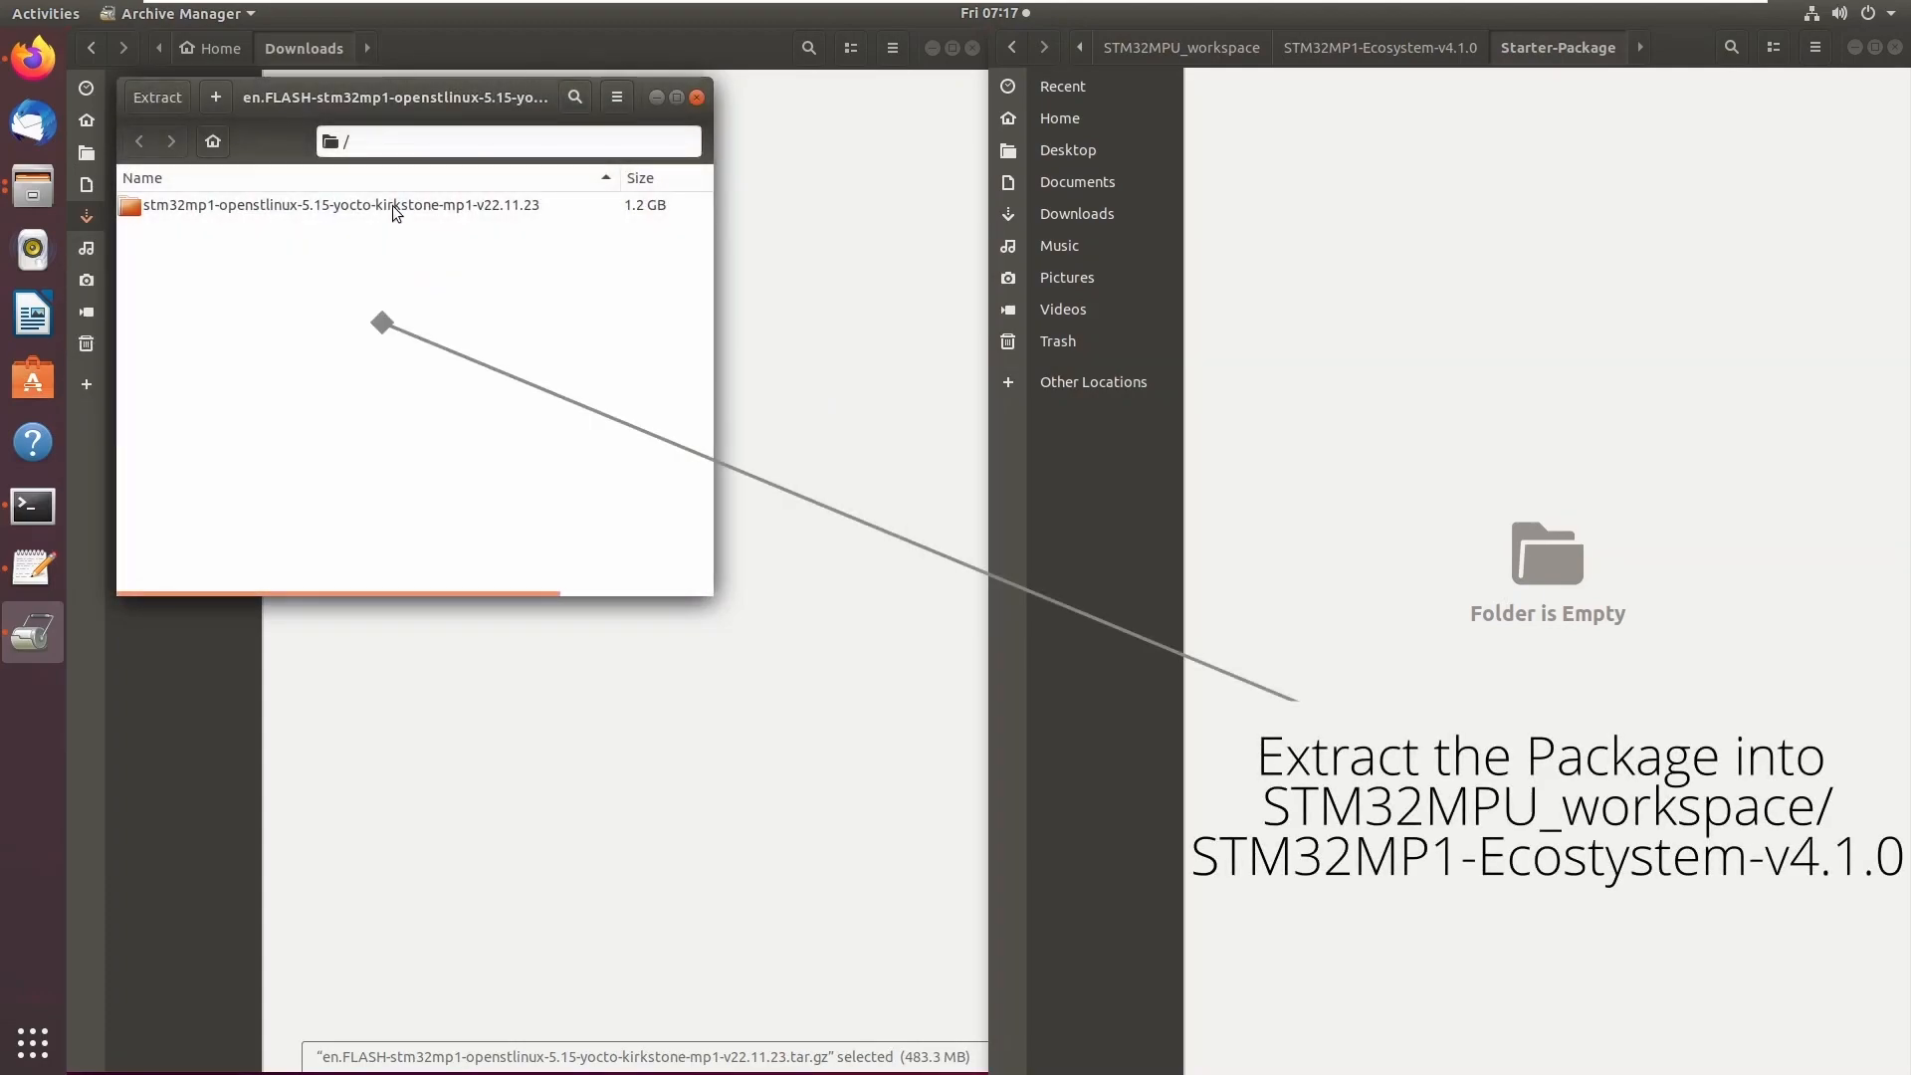
pyautogui.click(337, 206)
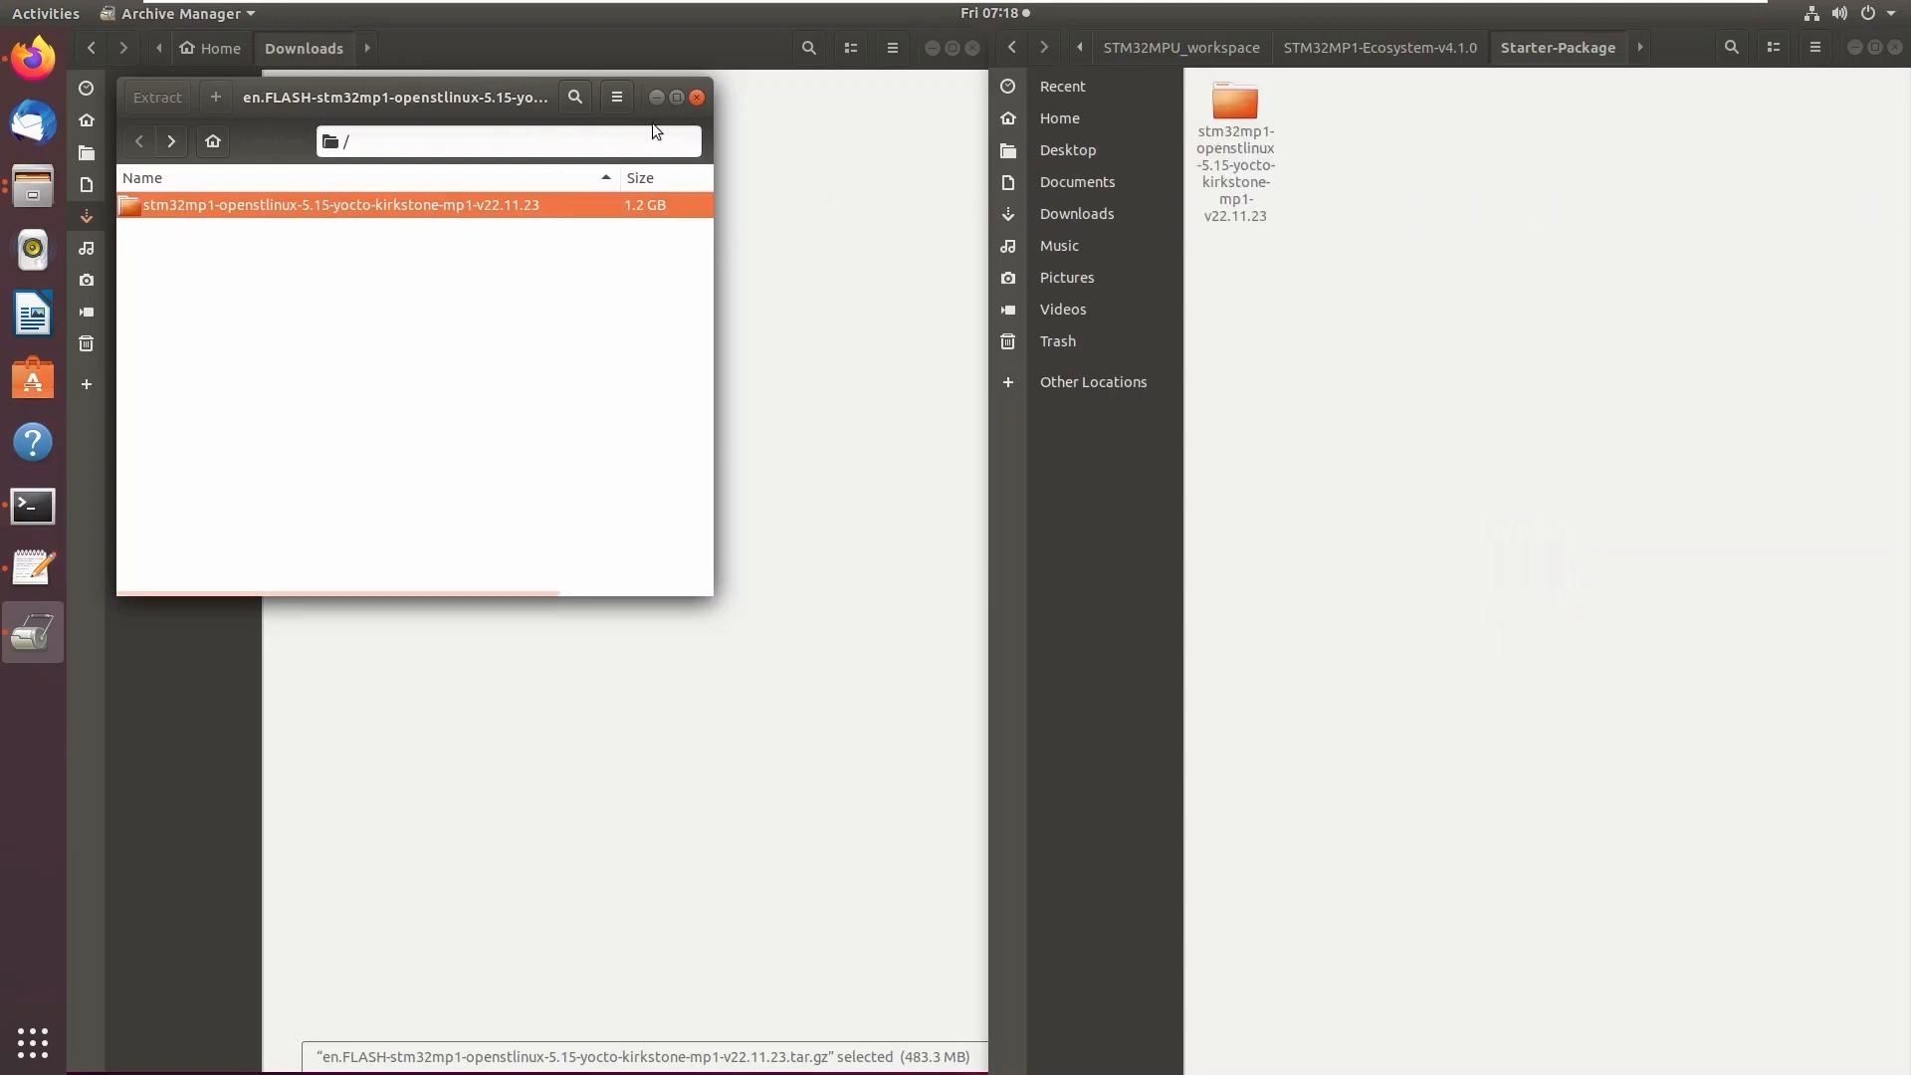
pyautogui.click(156, 98)
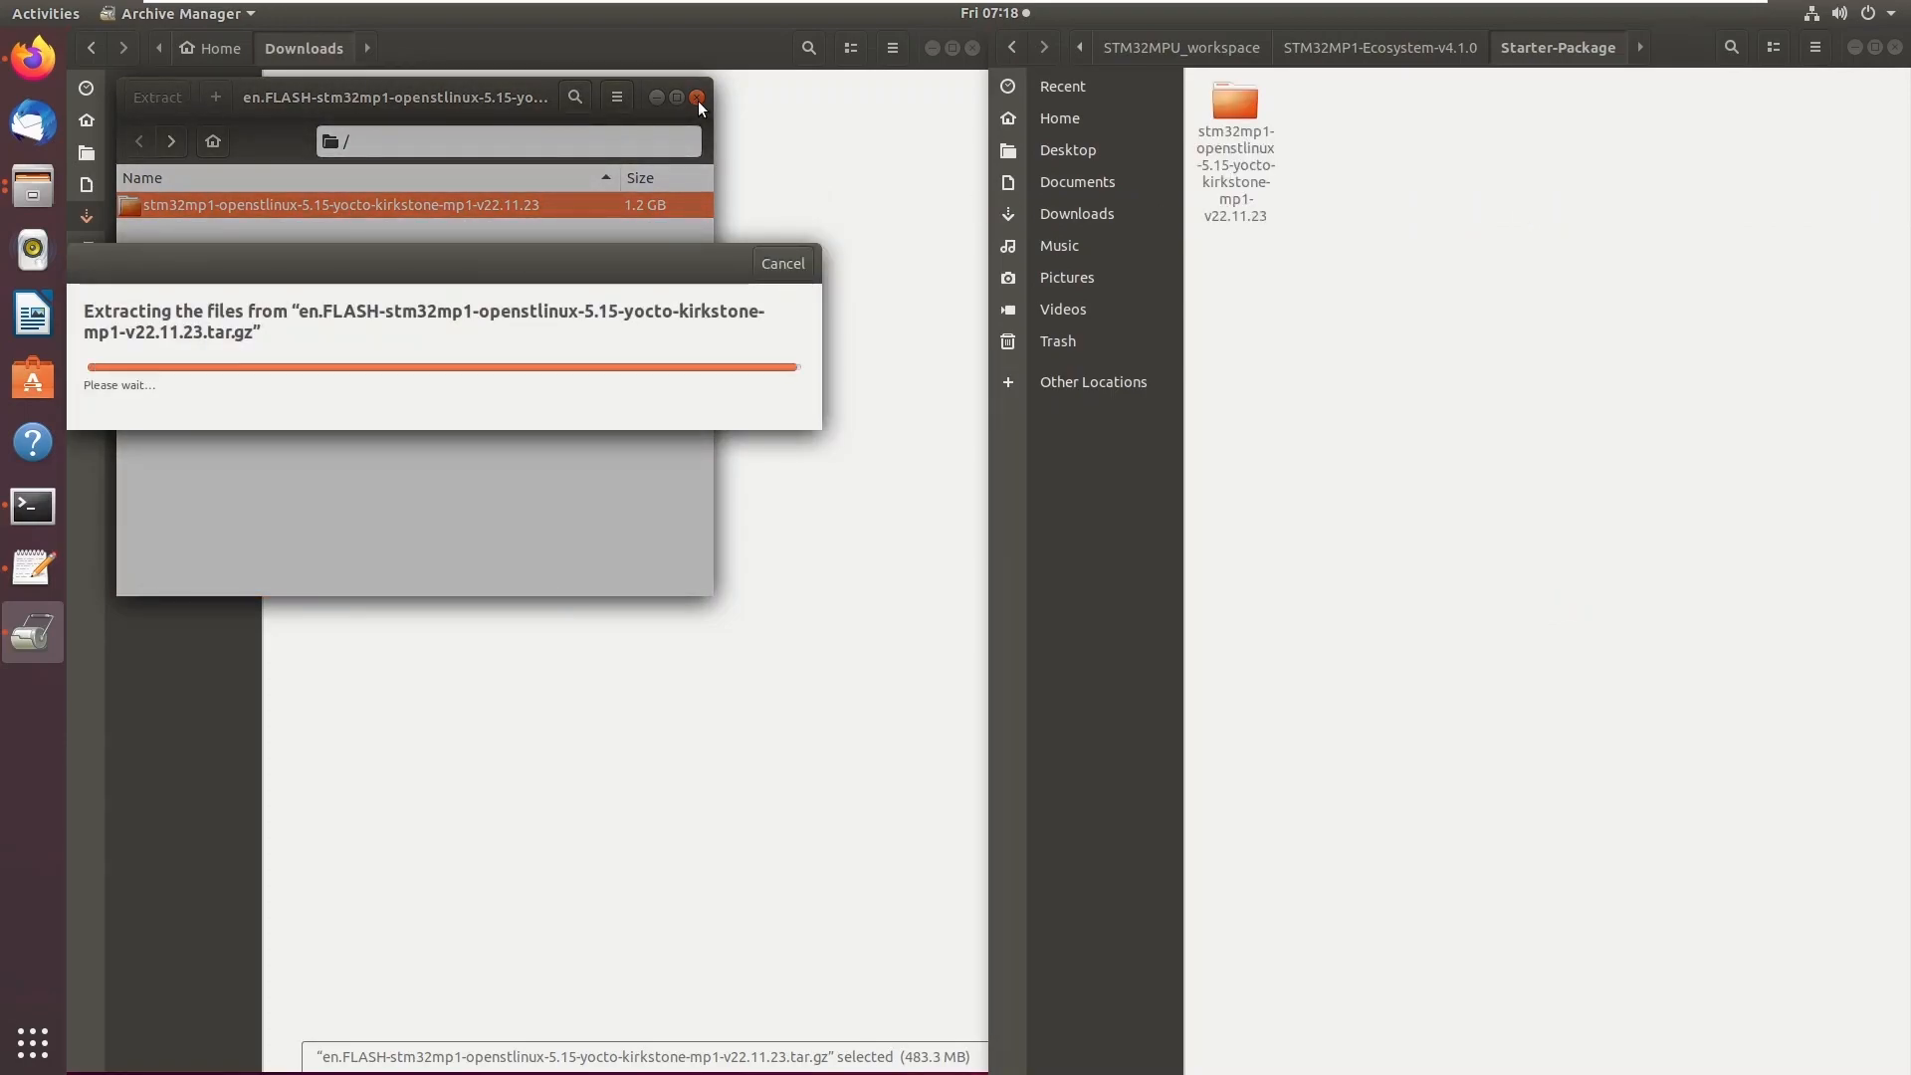
pyautogui.click(781, 263)
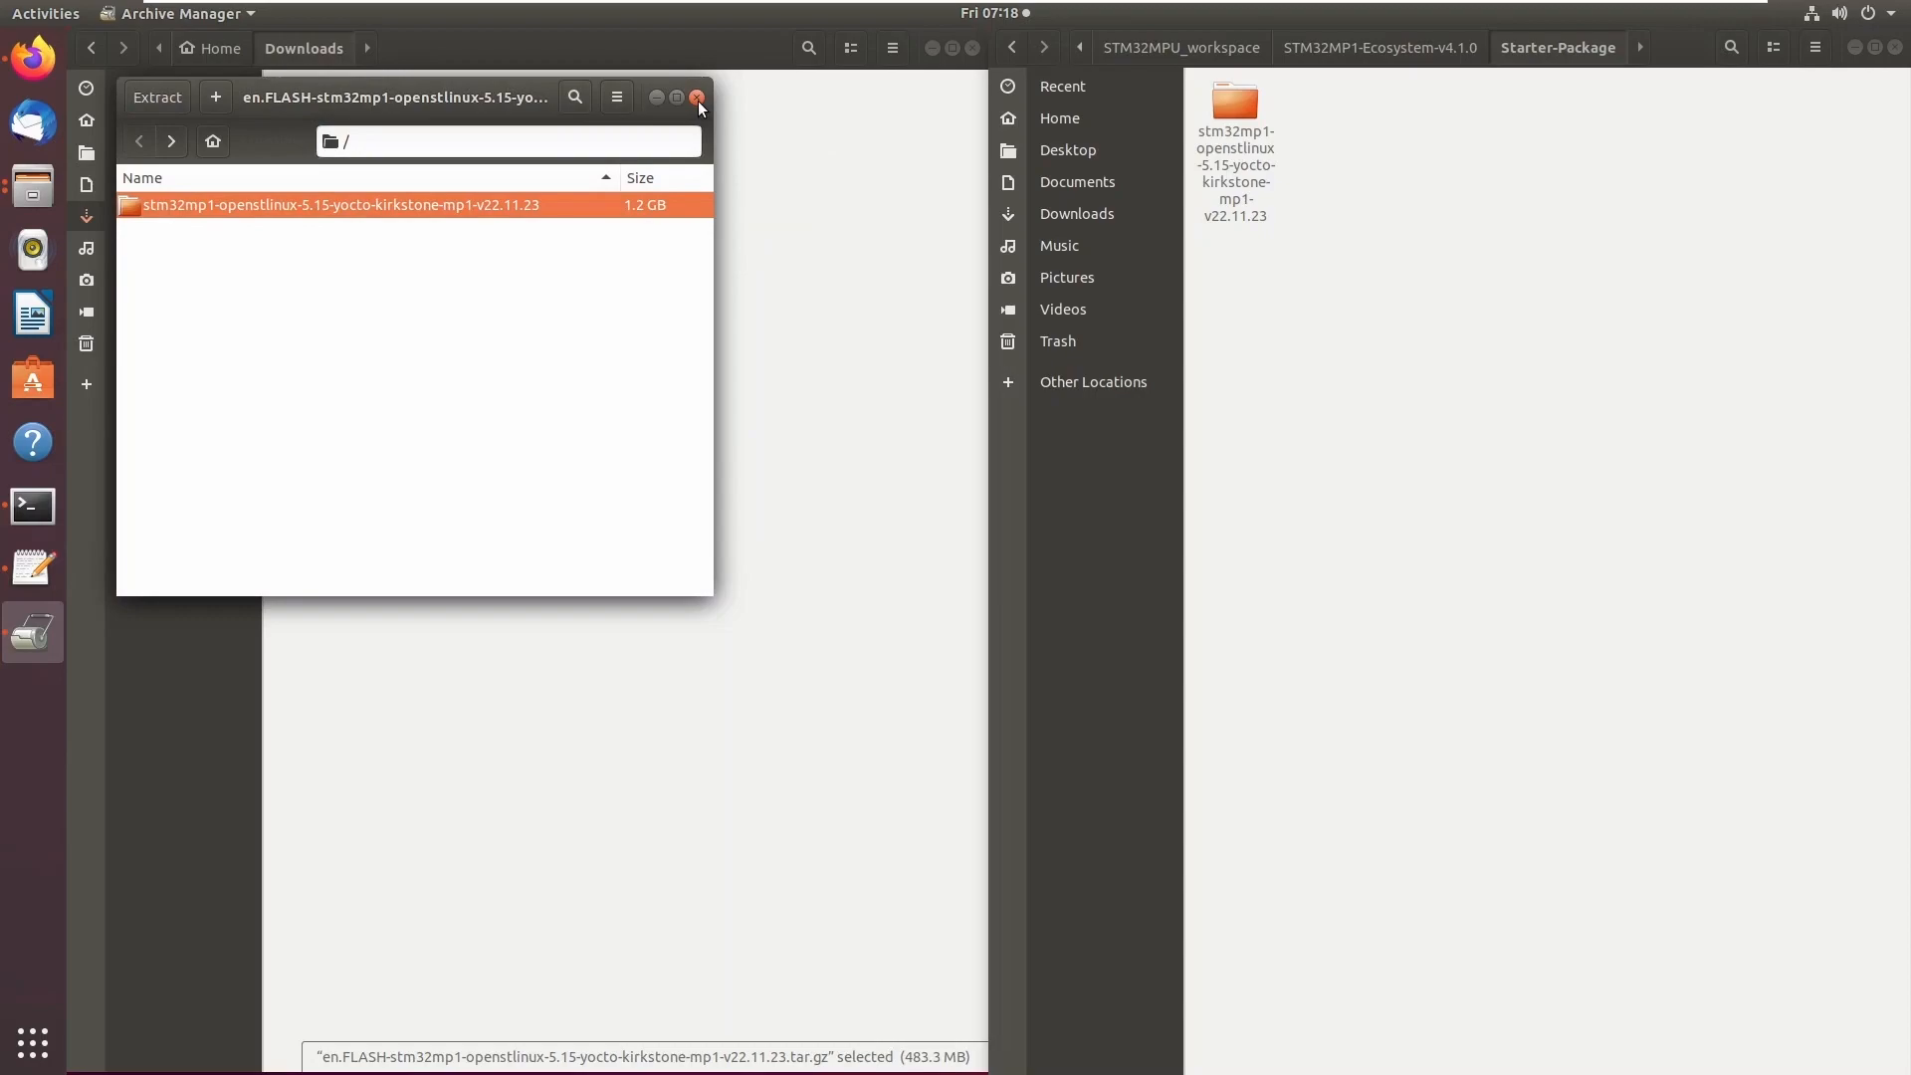
pyautogui.click(697, 98)
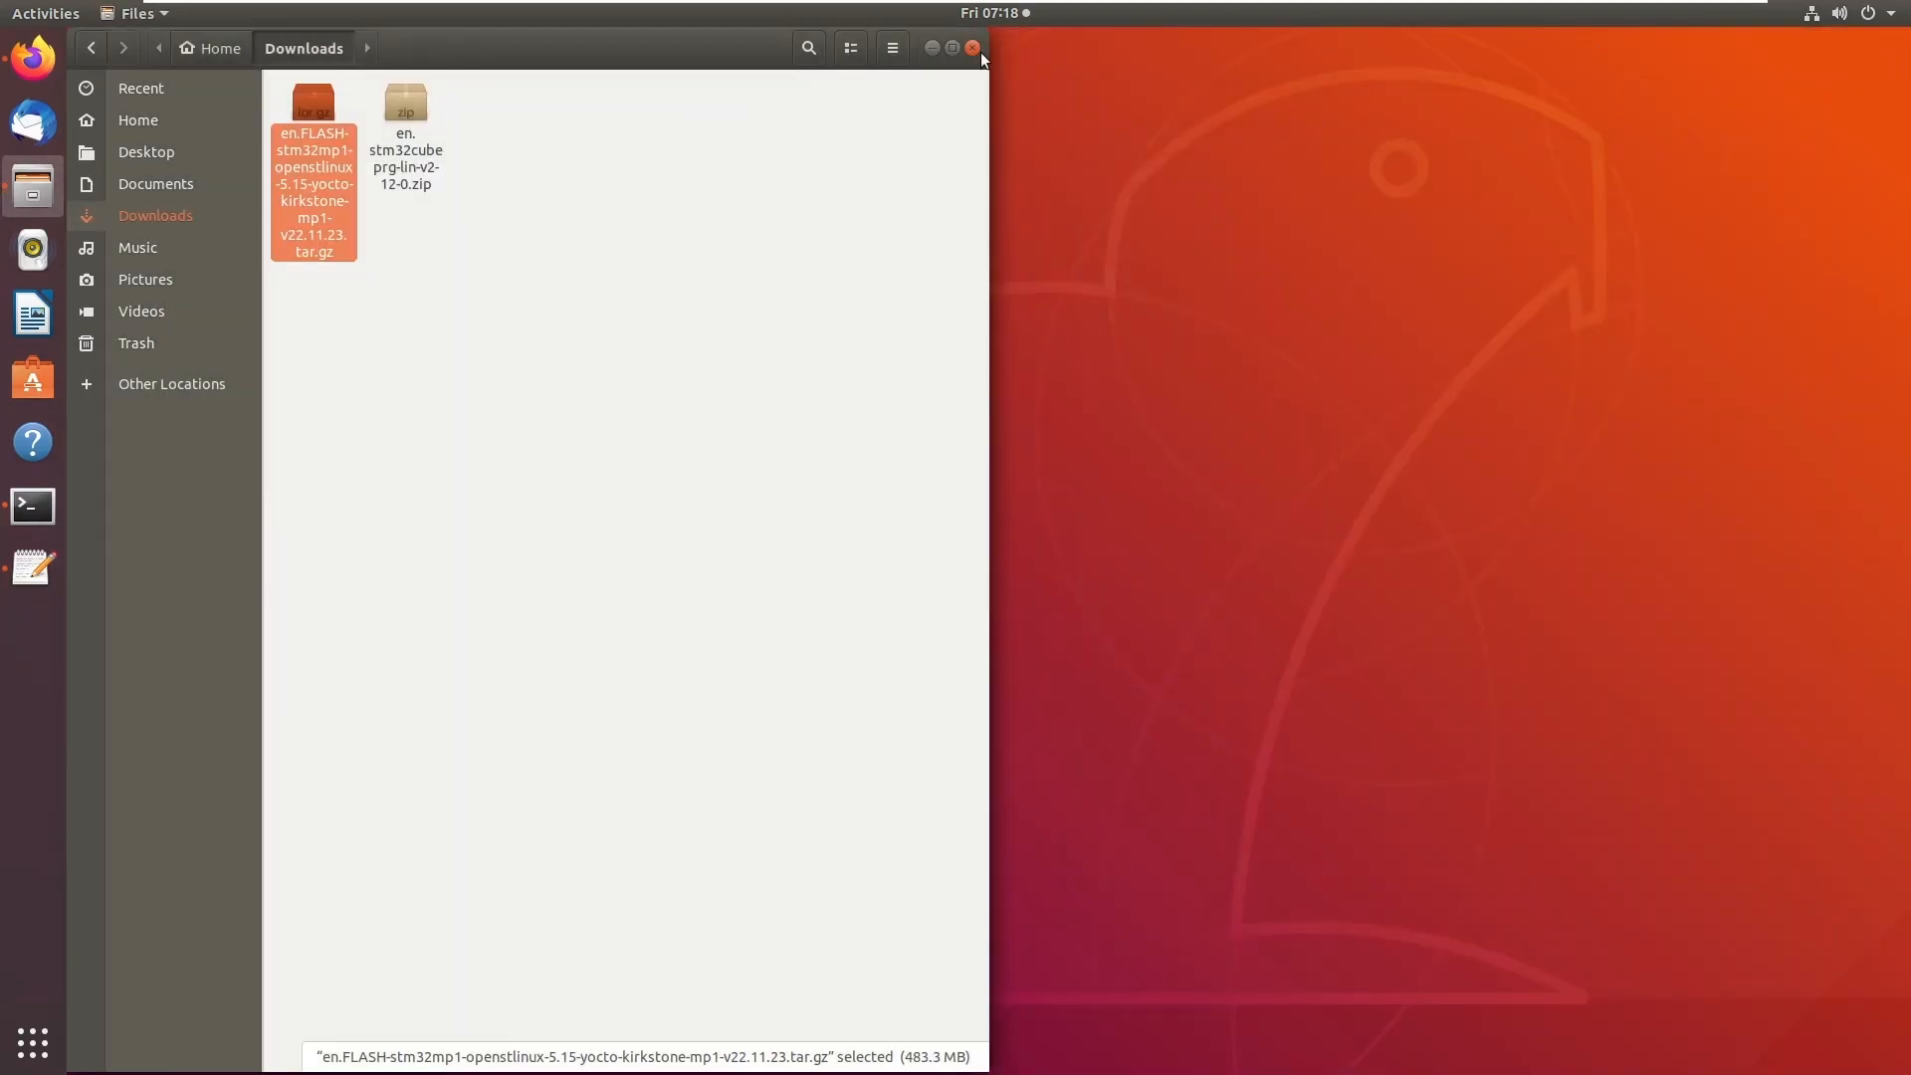
pyautogui.click(973, 48)
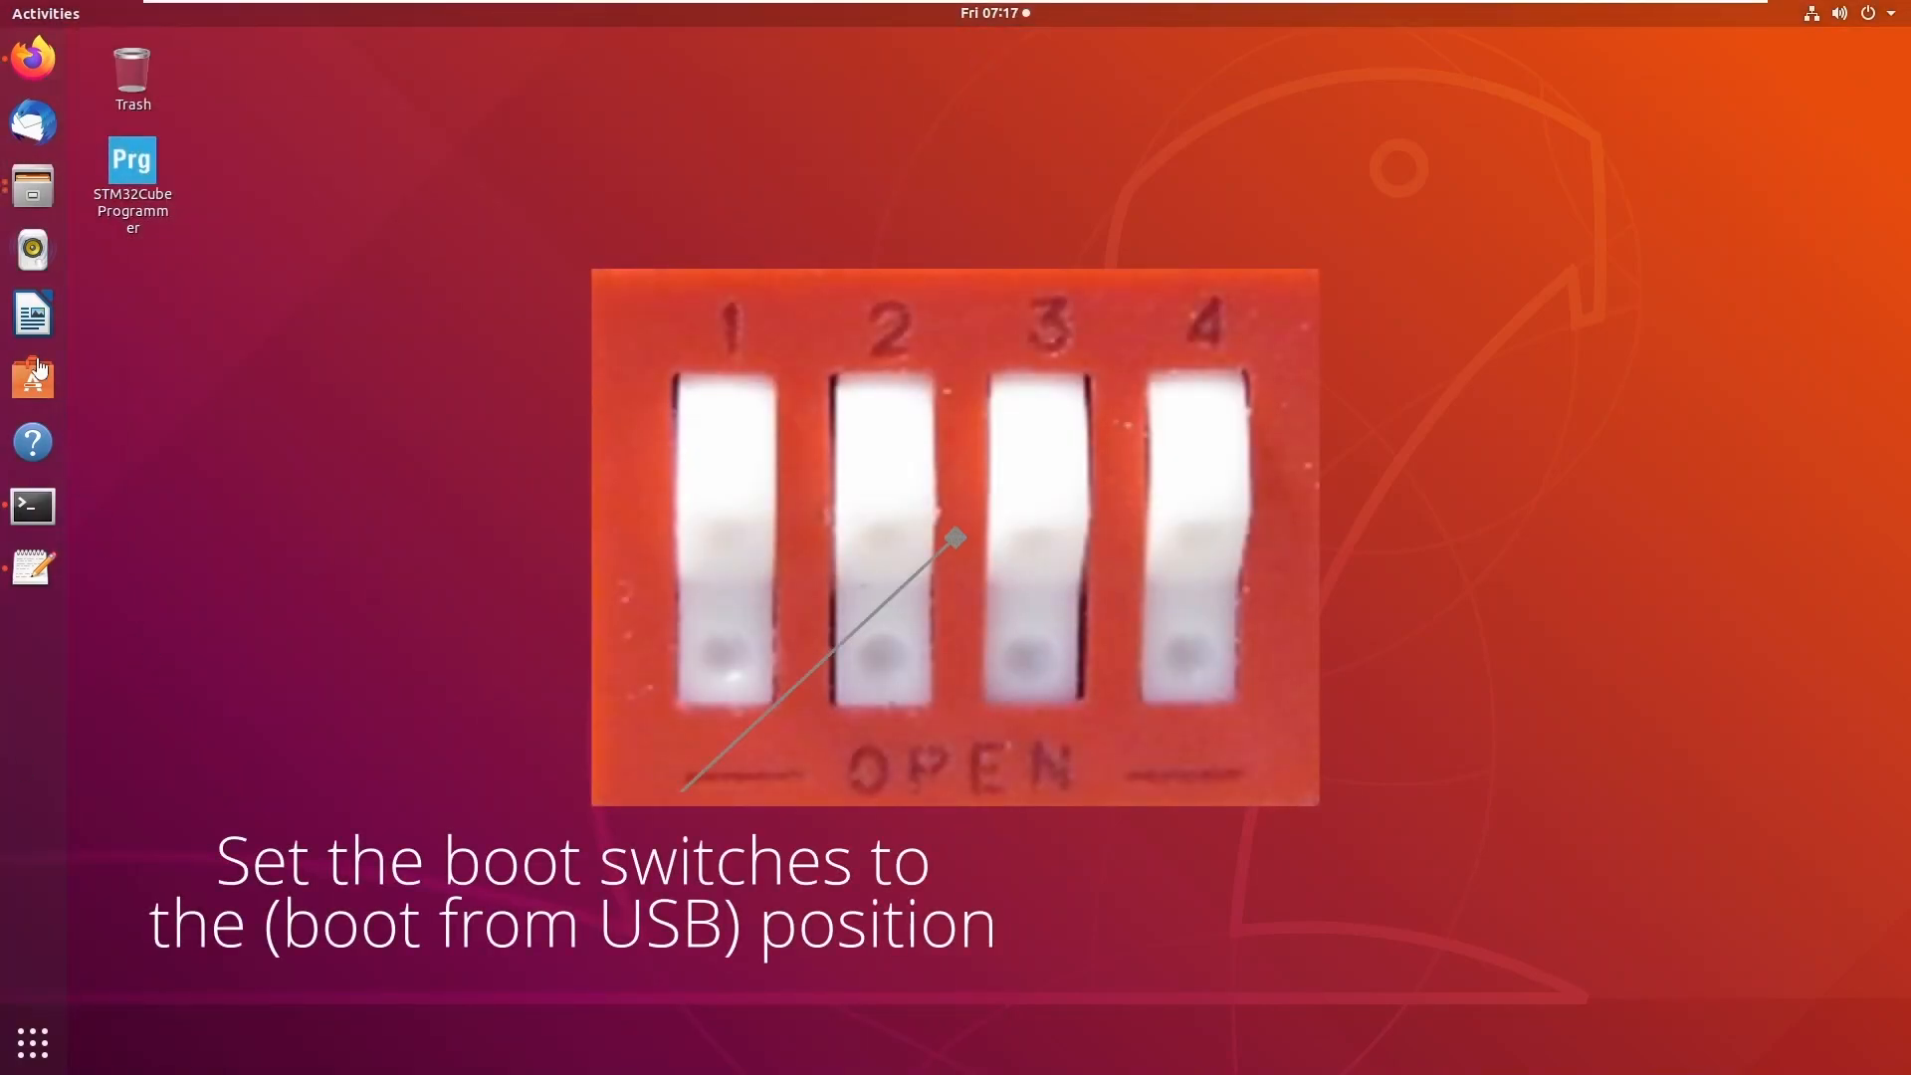
pyautogui.moveTo(30, 62)
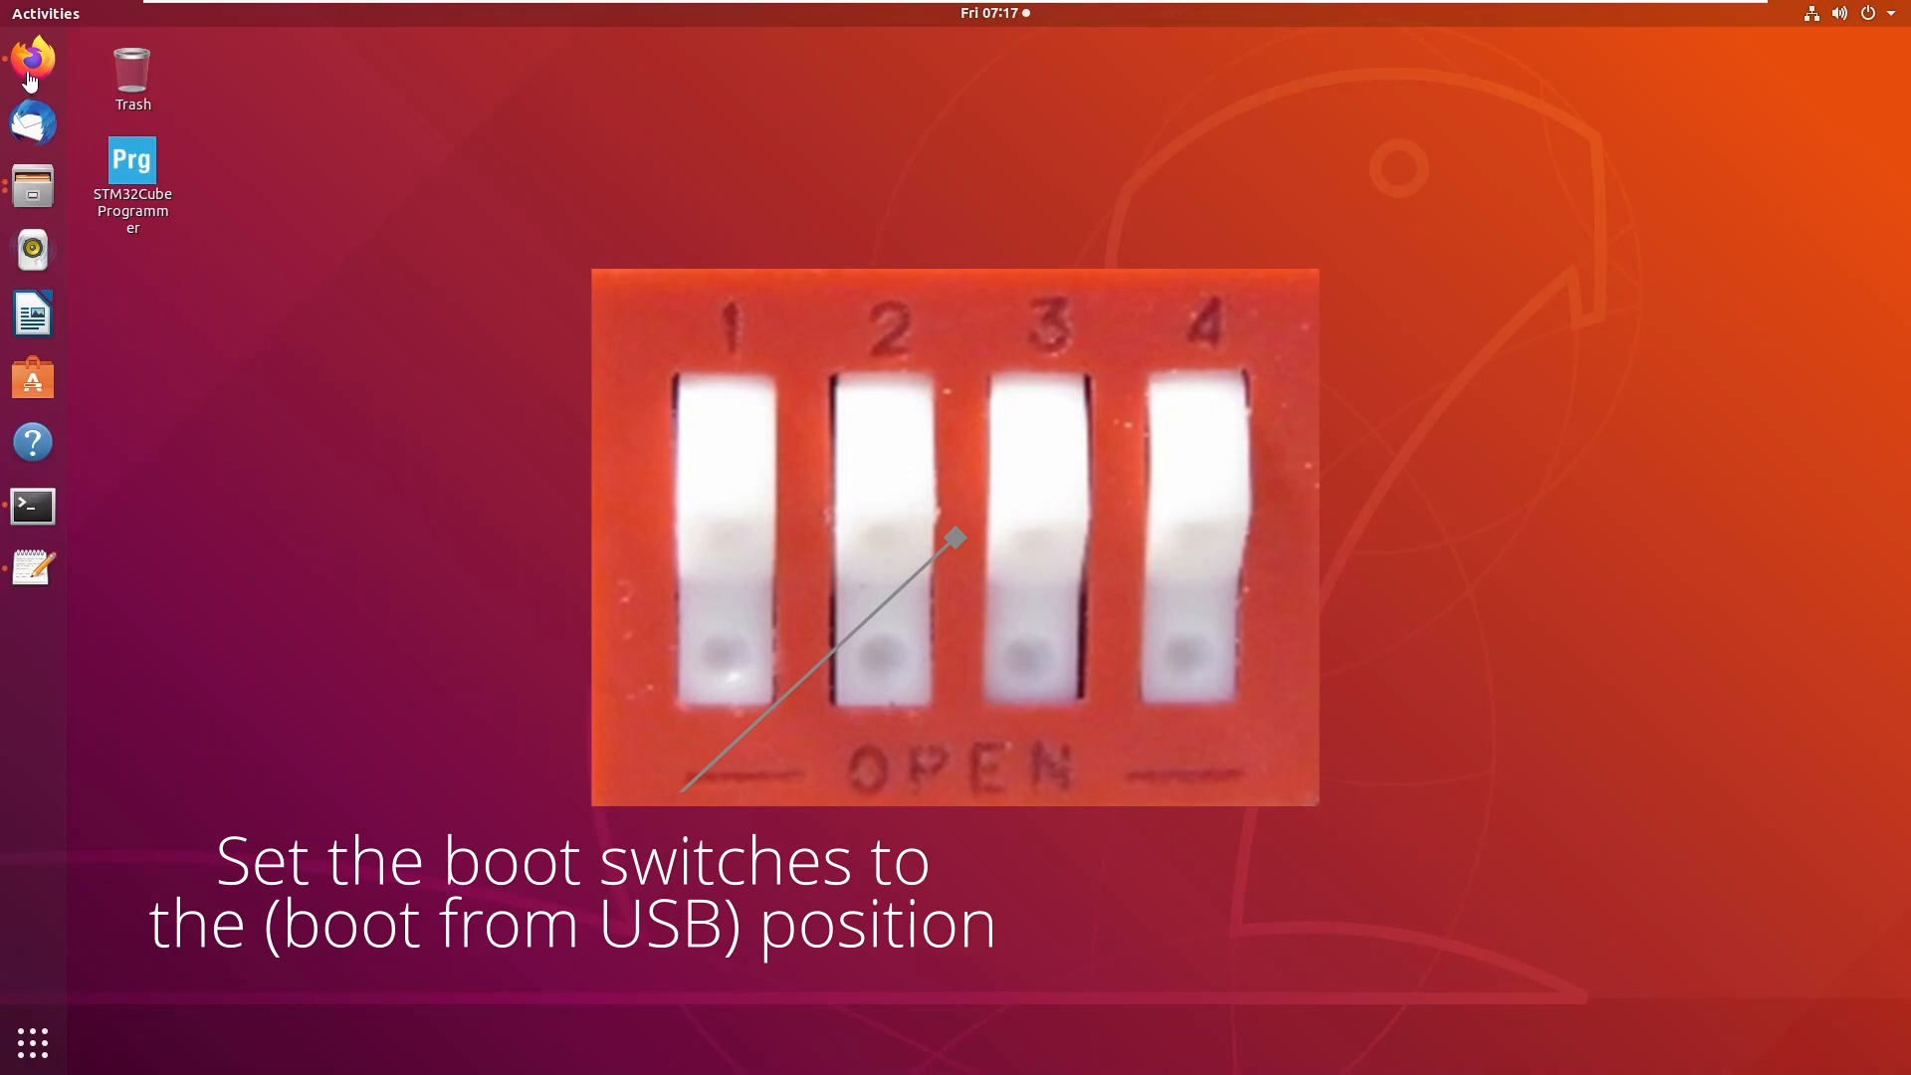
pyautogui.moveTo(34, 62)
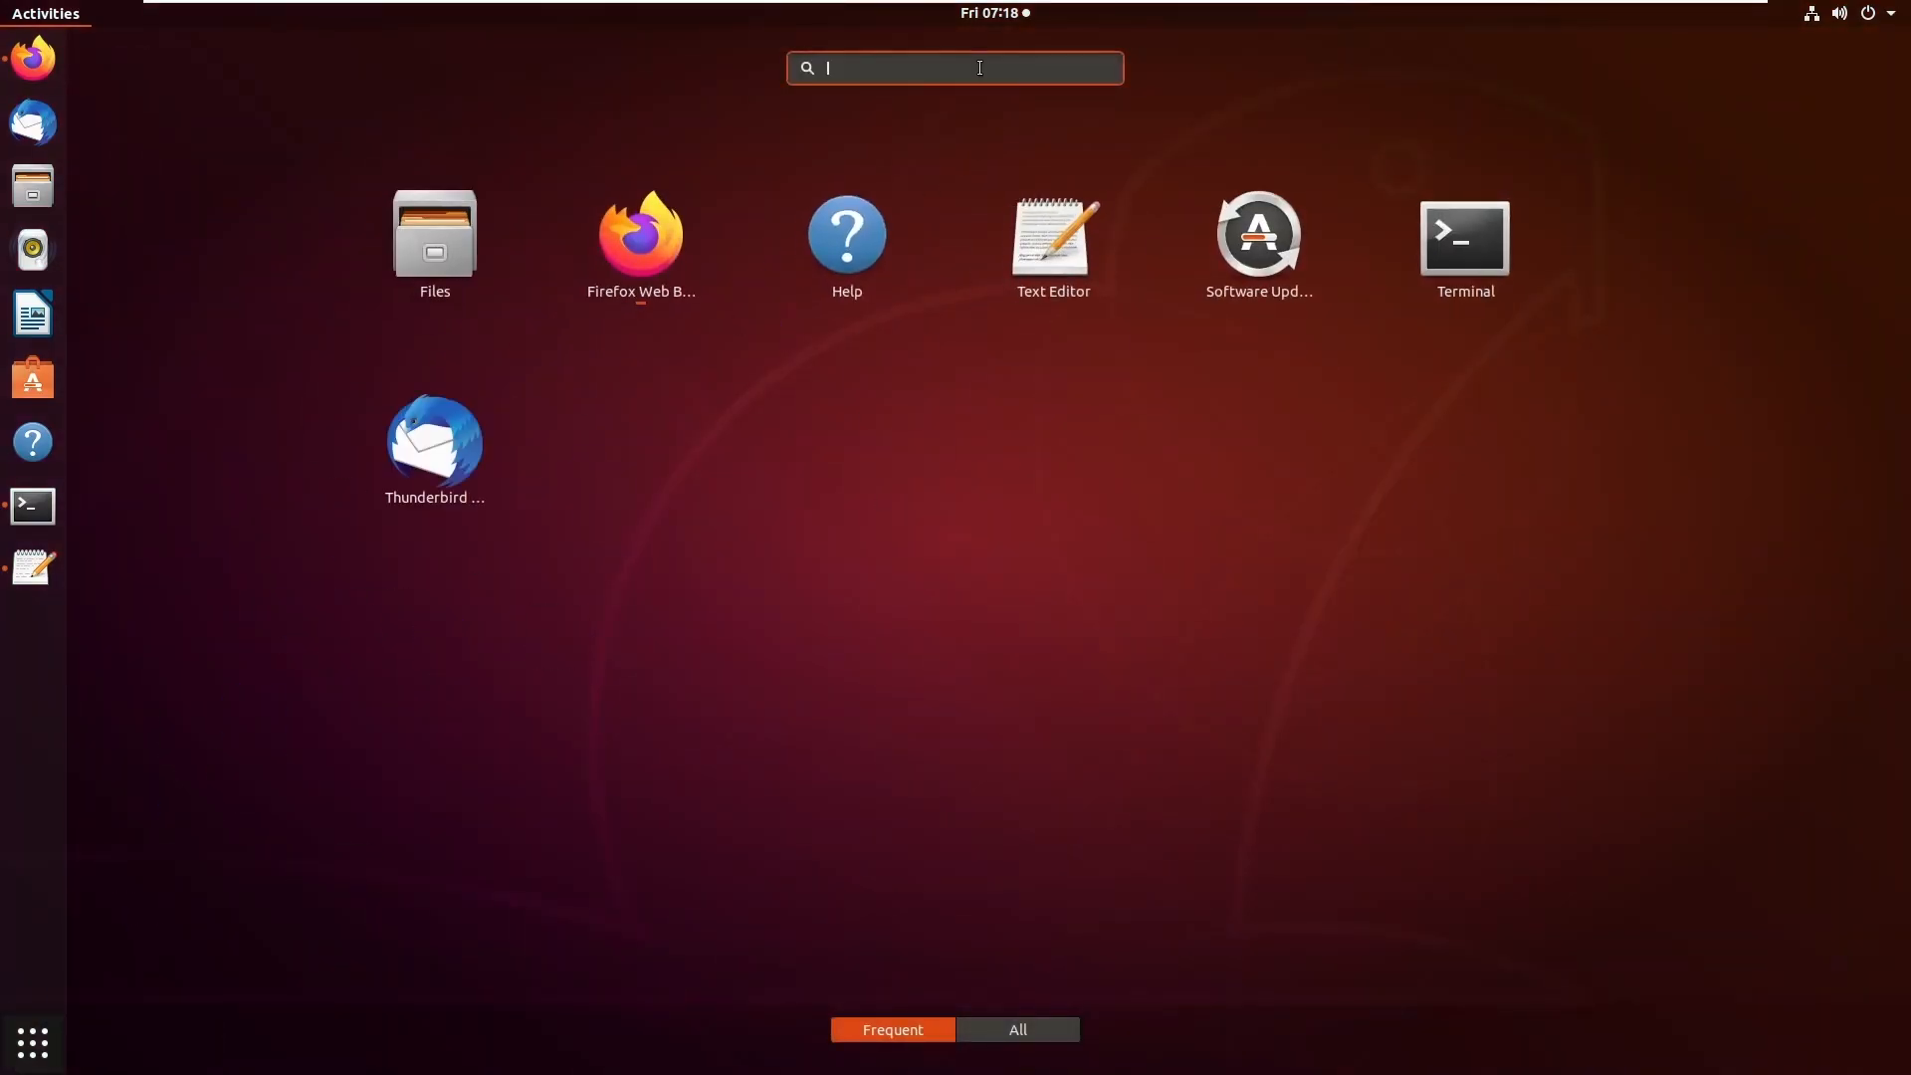
# Search STM32 from Activities and launch STM32CubeProgrammer.
pyautogui.write('STl')
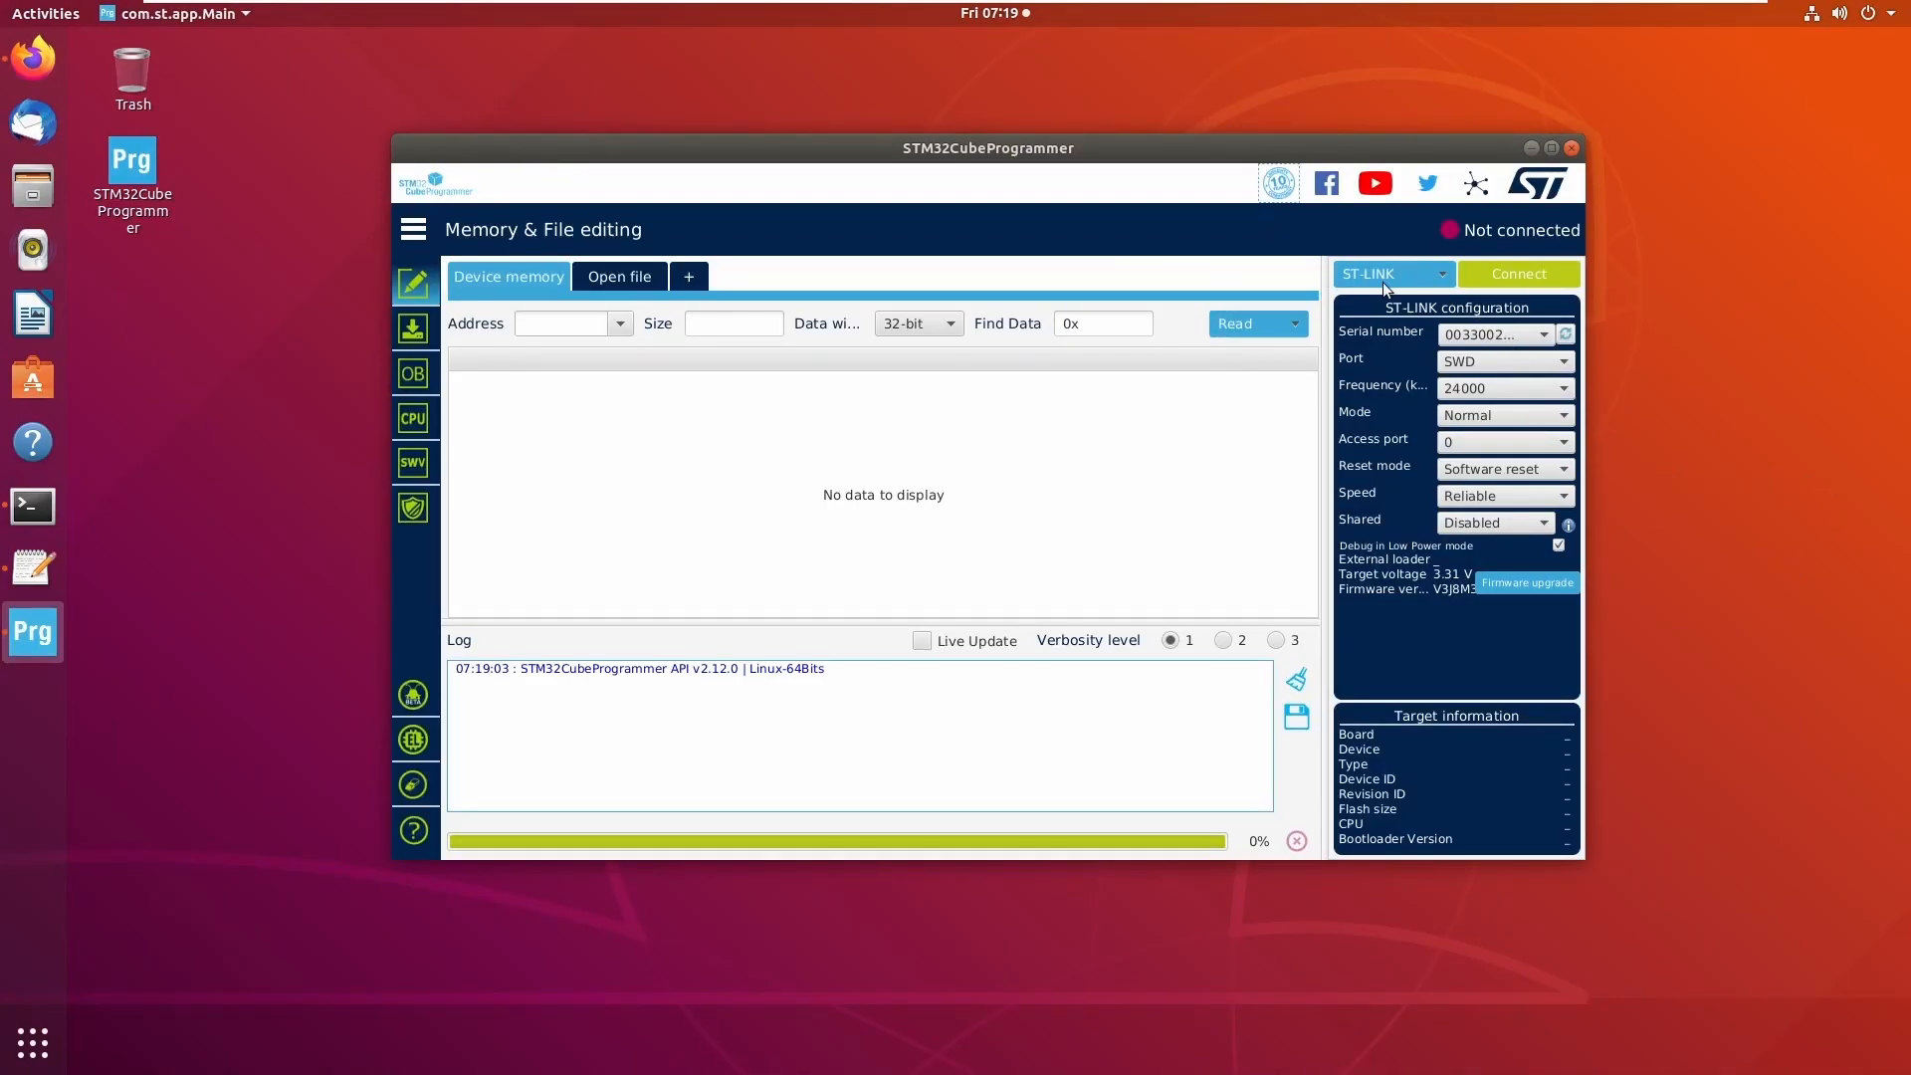
# Connect to the board over USB and start opening a file from STM32MPU_workspace.
pyautogui.click(1391, 273)
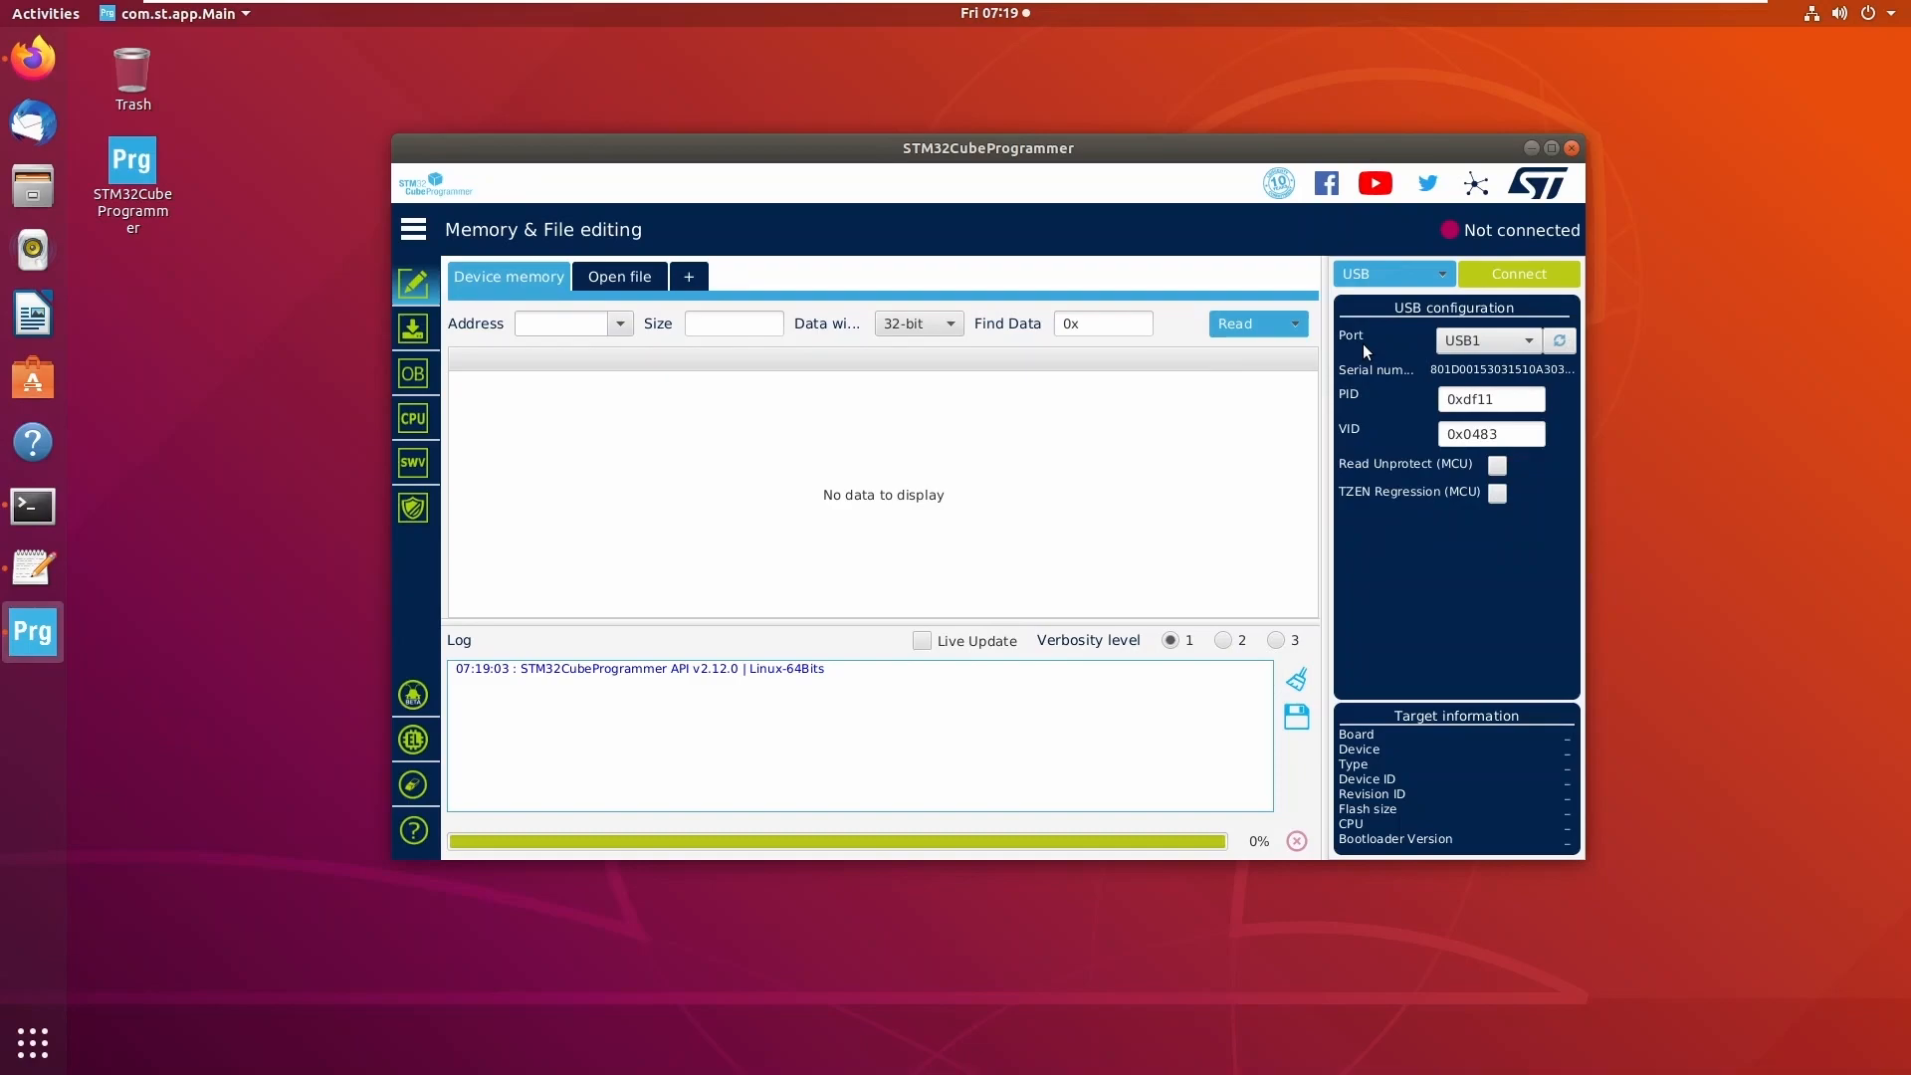
pyautogui.click(1518, 273)
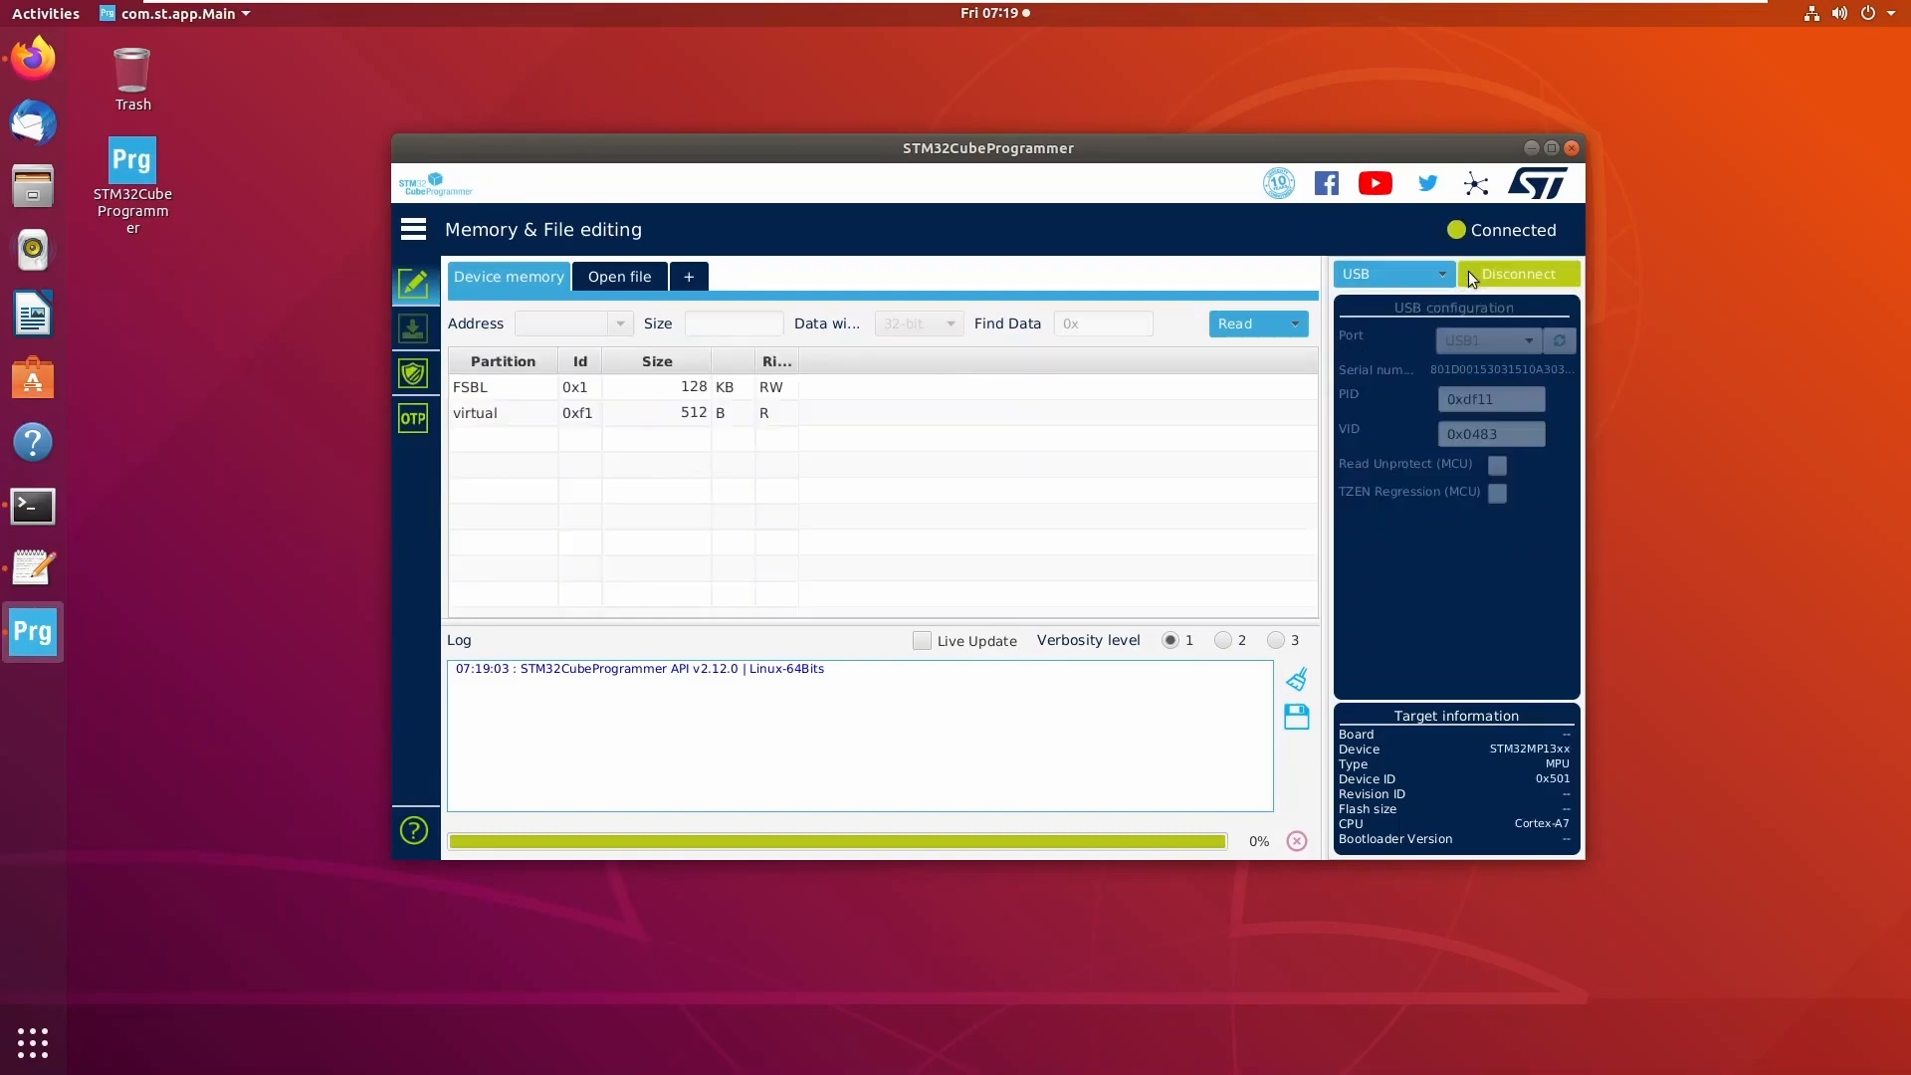
pyautogui.click(619, 275)
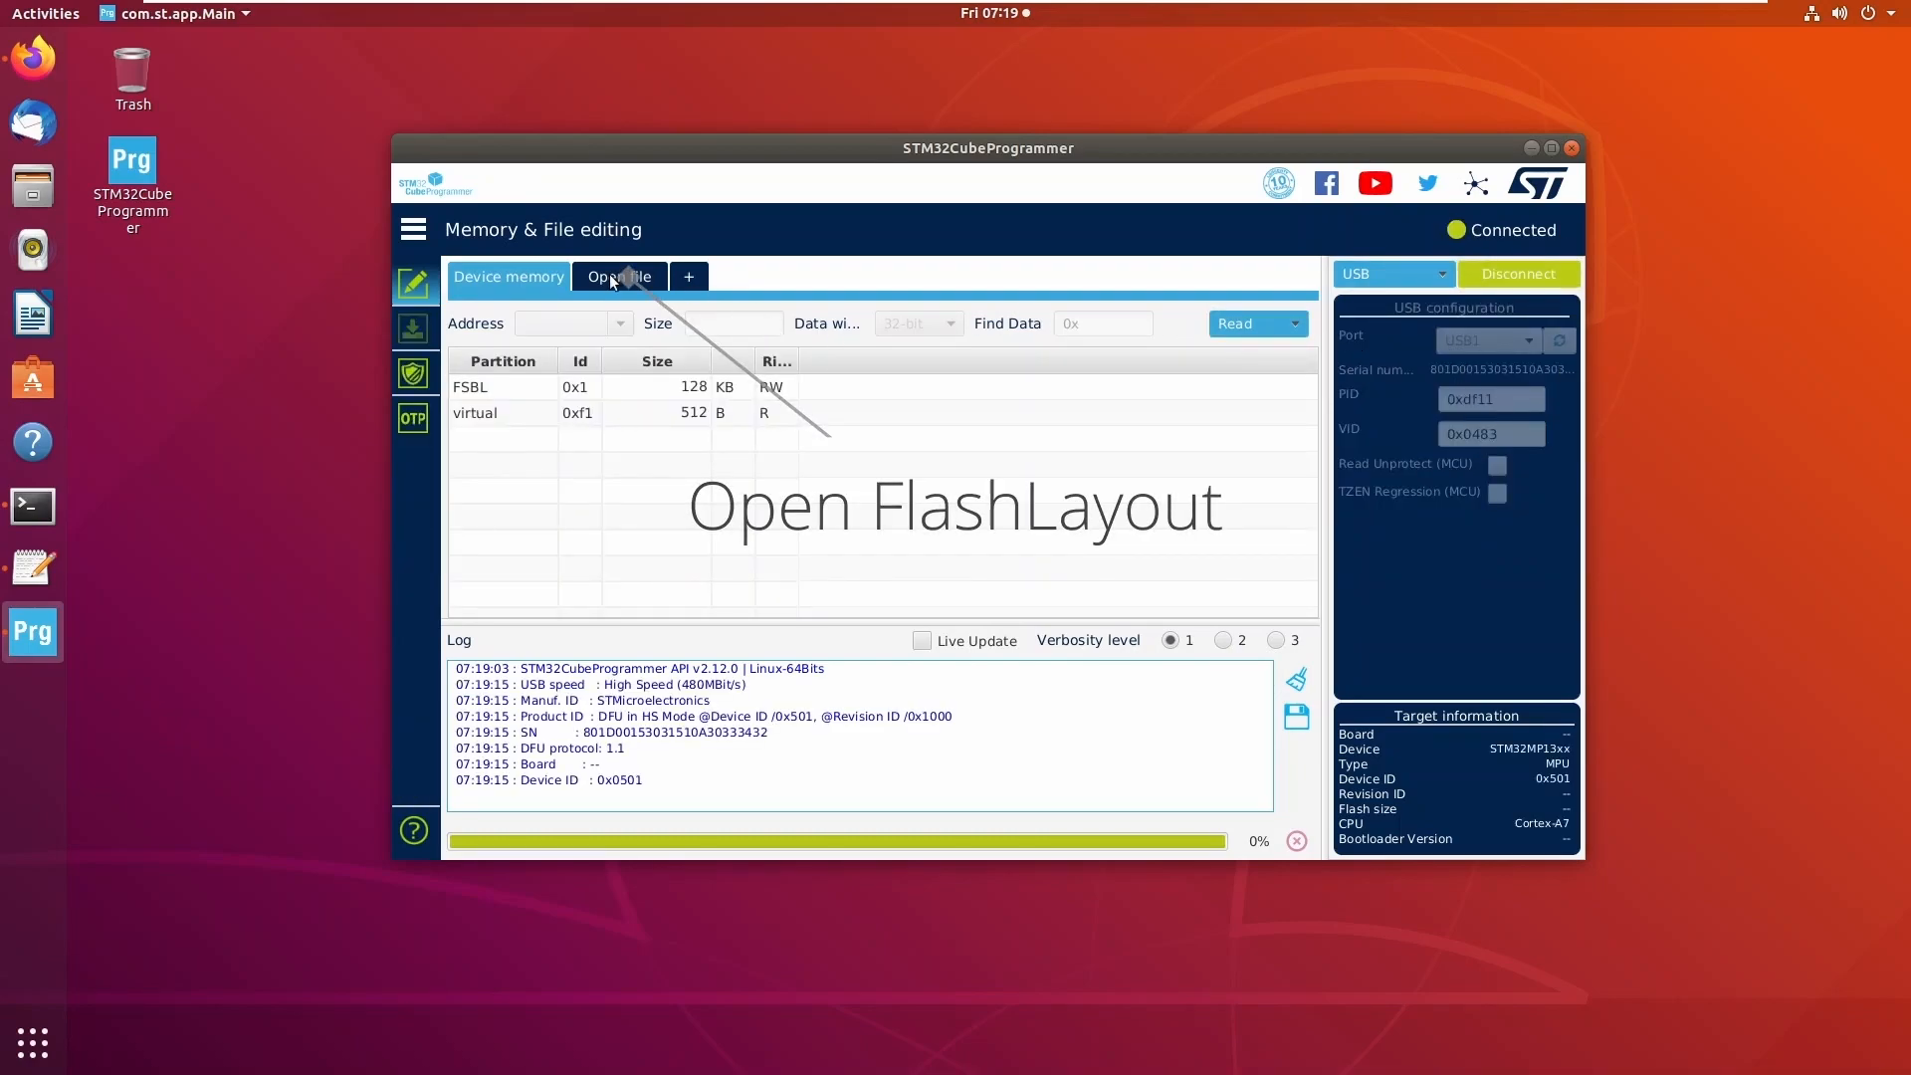
pyautogui.click(617, 275)
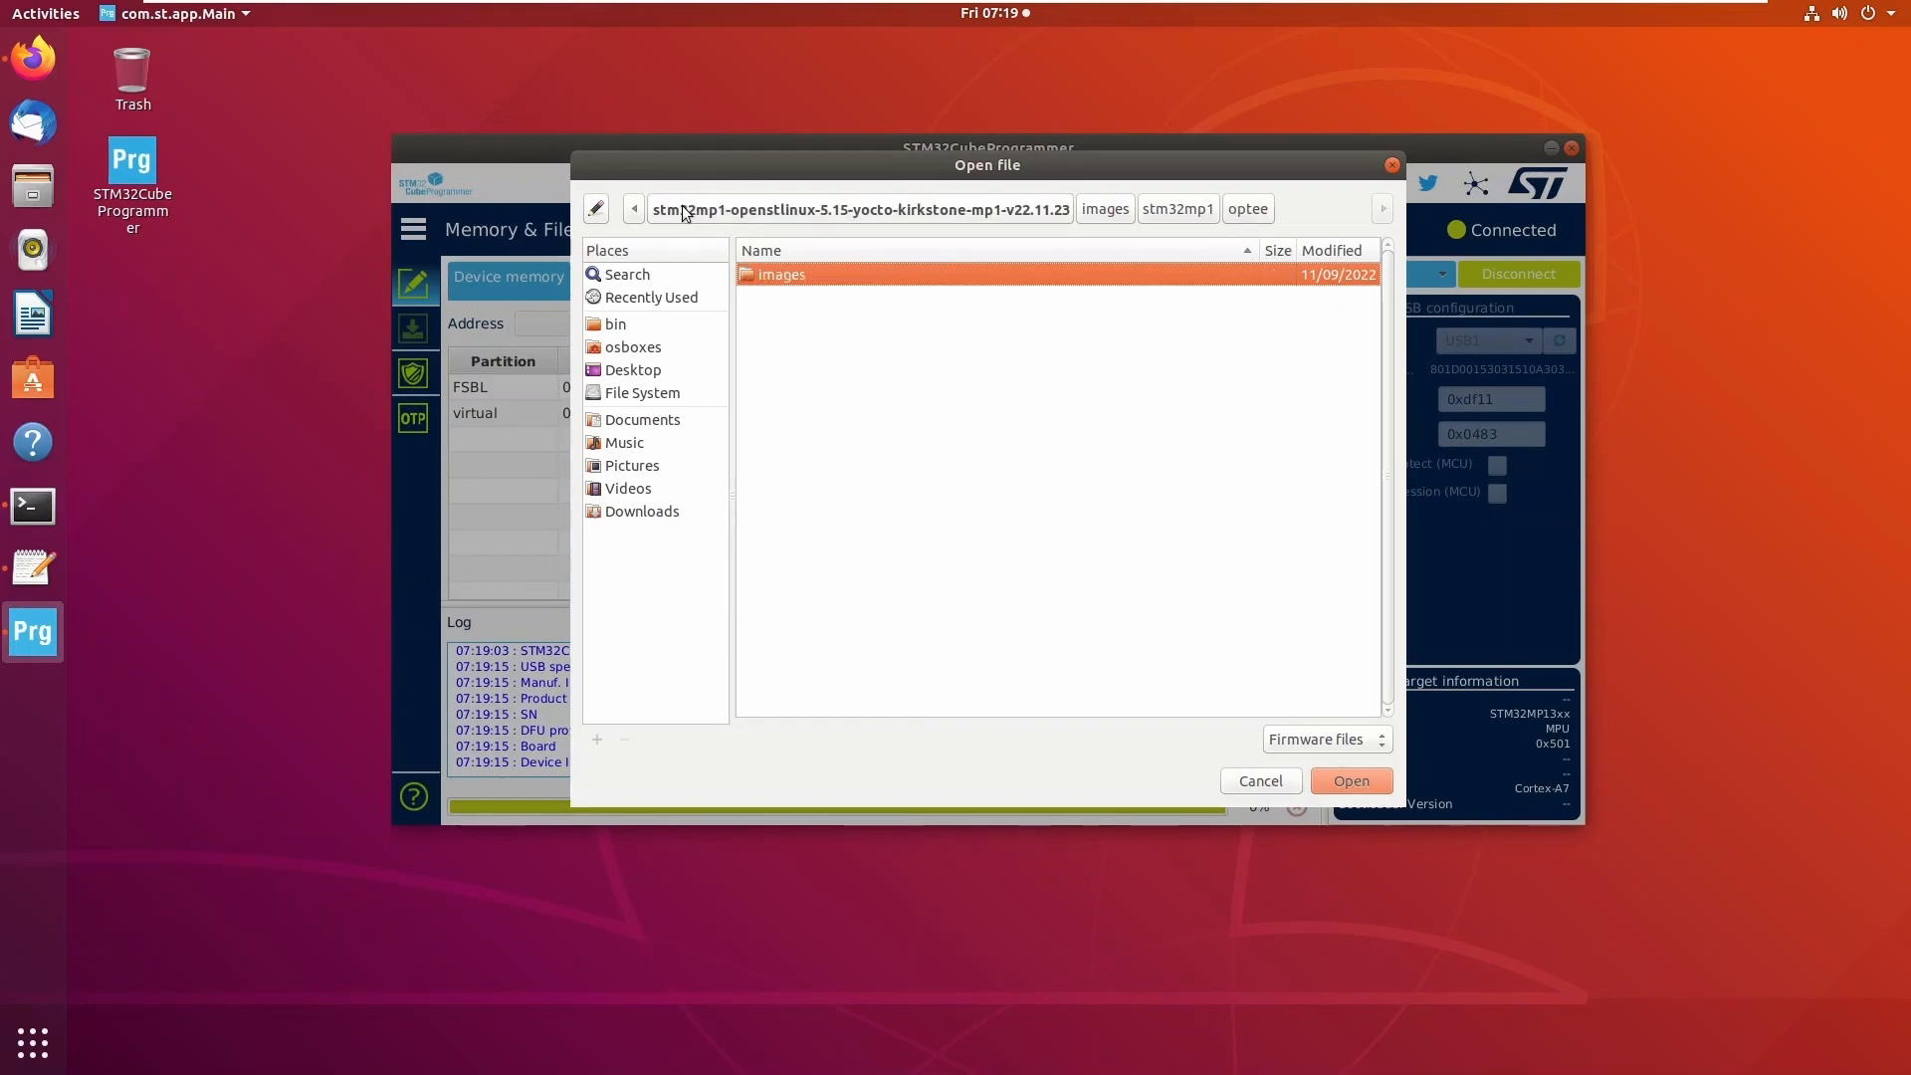
pyautogui.click(633, 209)
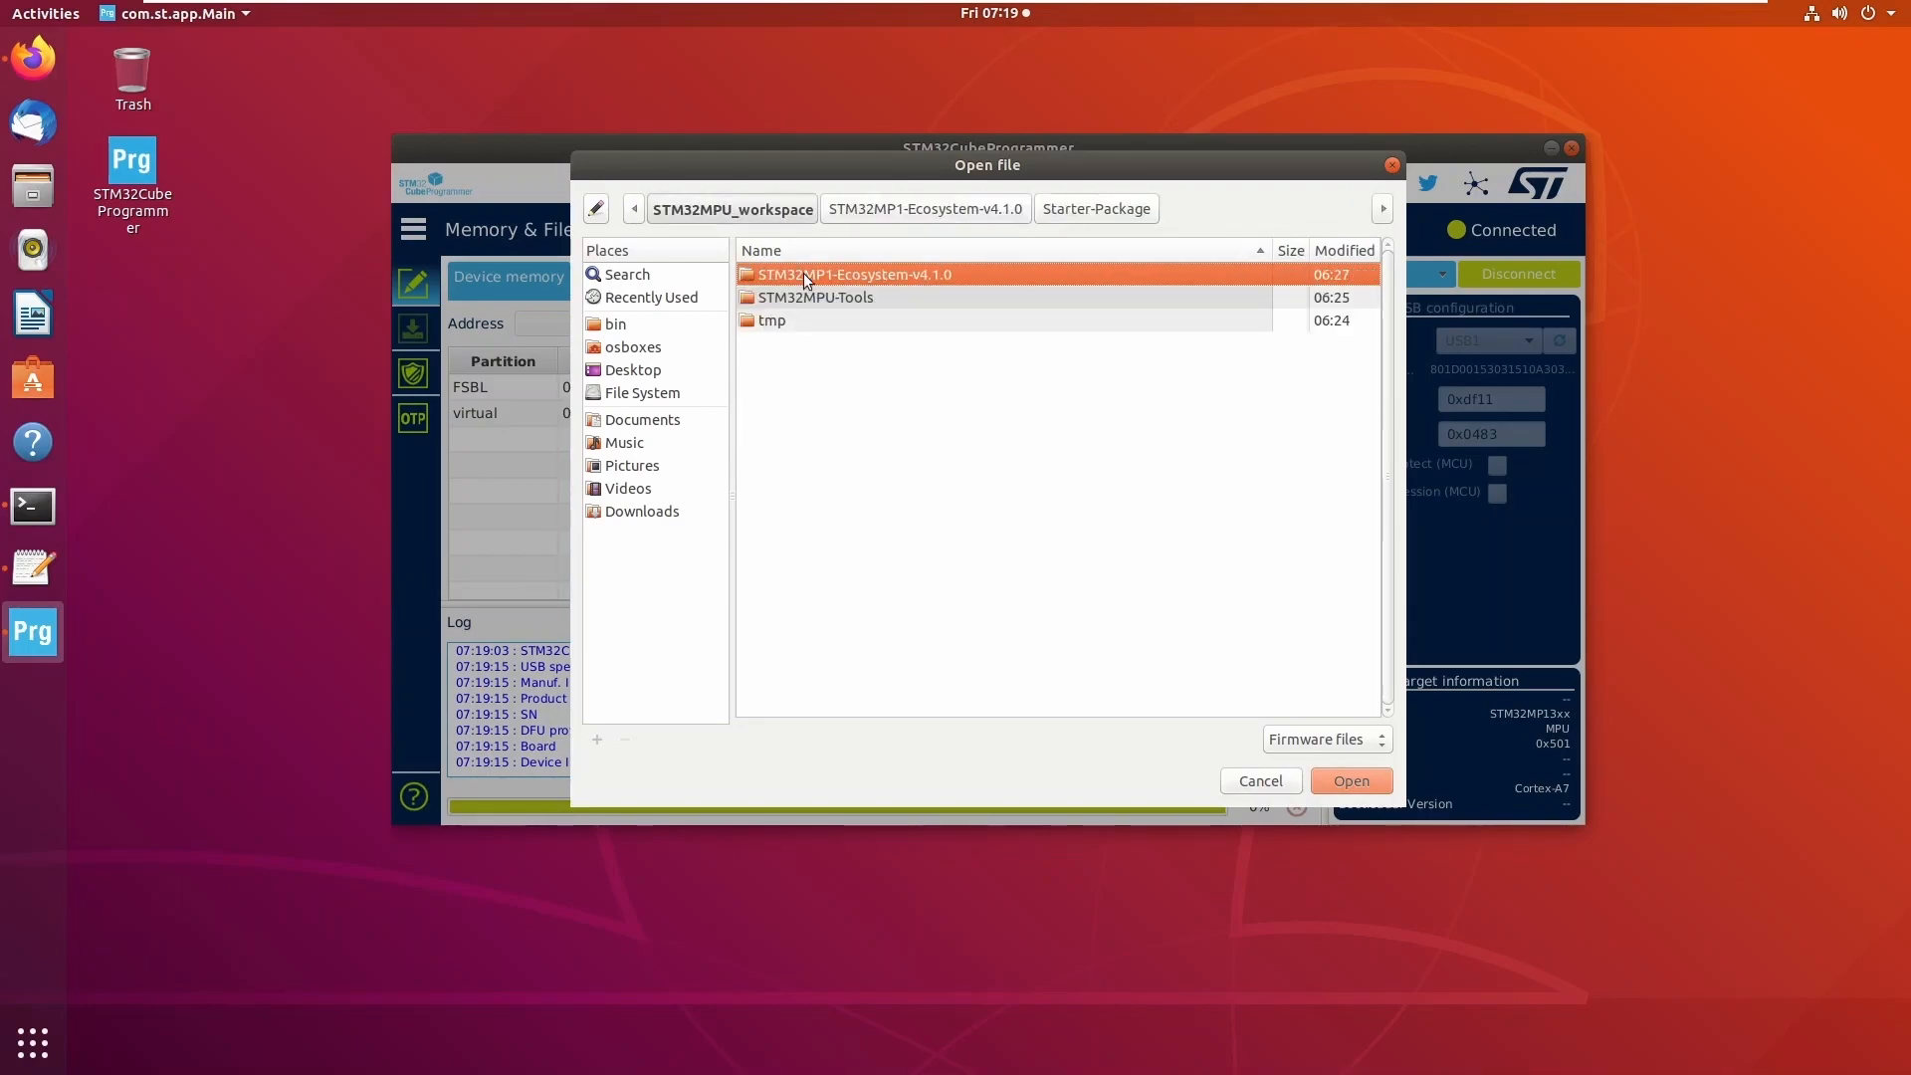
# Load FlashLayout_sdcard_stm32mp135f-dk-optee.tsv from flashlayout_st-image-weston/optee, listing its 13 partitions.
pyautogui.doubleClick(854, 275)
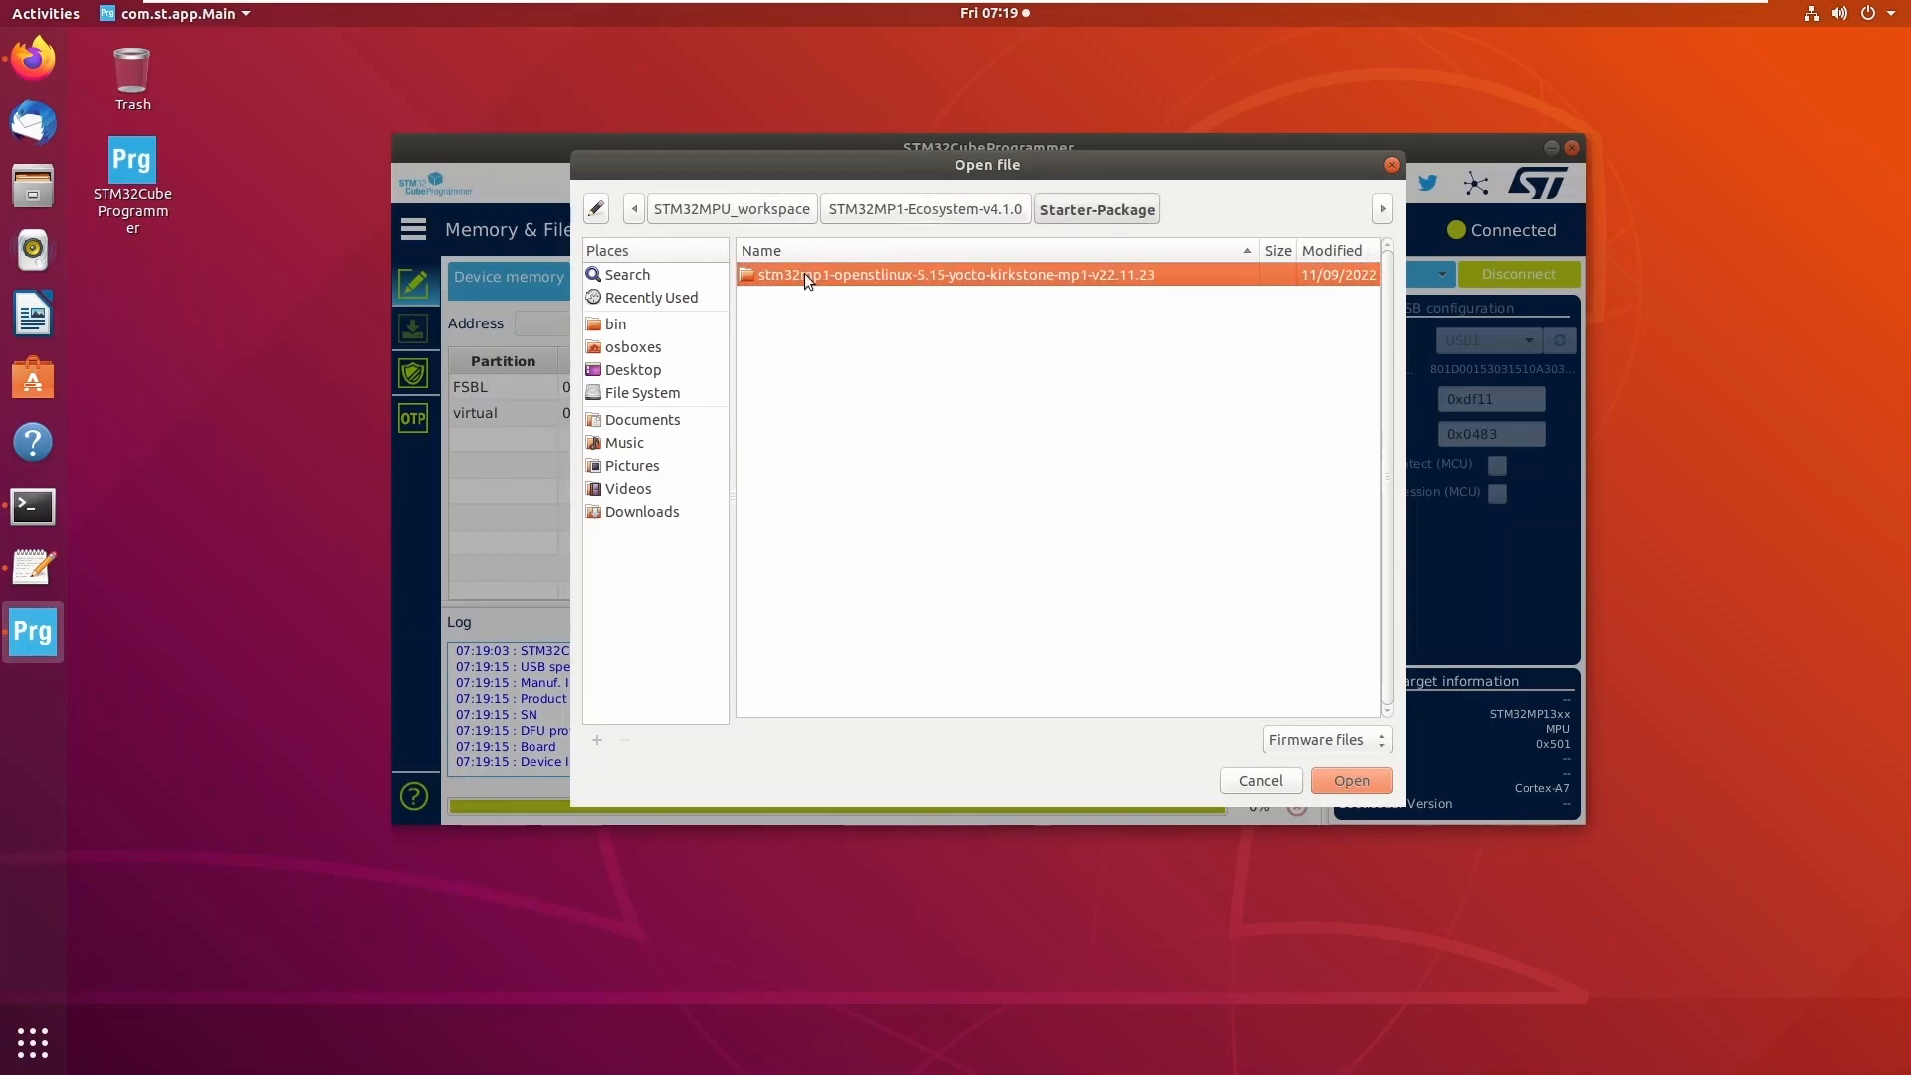
pyautogui.doubleClick(953, 275)
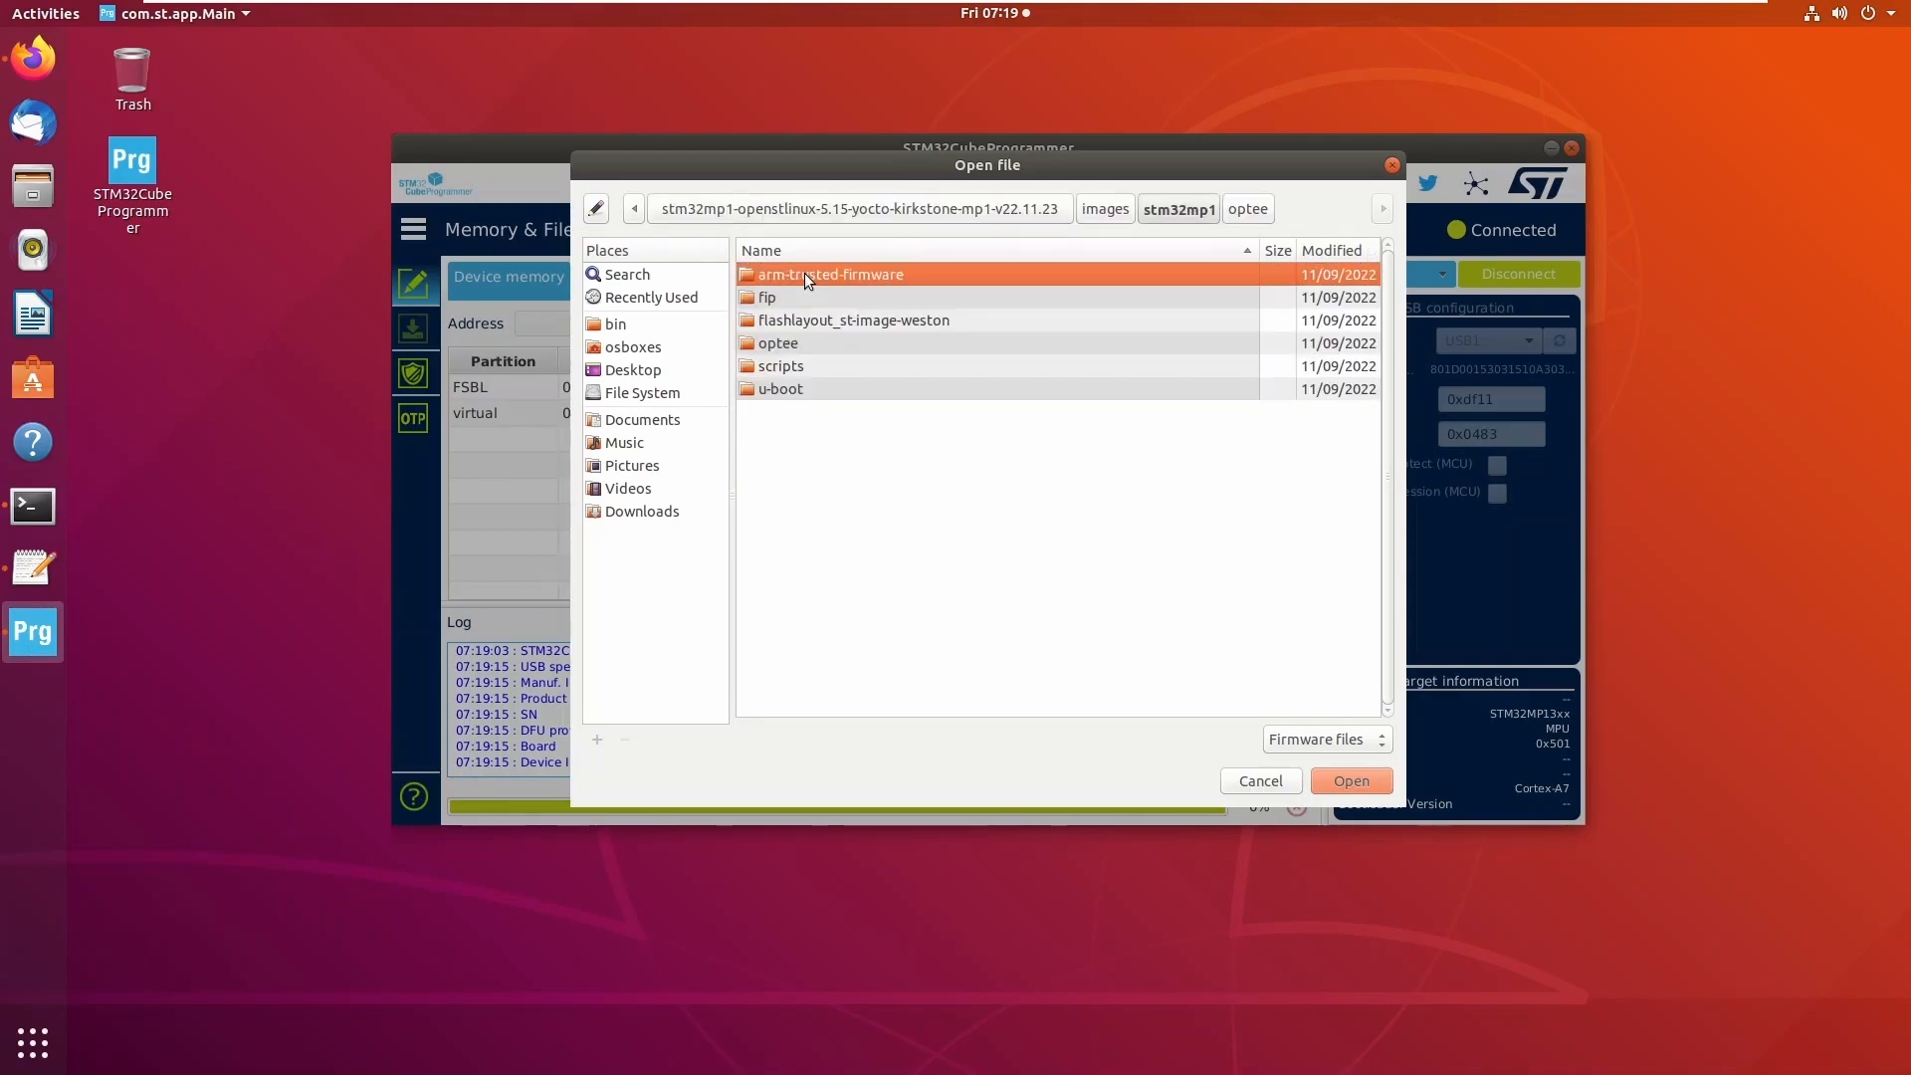
pyautogui.doubleClick(854, 318)
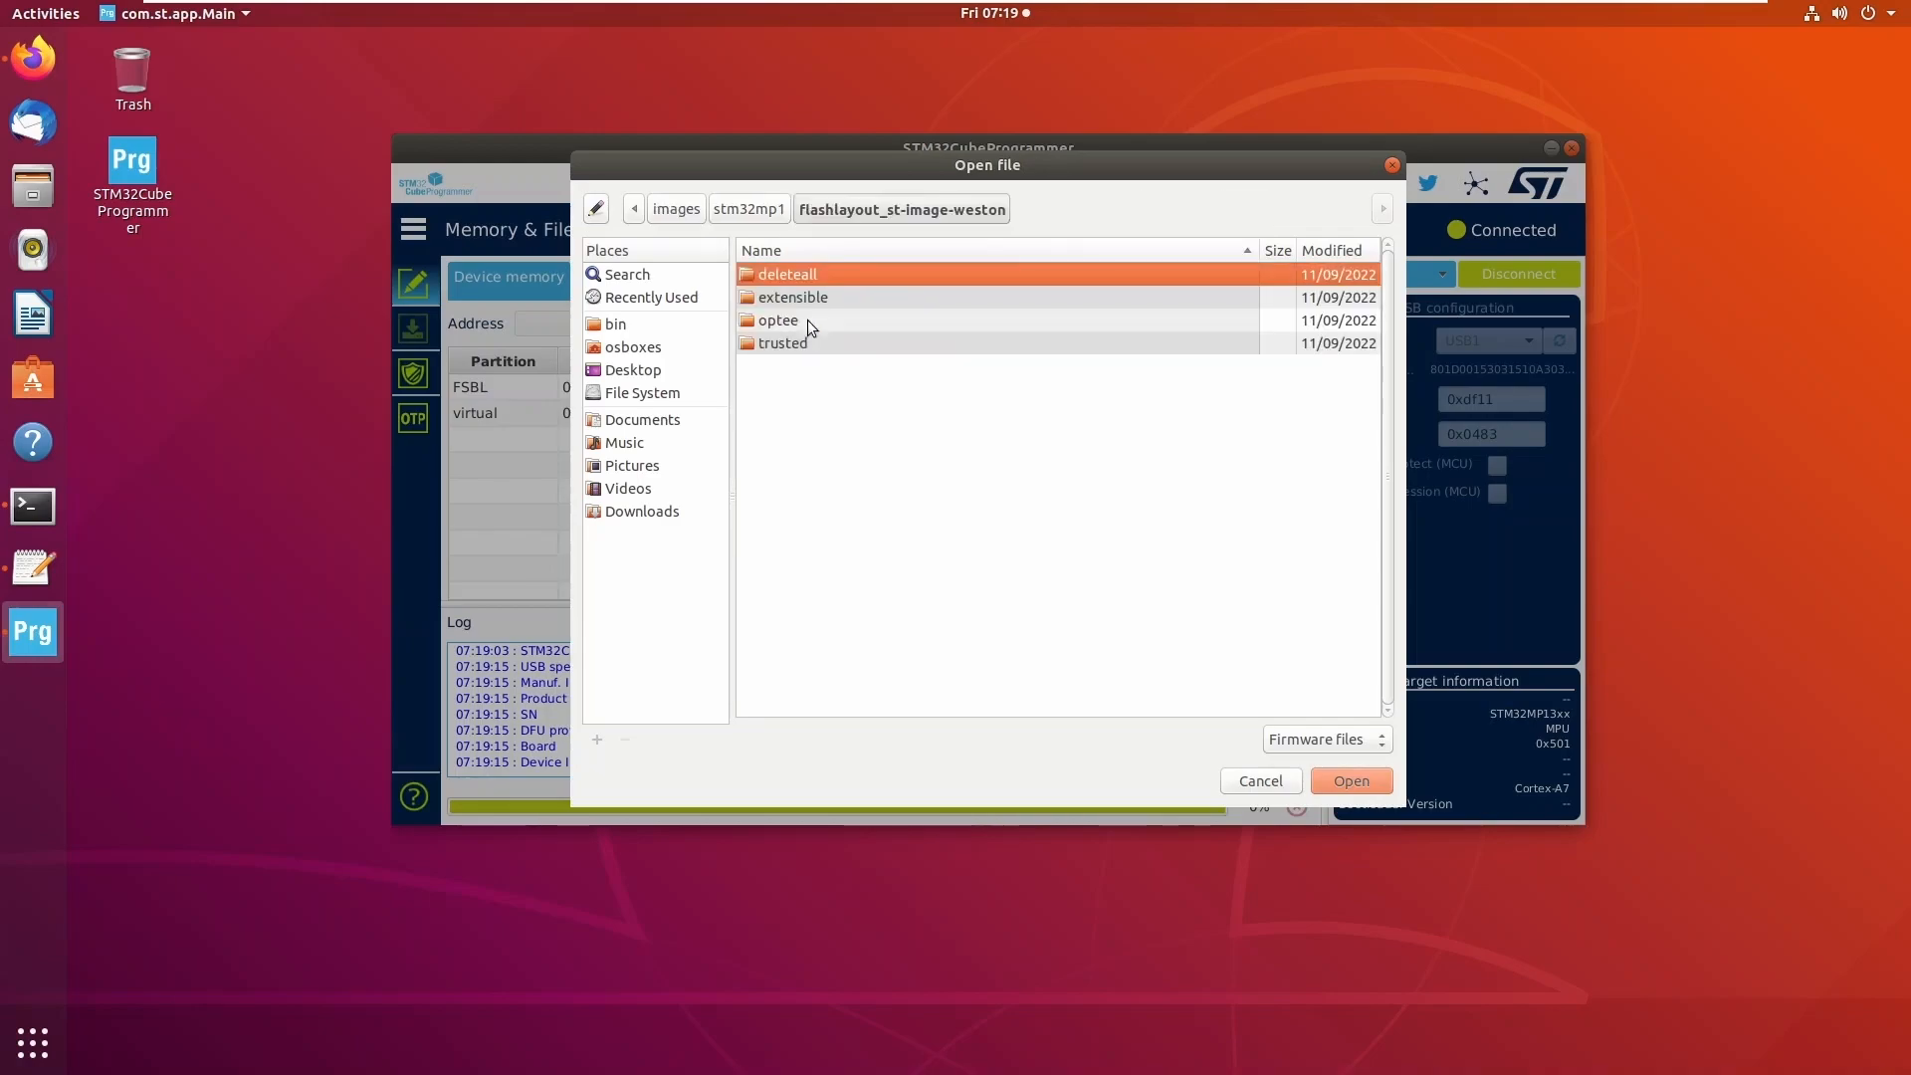
pyautogui.doubleClick(779, 318)
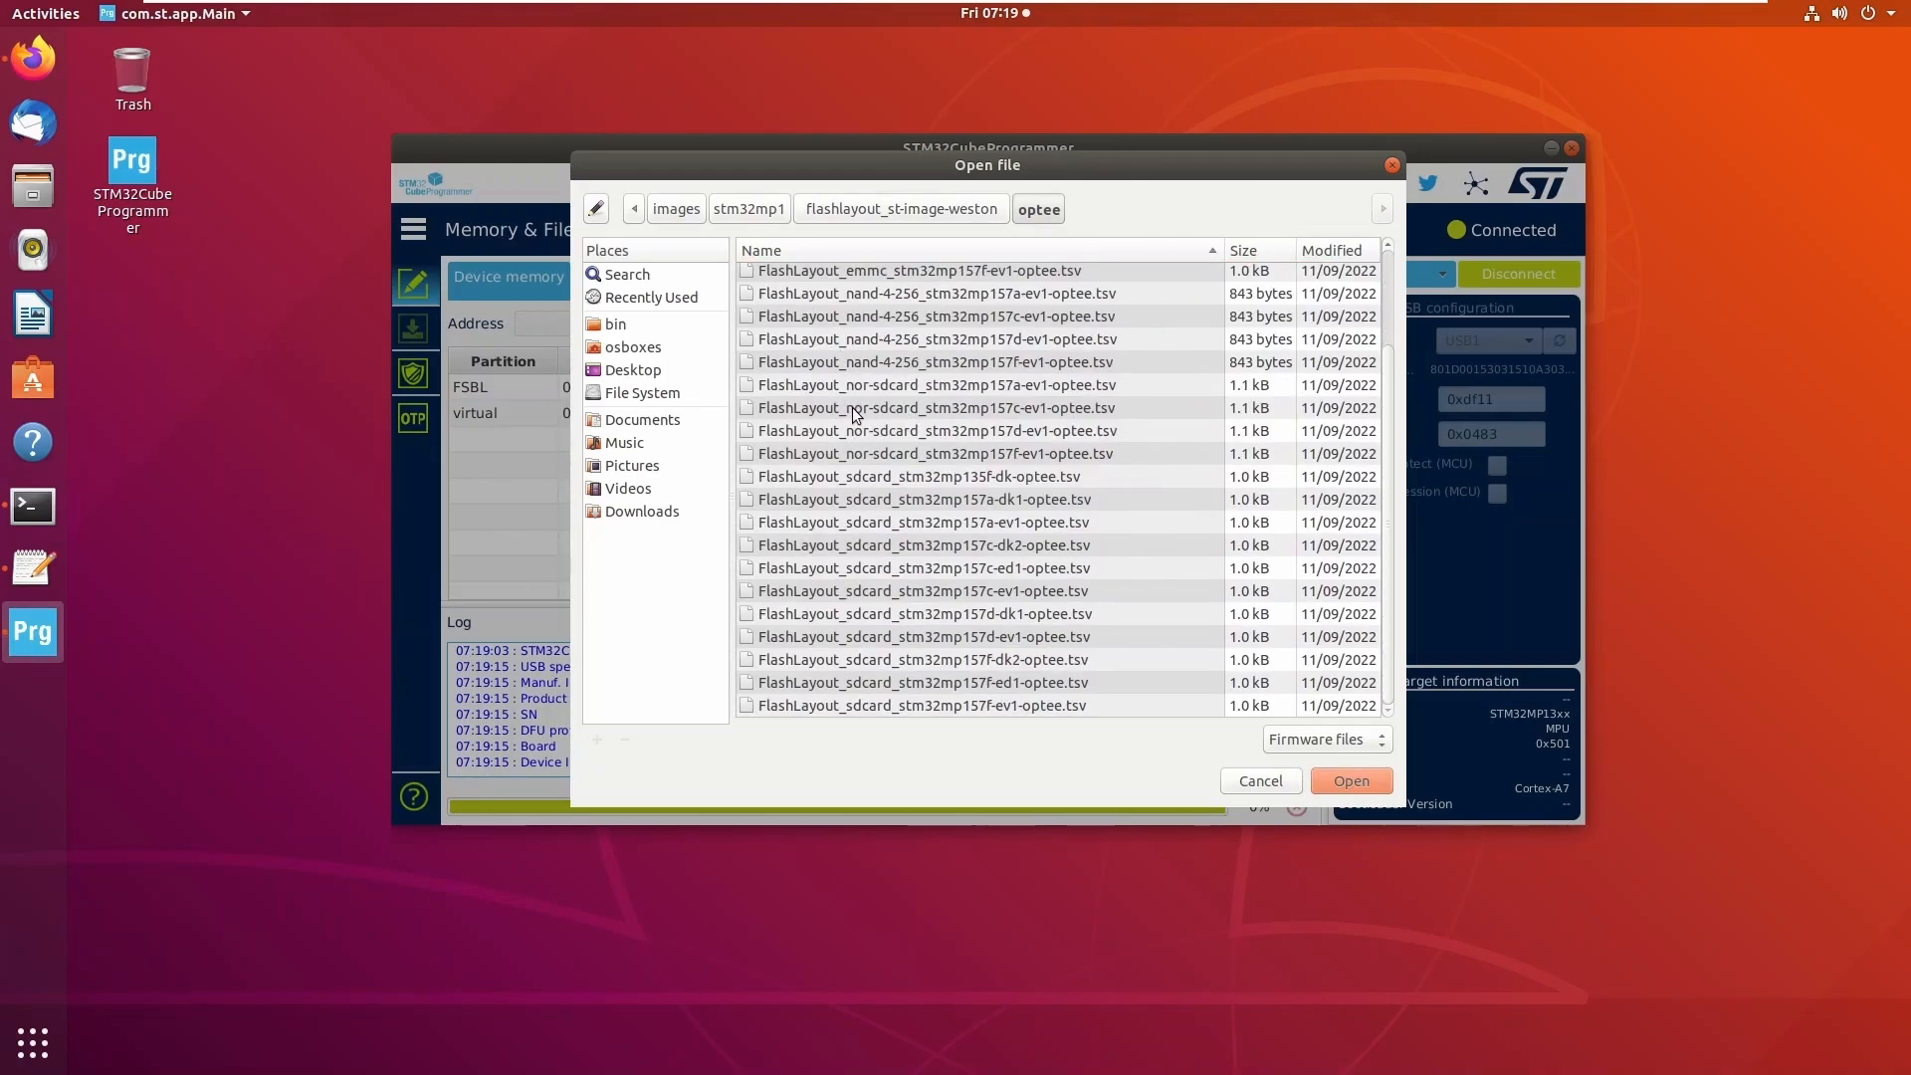
pyautogui.click(922, 476)
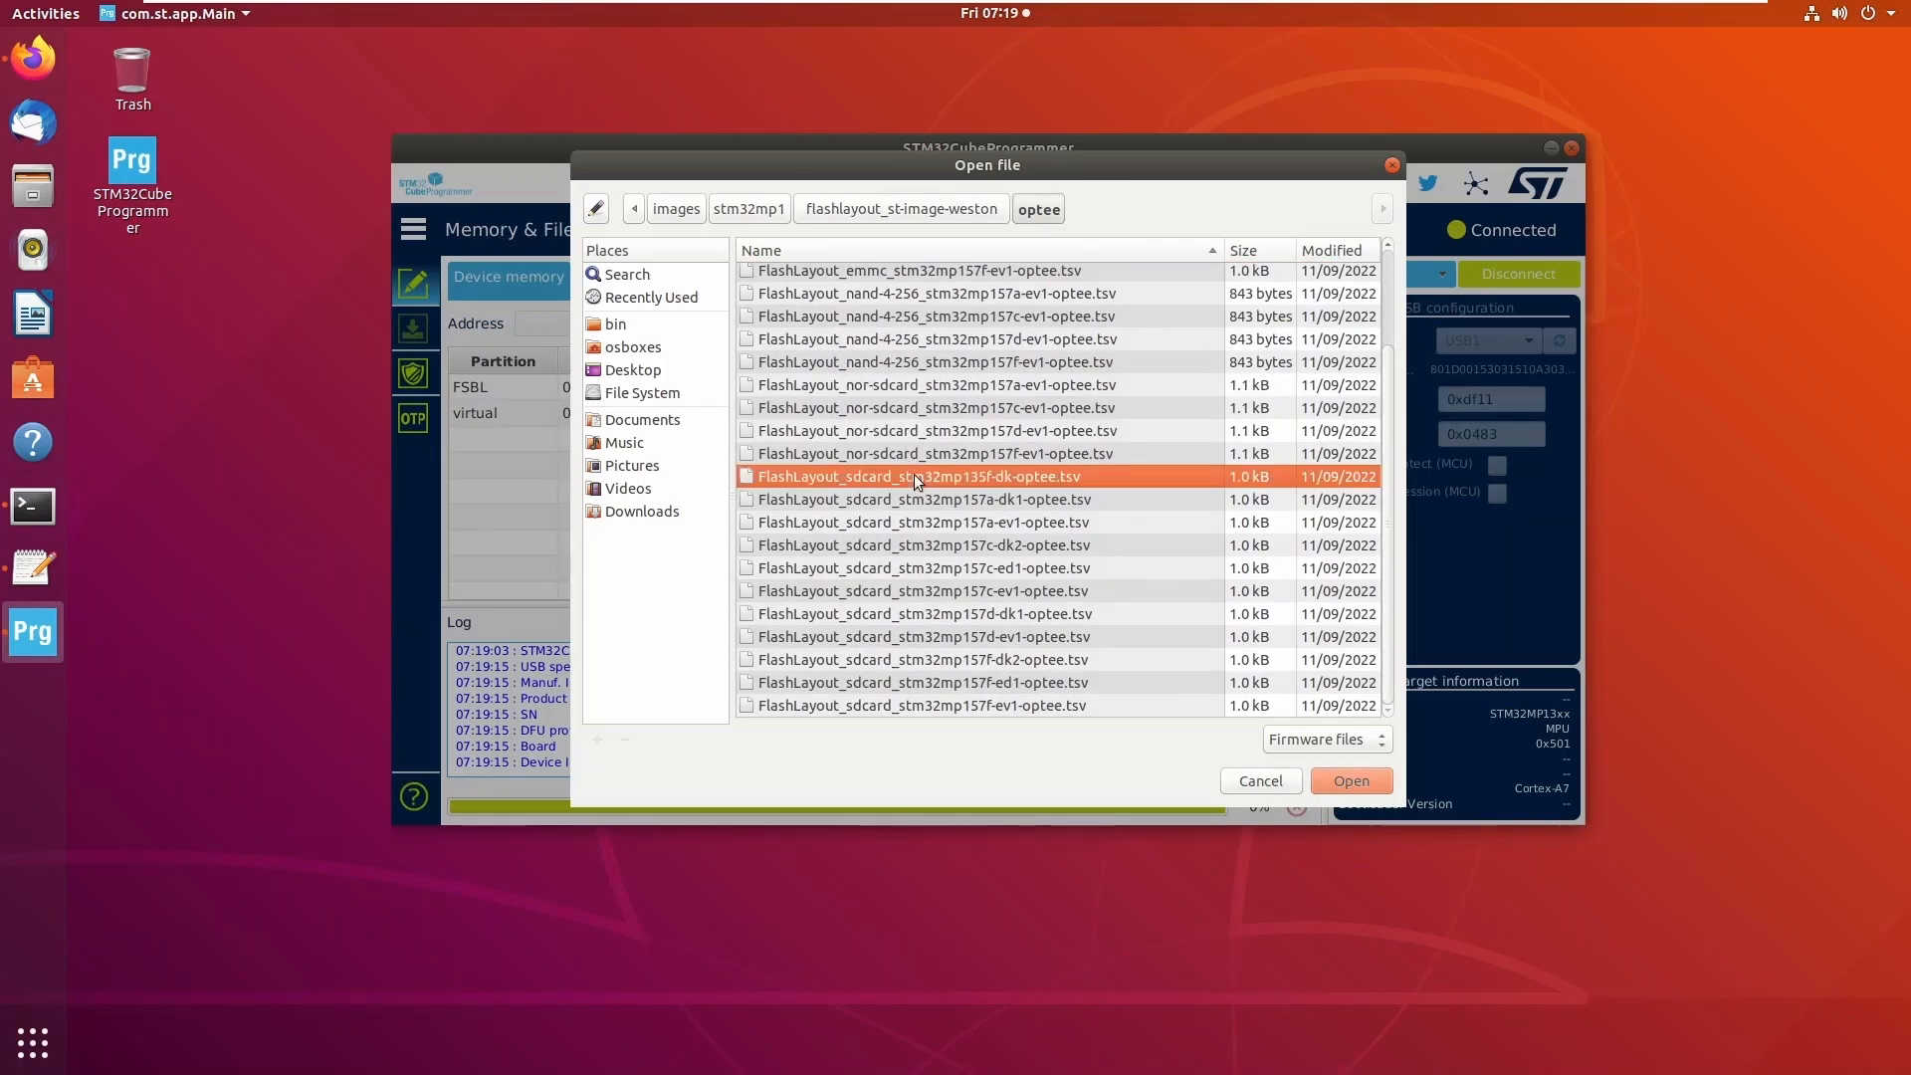
pyautogui.click(1350, 780)
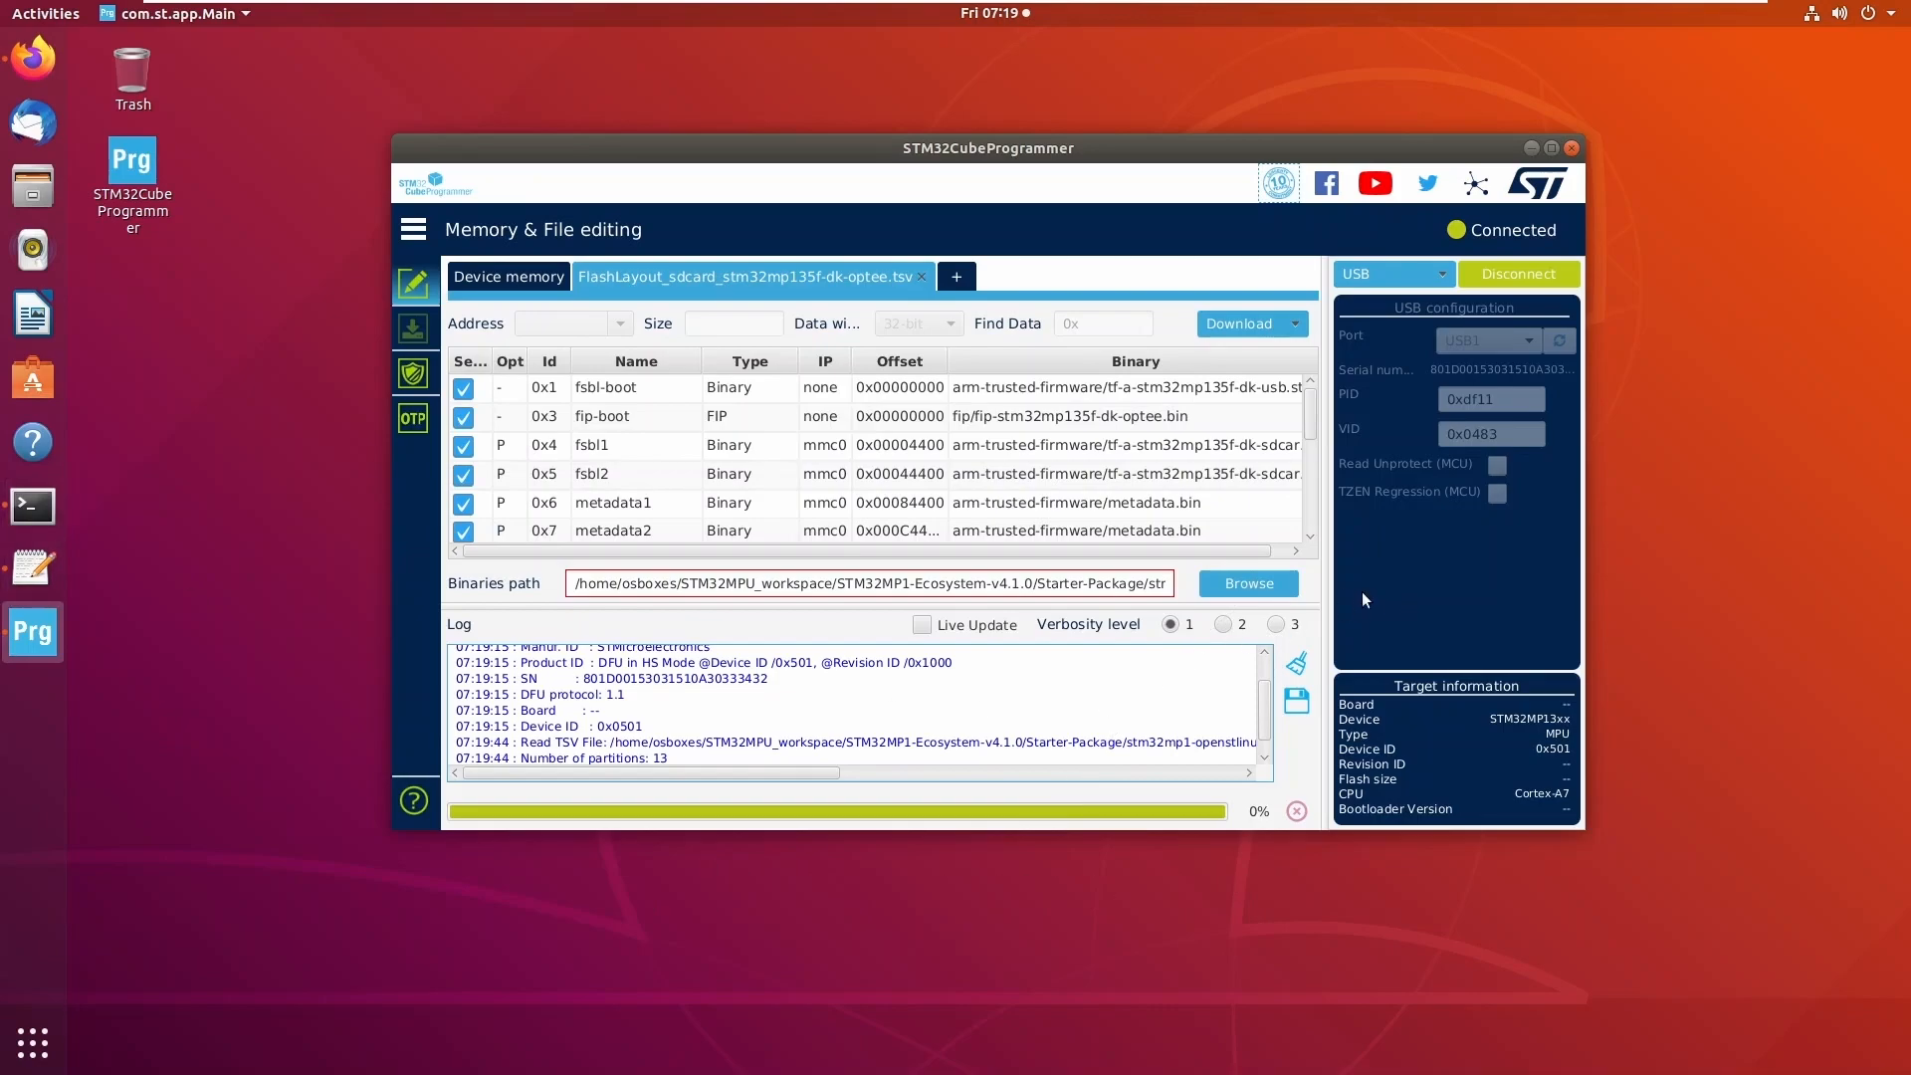
# Set the binaries path to Starter-Package/stm32mp1-openstlinux/images/stm32mp1 under STM32MPU_workspace.
pyautogui.click(1246, 584)
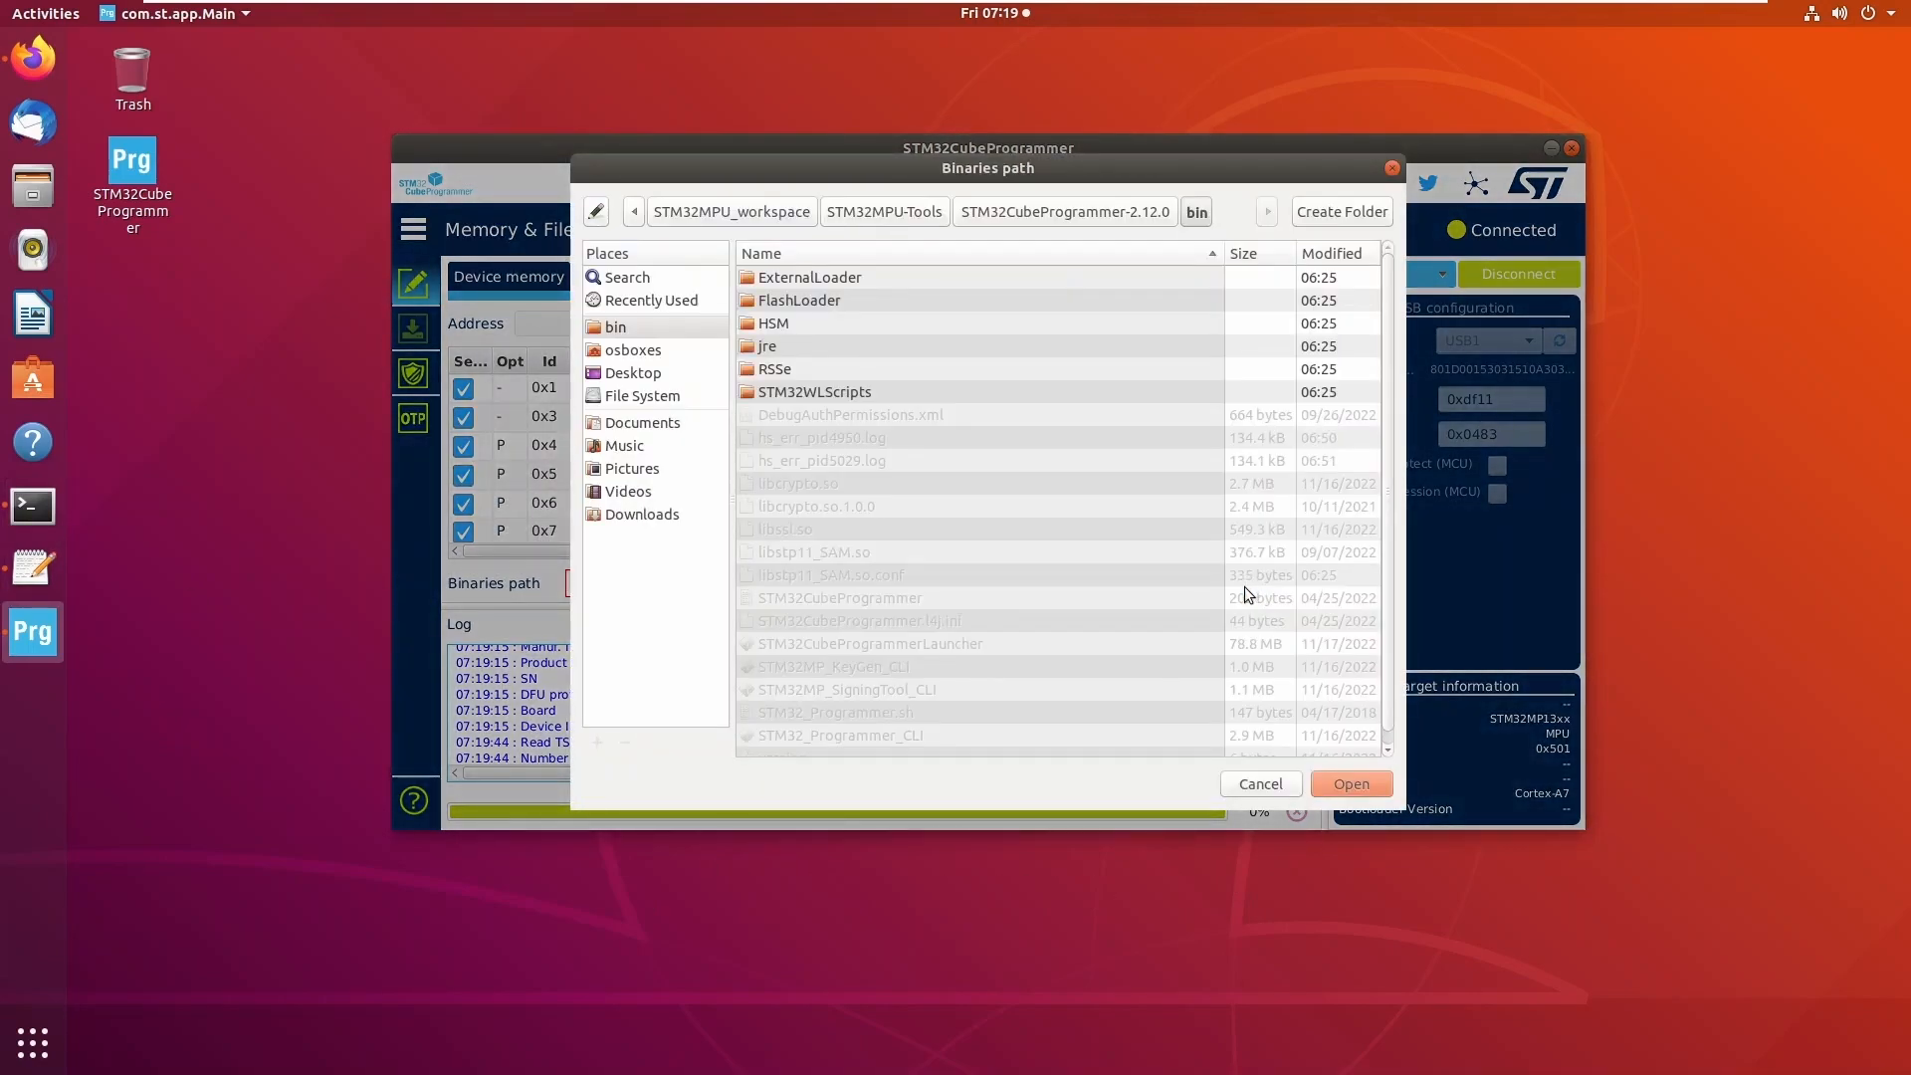
pyautogui.click(731, 211)
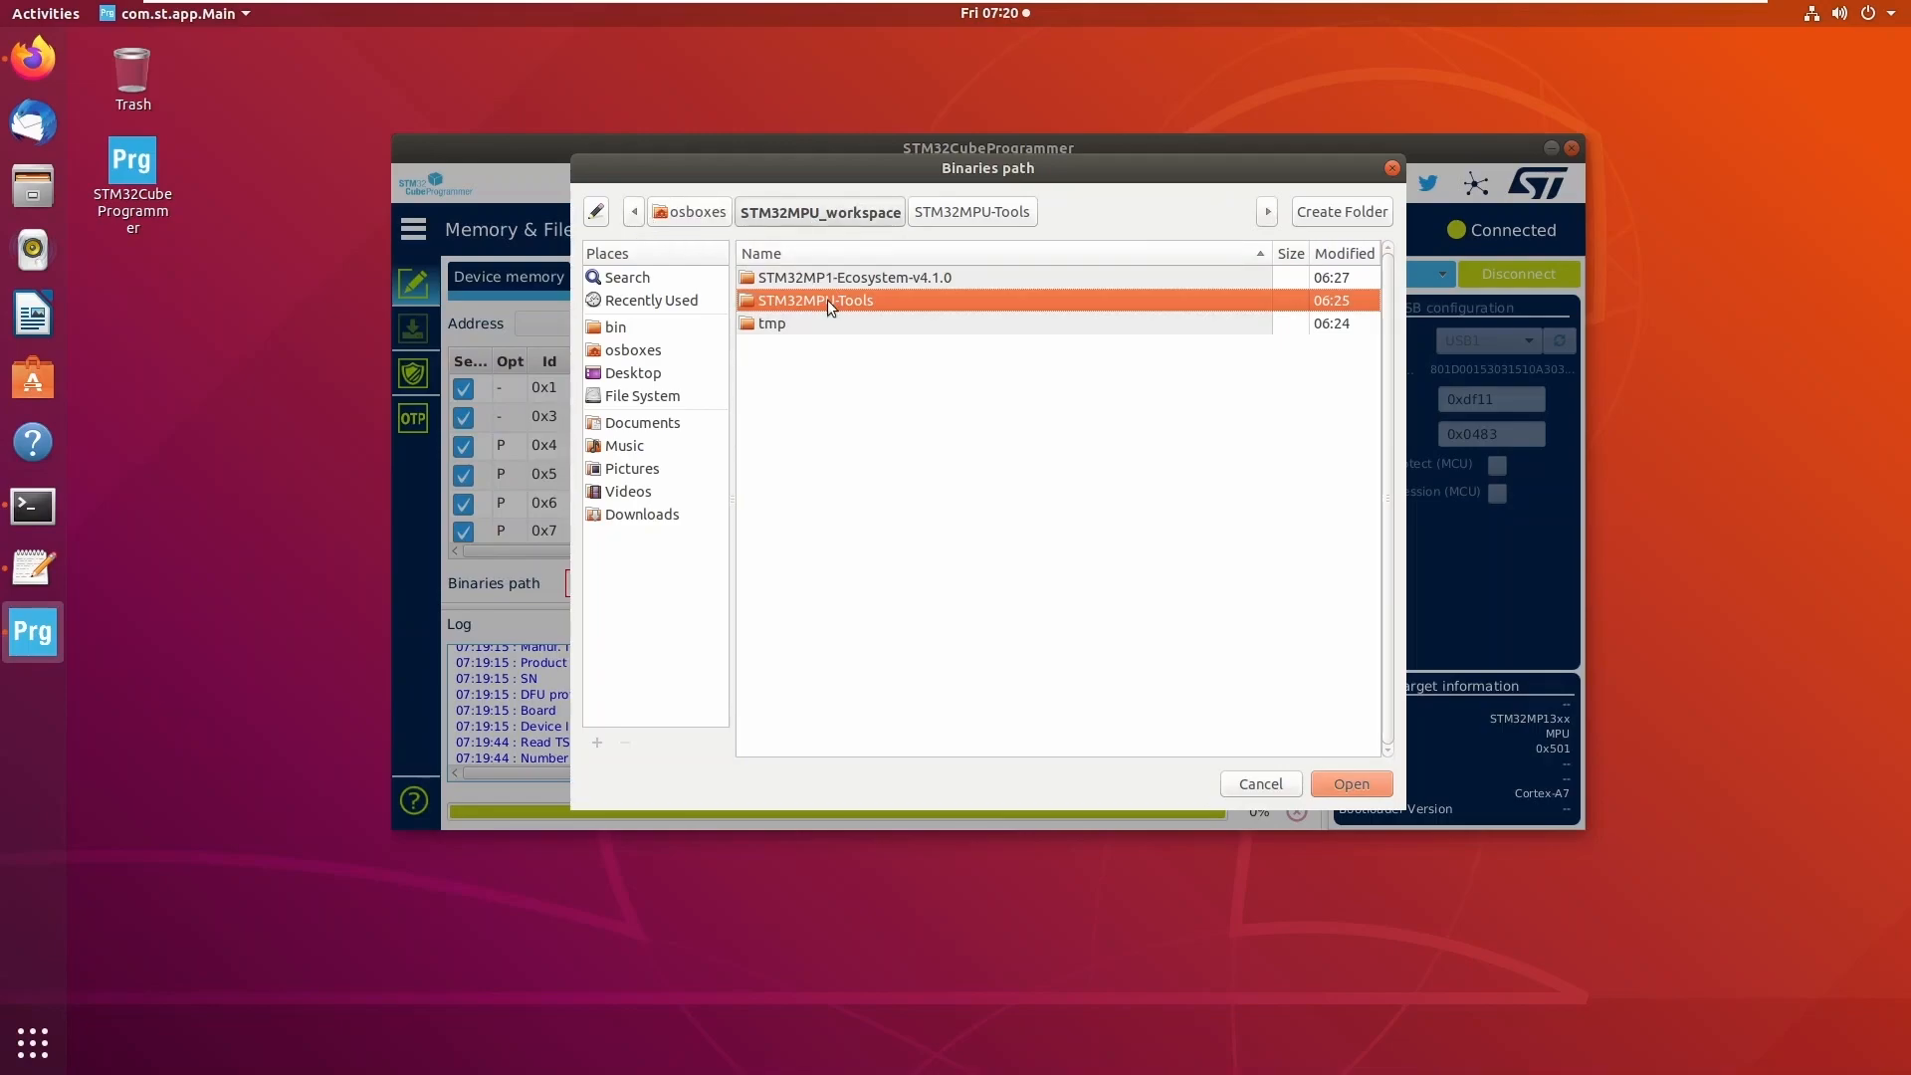
pyautogui.doubleClick(855, 277)
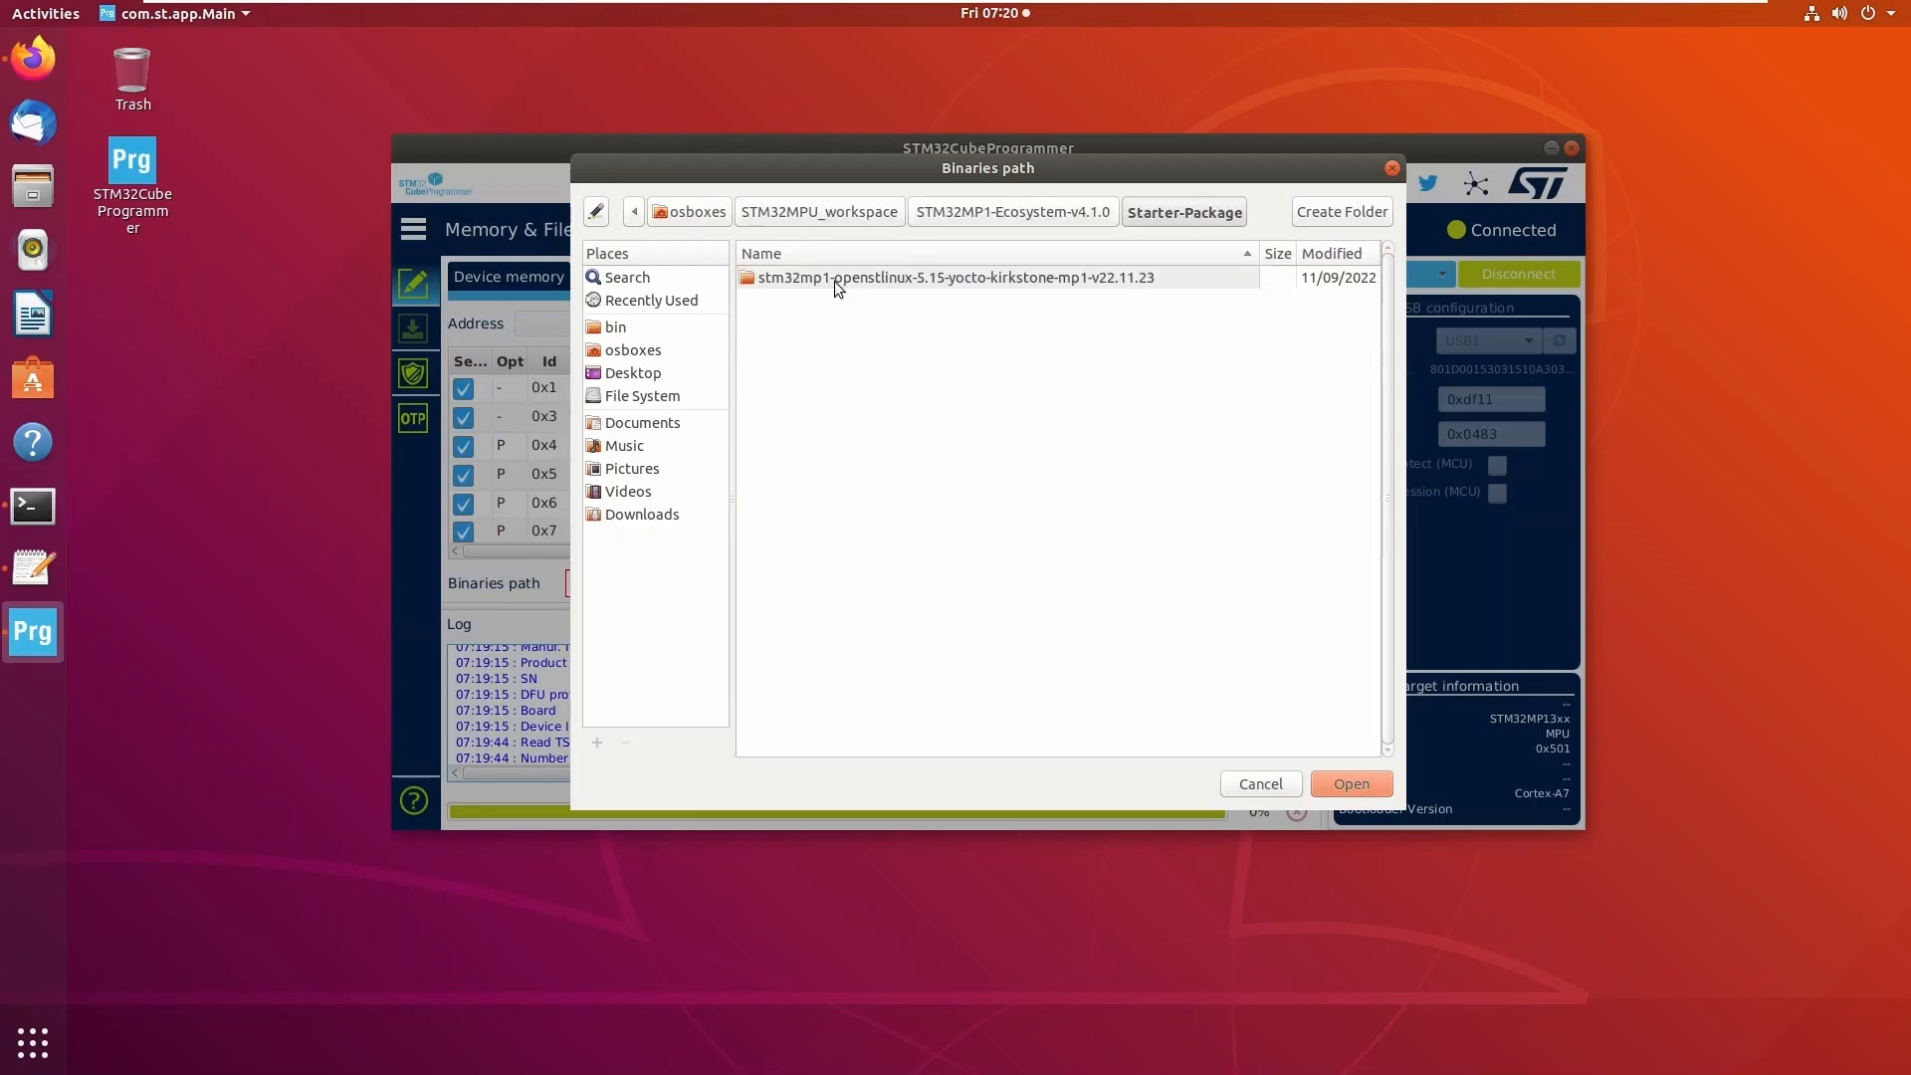
pyautogui.doubleClick(953, 277)
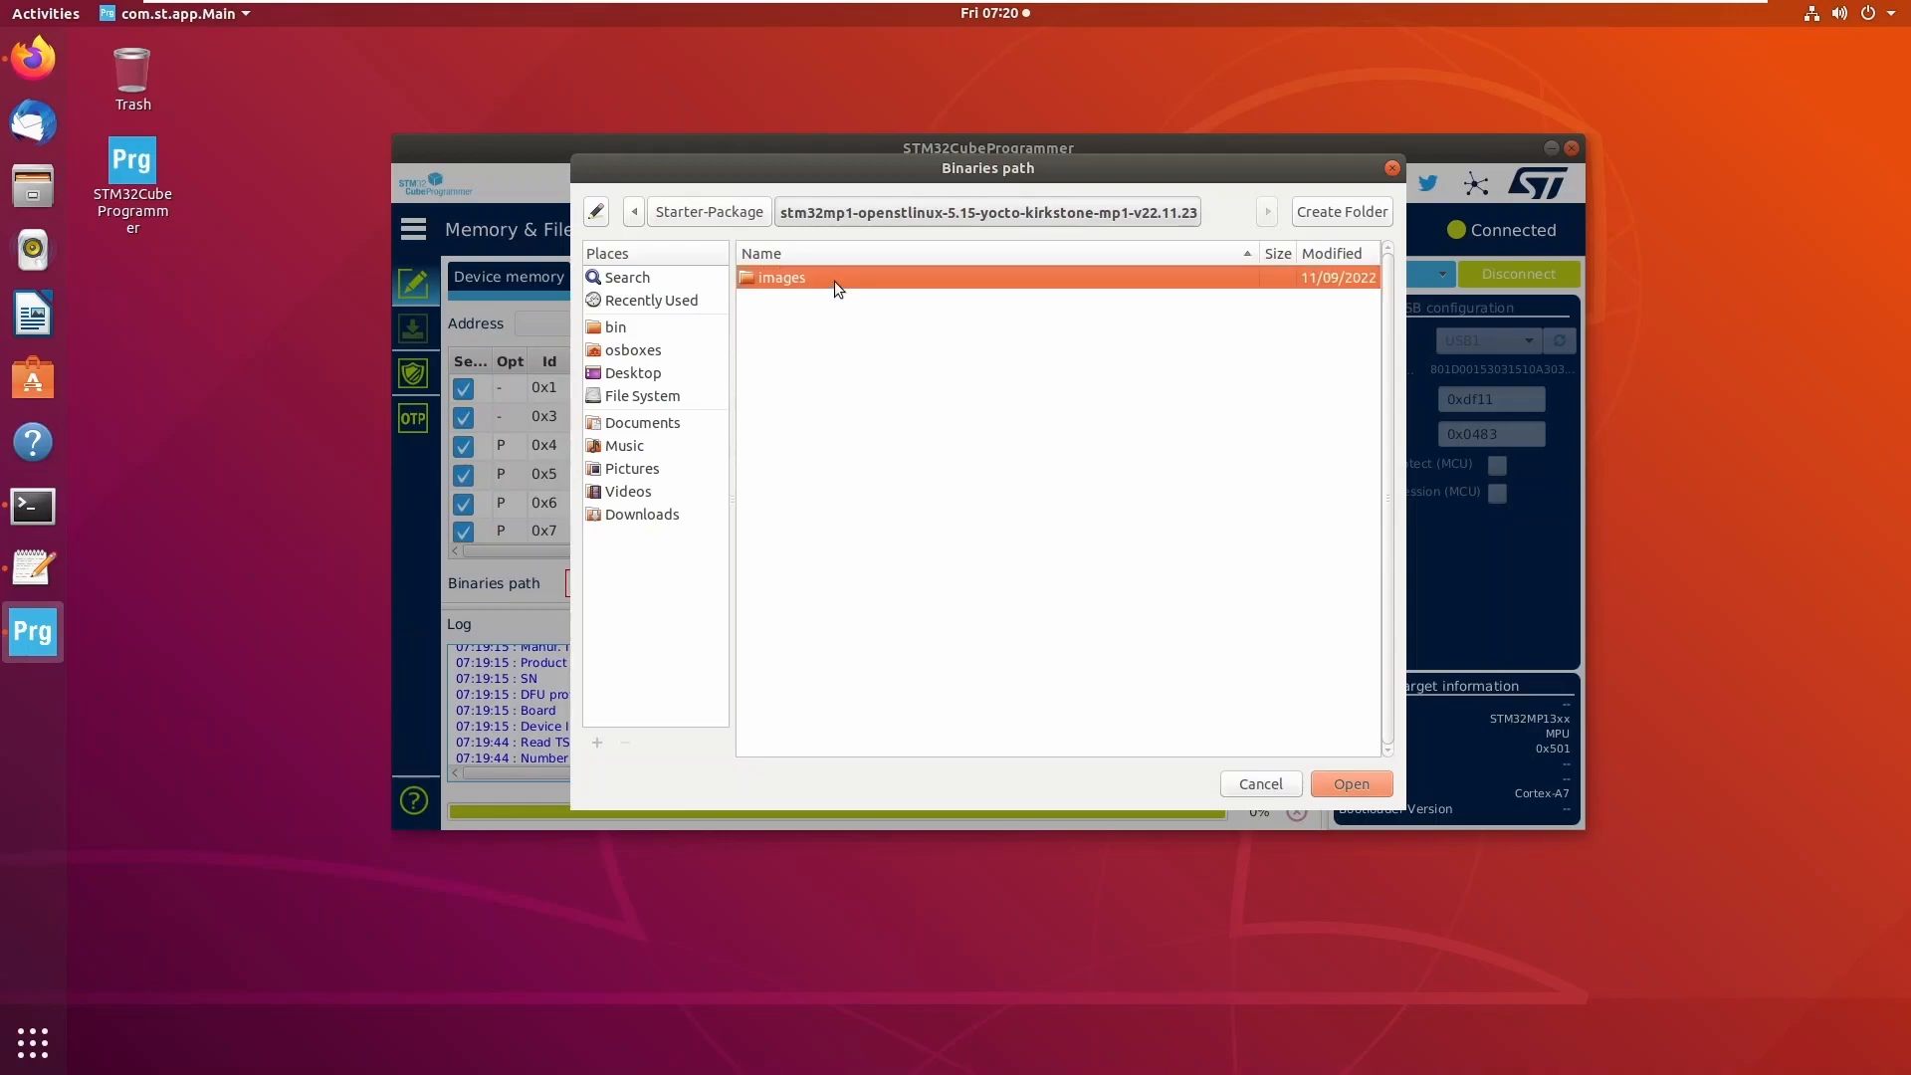
pyautogui.doubleClick(780, 277)
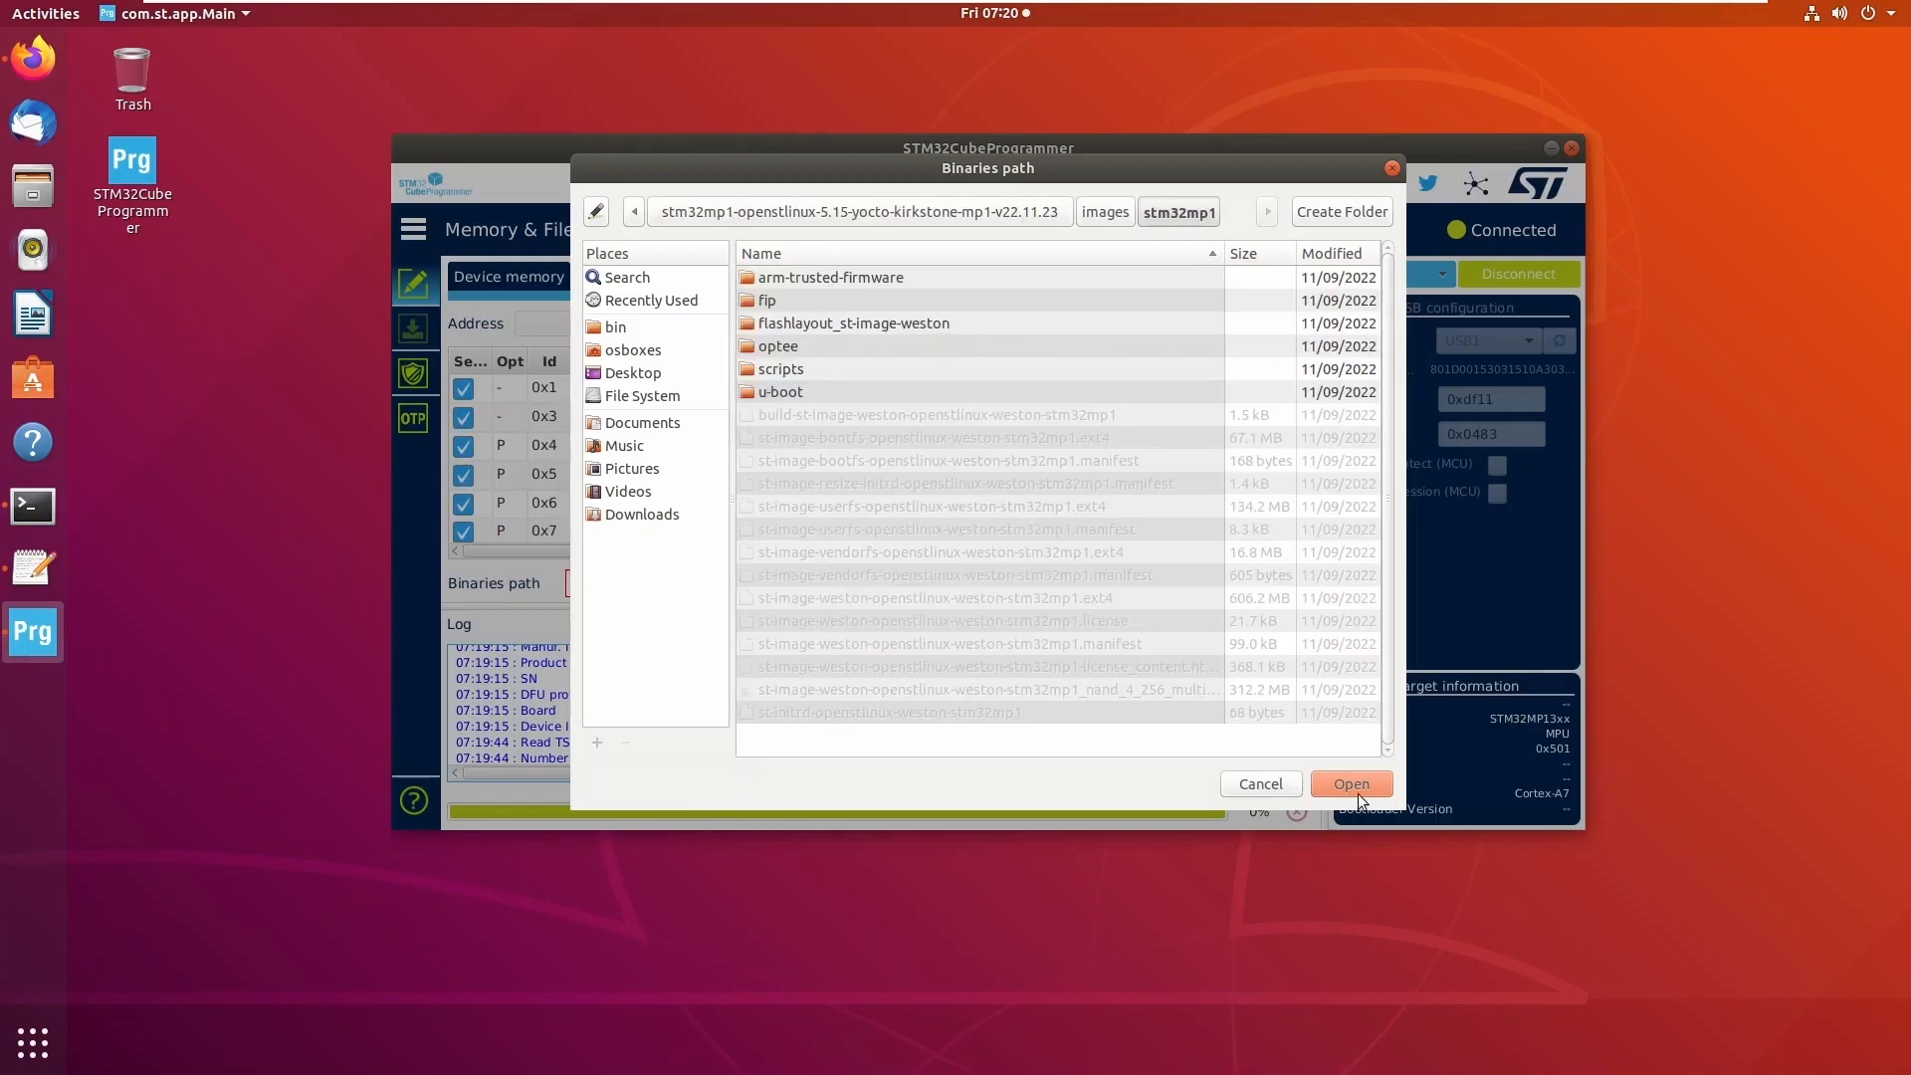
pyautogui.click(1350, 784)
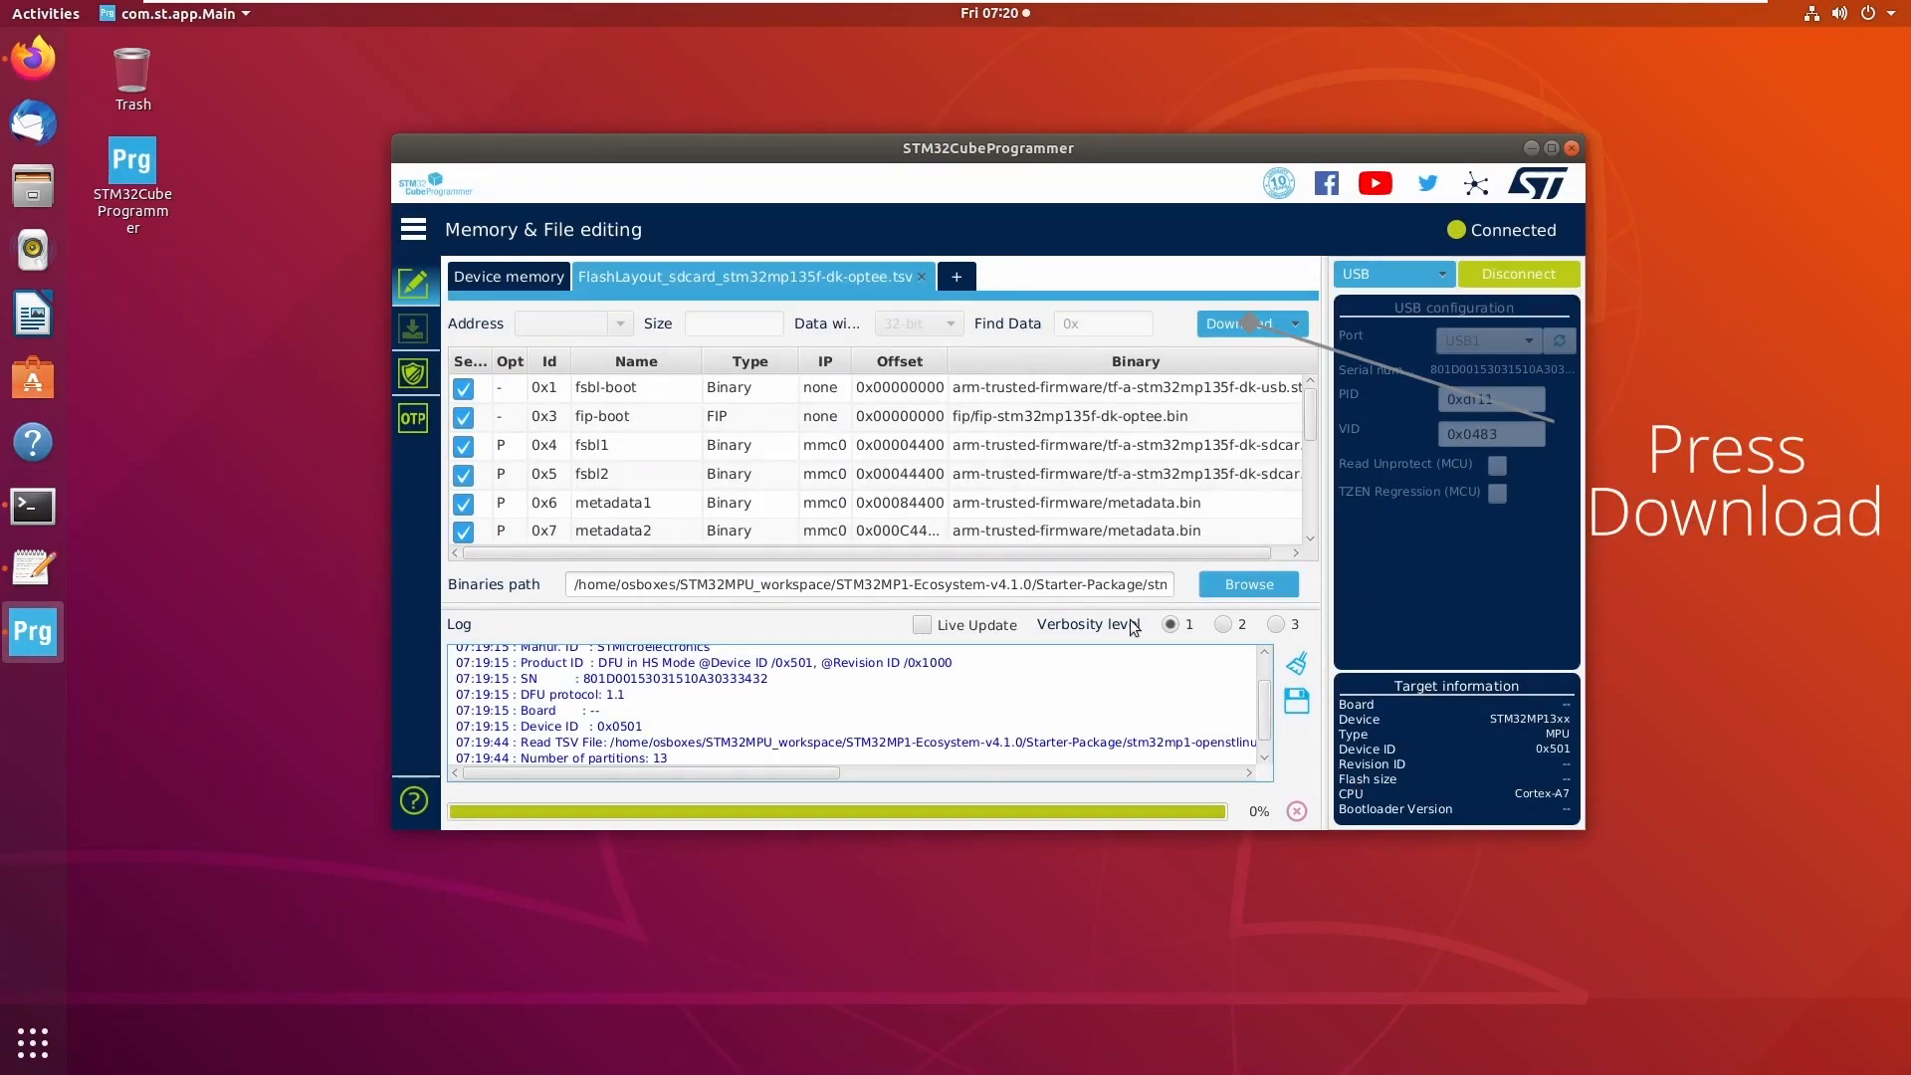
# Download the images to the board and acknowledge the 'Flashing service completed successfully' notice.
pyautogui.click(1243, 322)
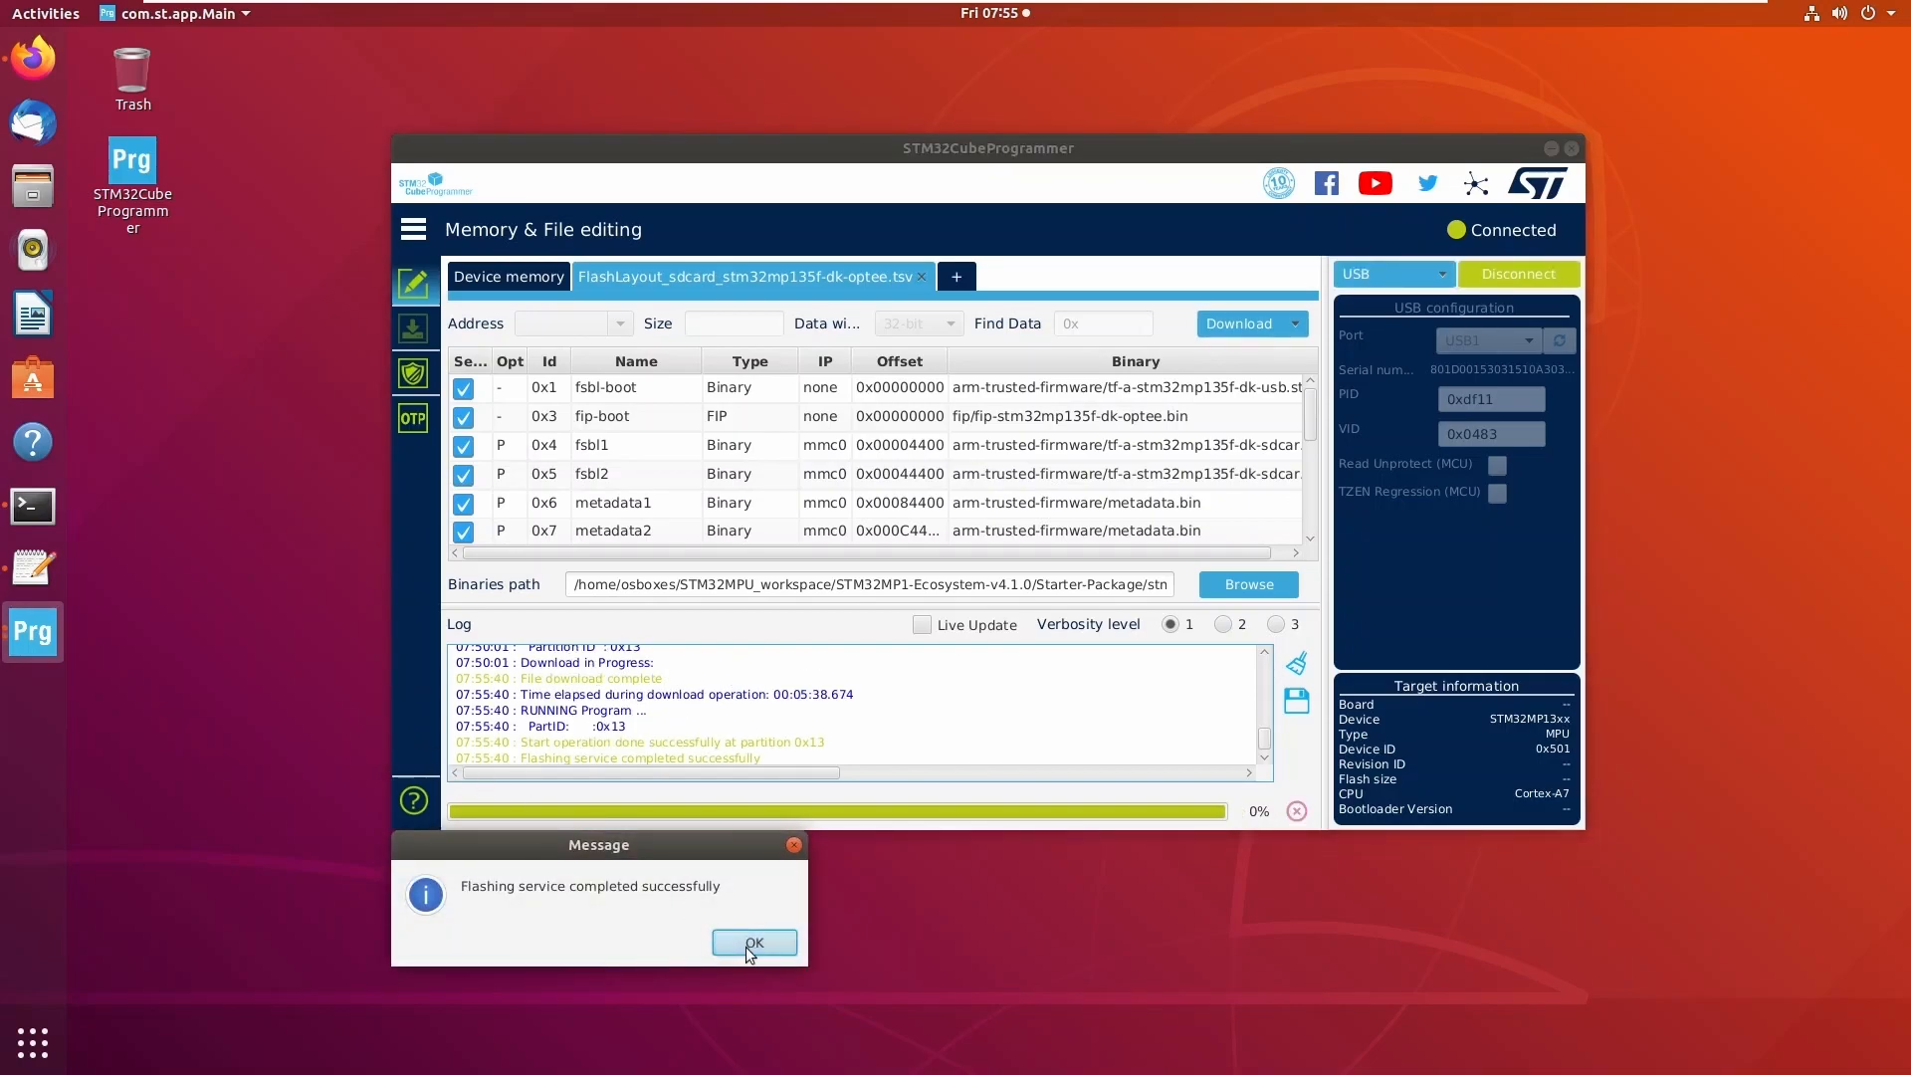
pyautogui.click(752, 942)
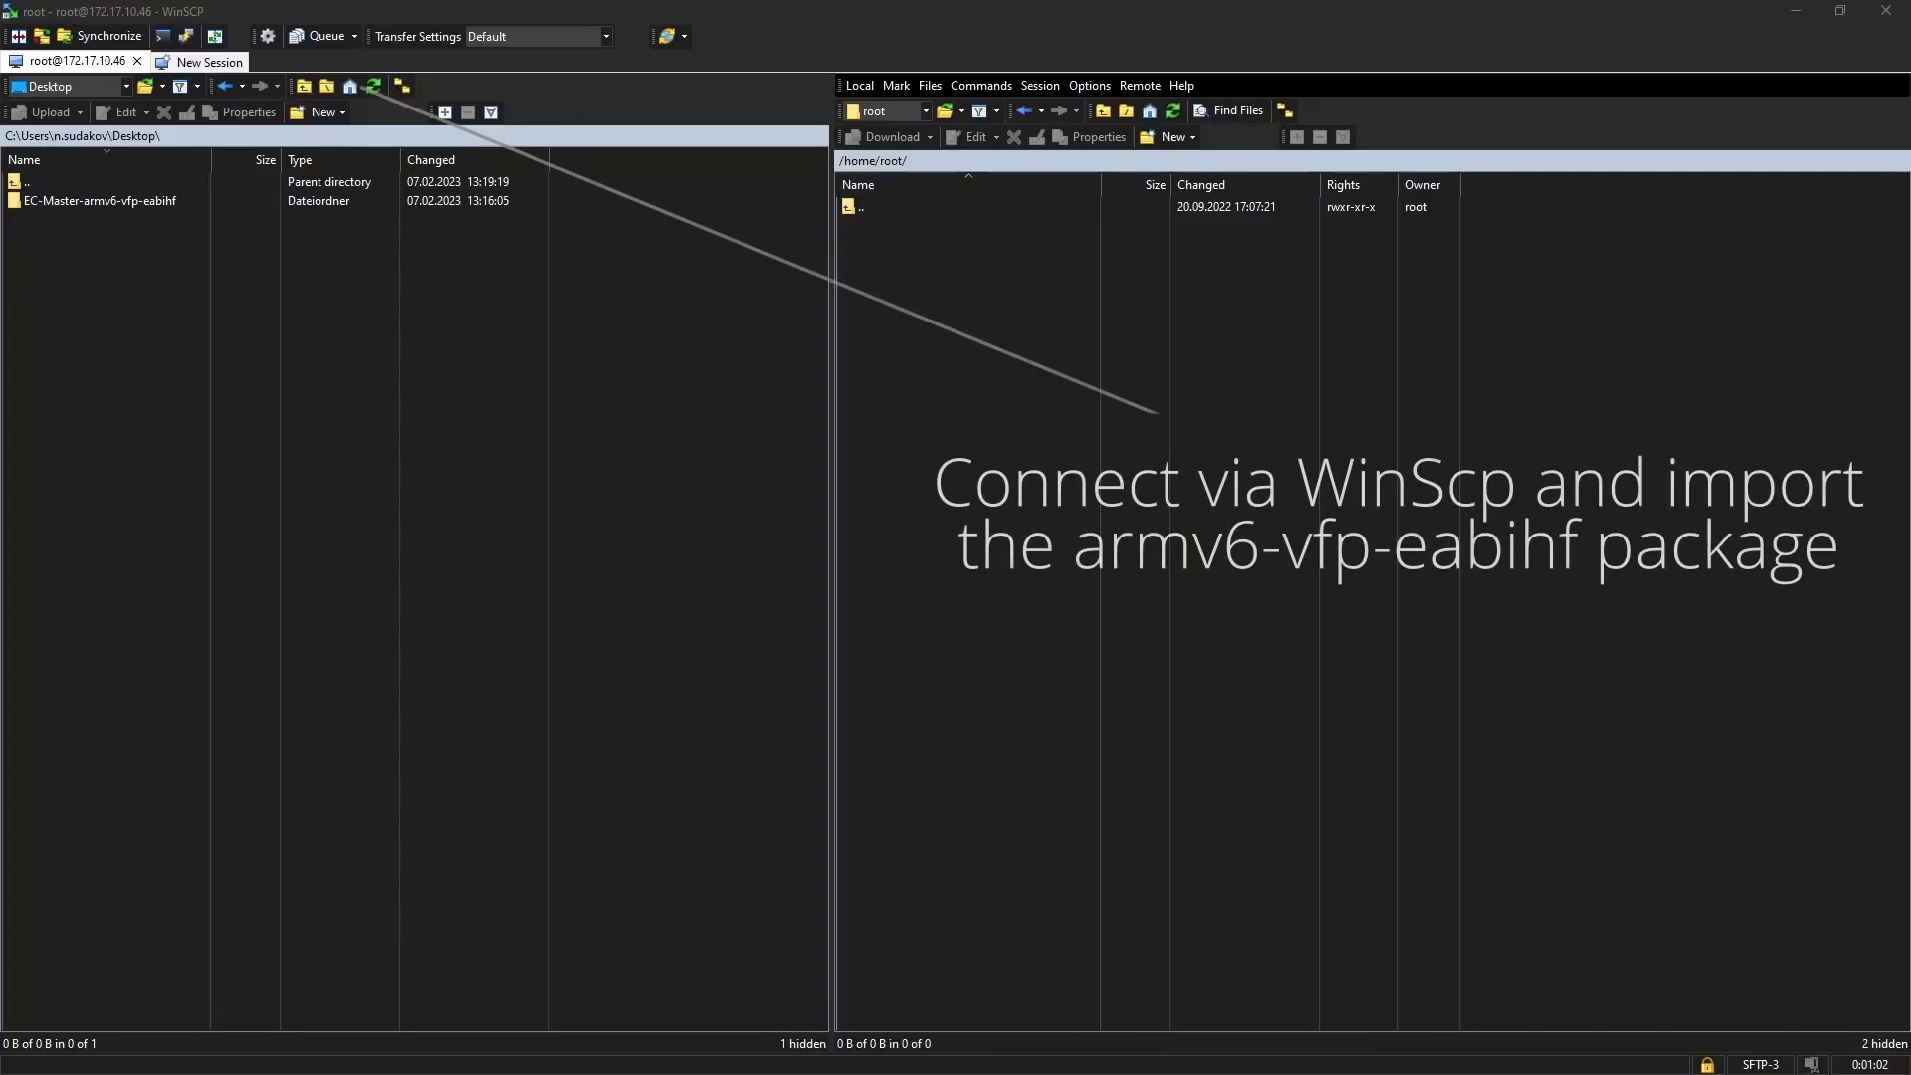
pyautogui.moveTo(250, 201)
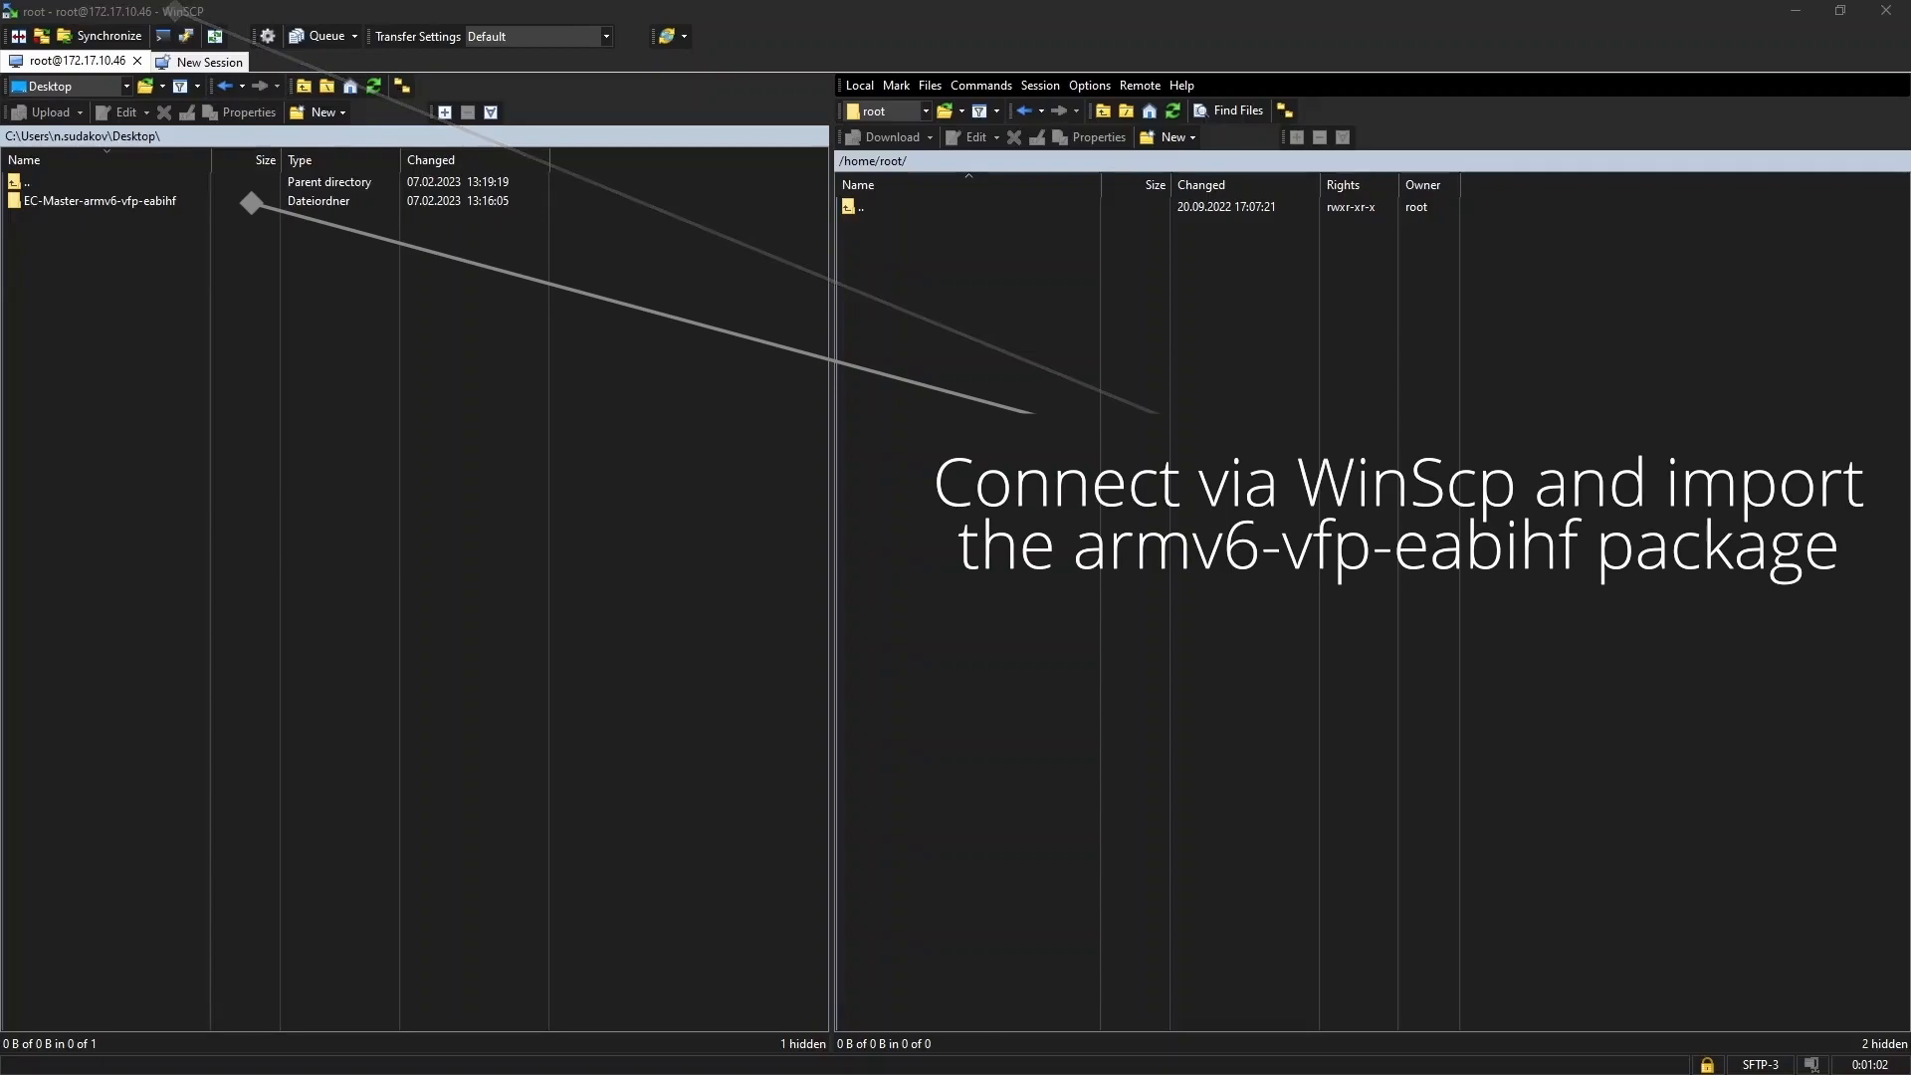
pyautogui.click(97, 199)
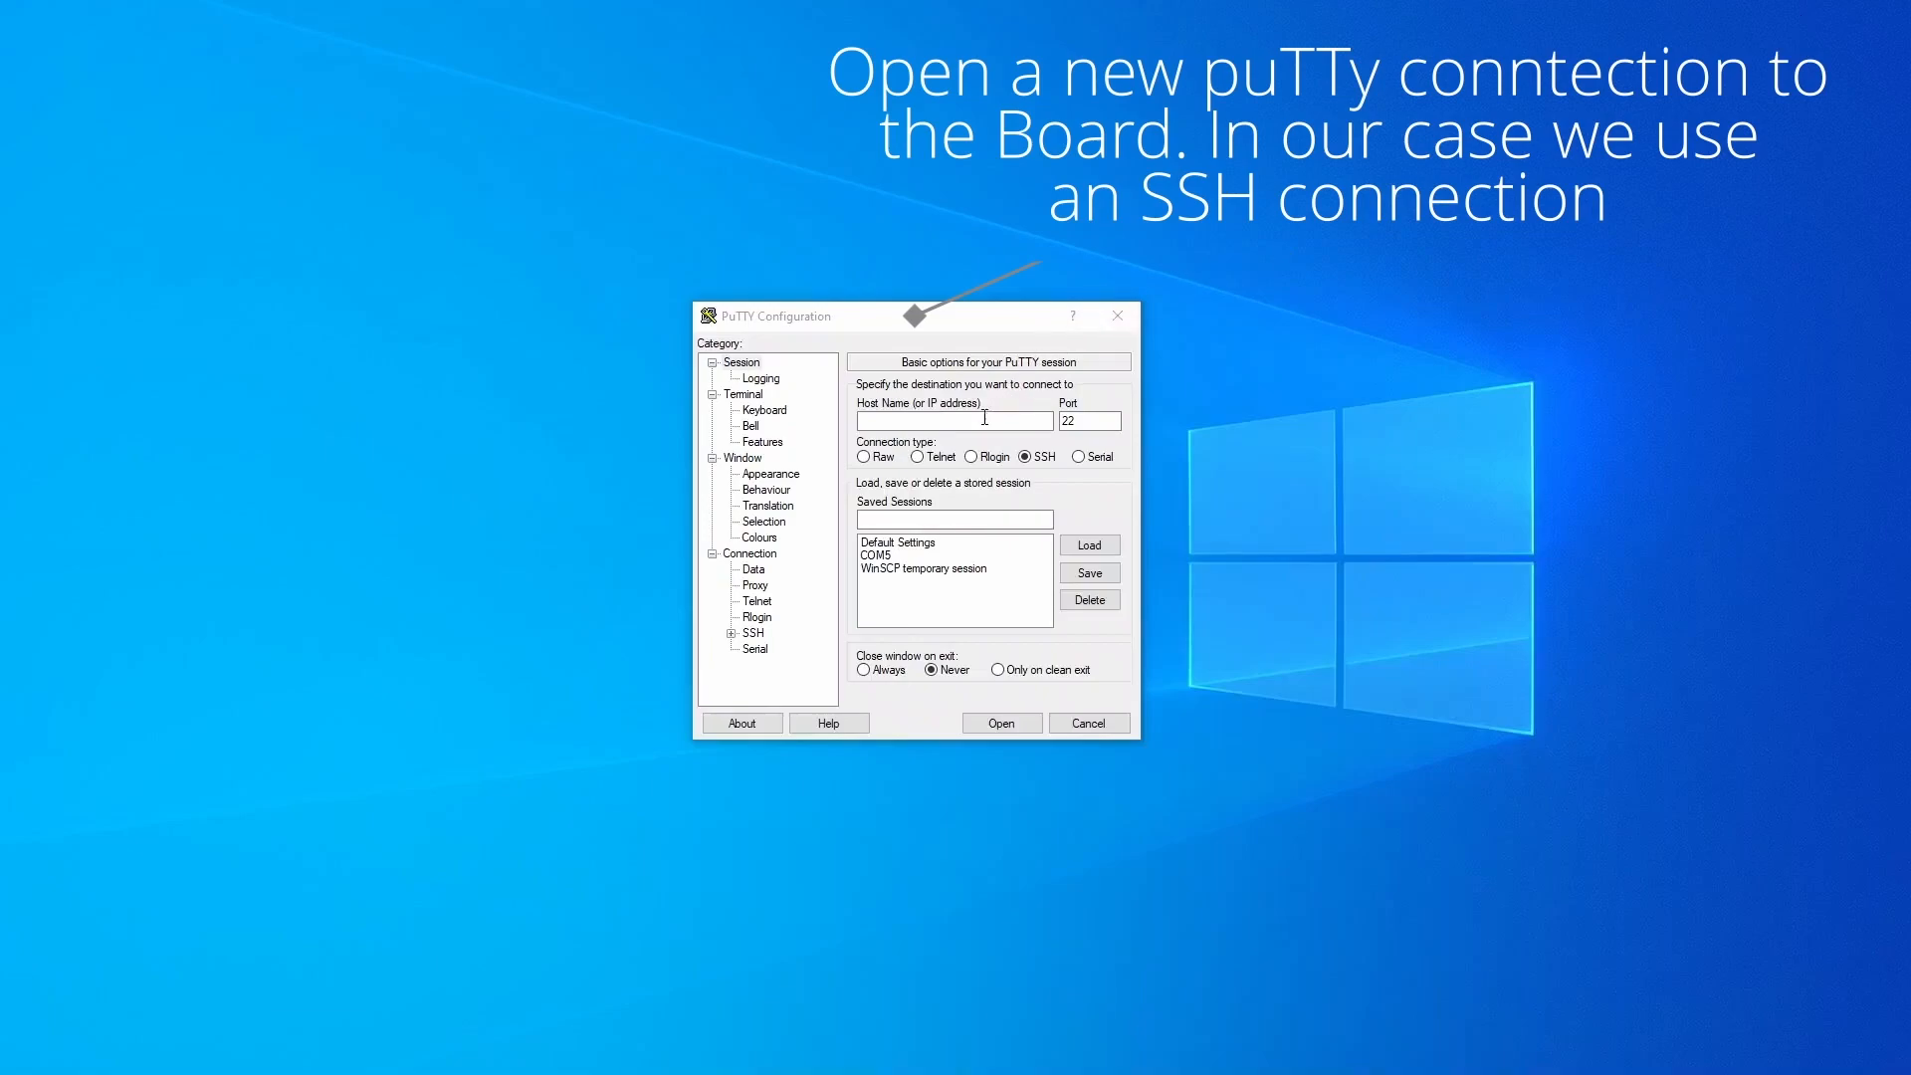
# Connect over SSH to the board IP ending 172.1 and log in as root.
pyautogui.write('172.17.10.')
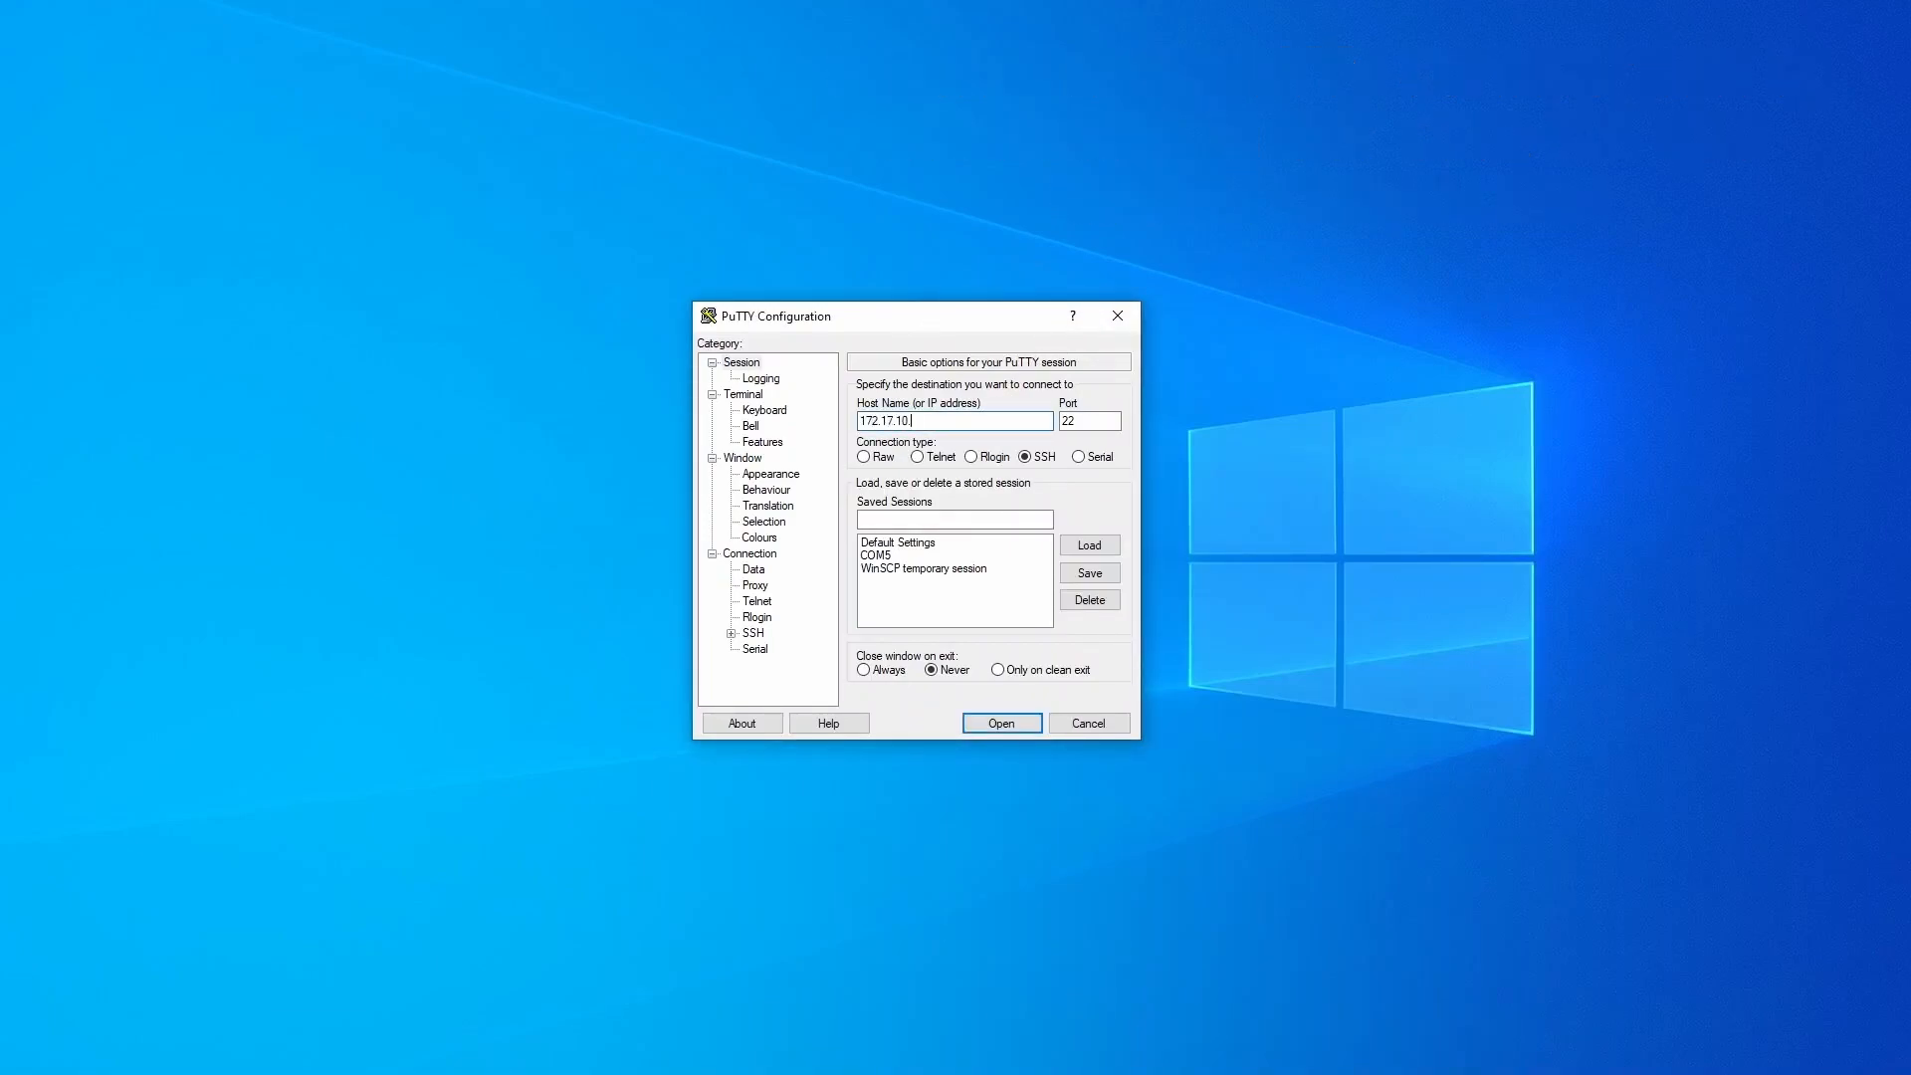
pyautogui.click(1000, 721)
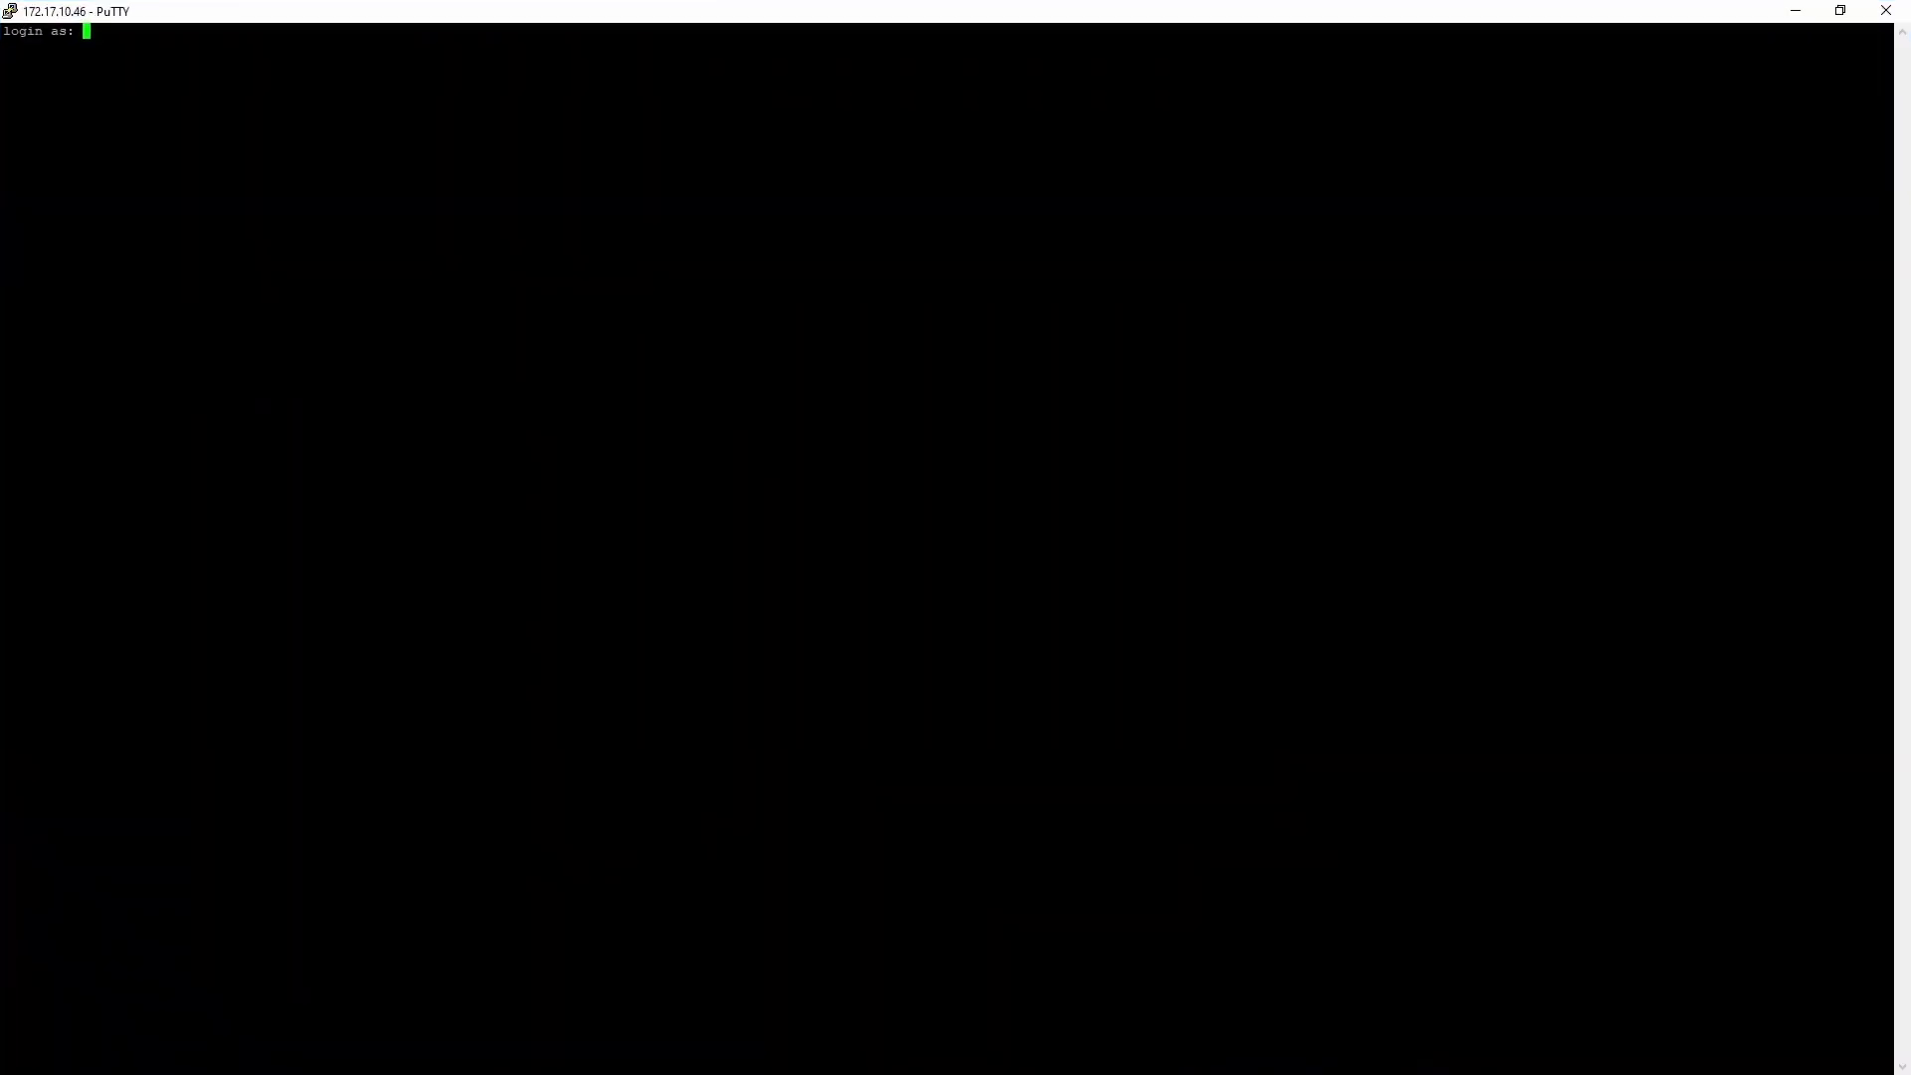
pyautogui.write('root')
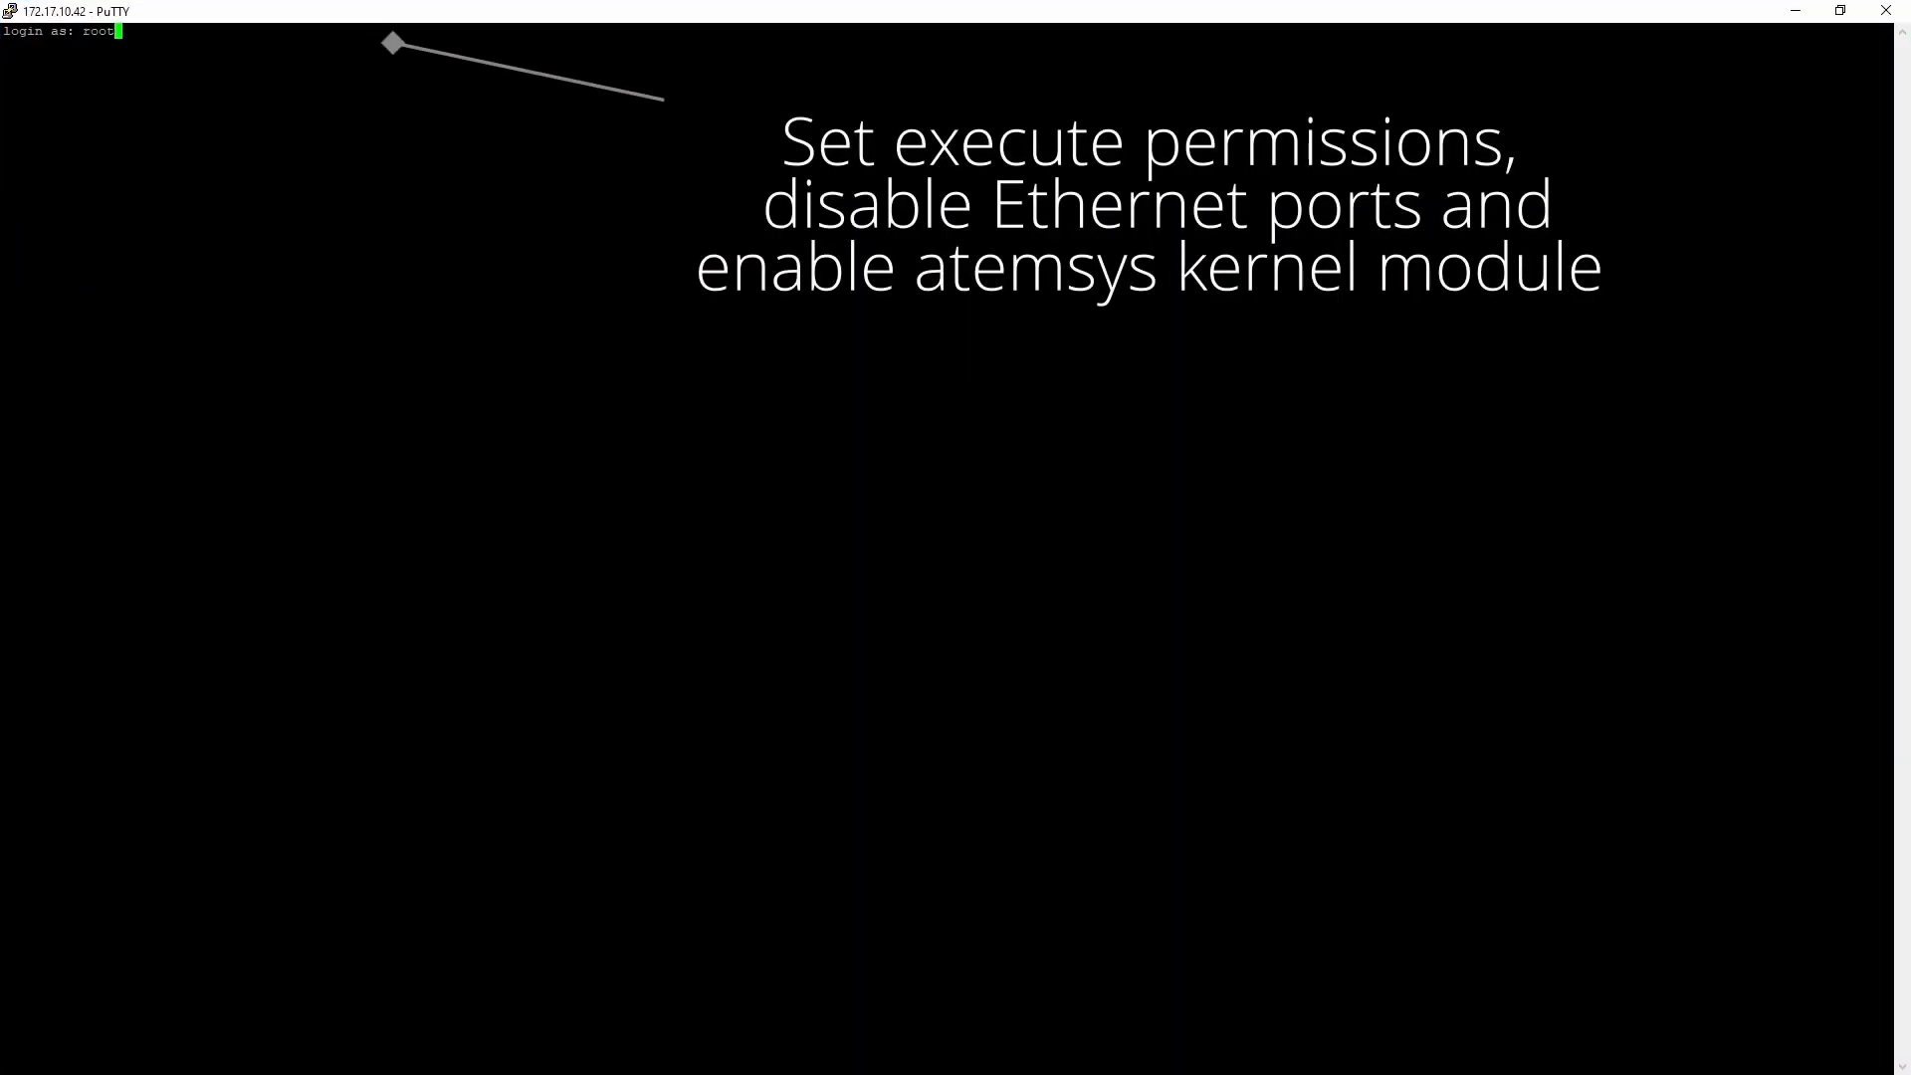
pyautogui.press('Return')
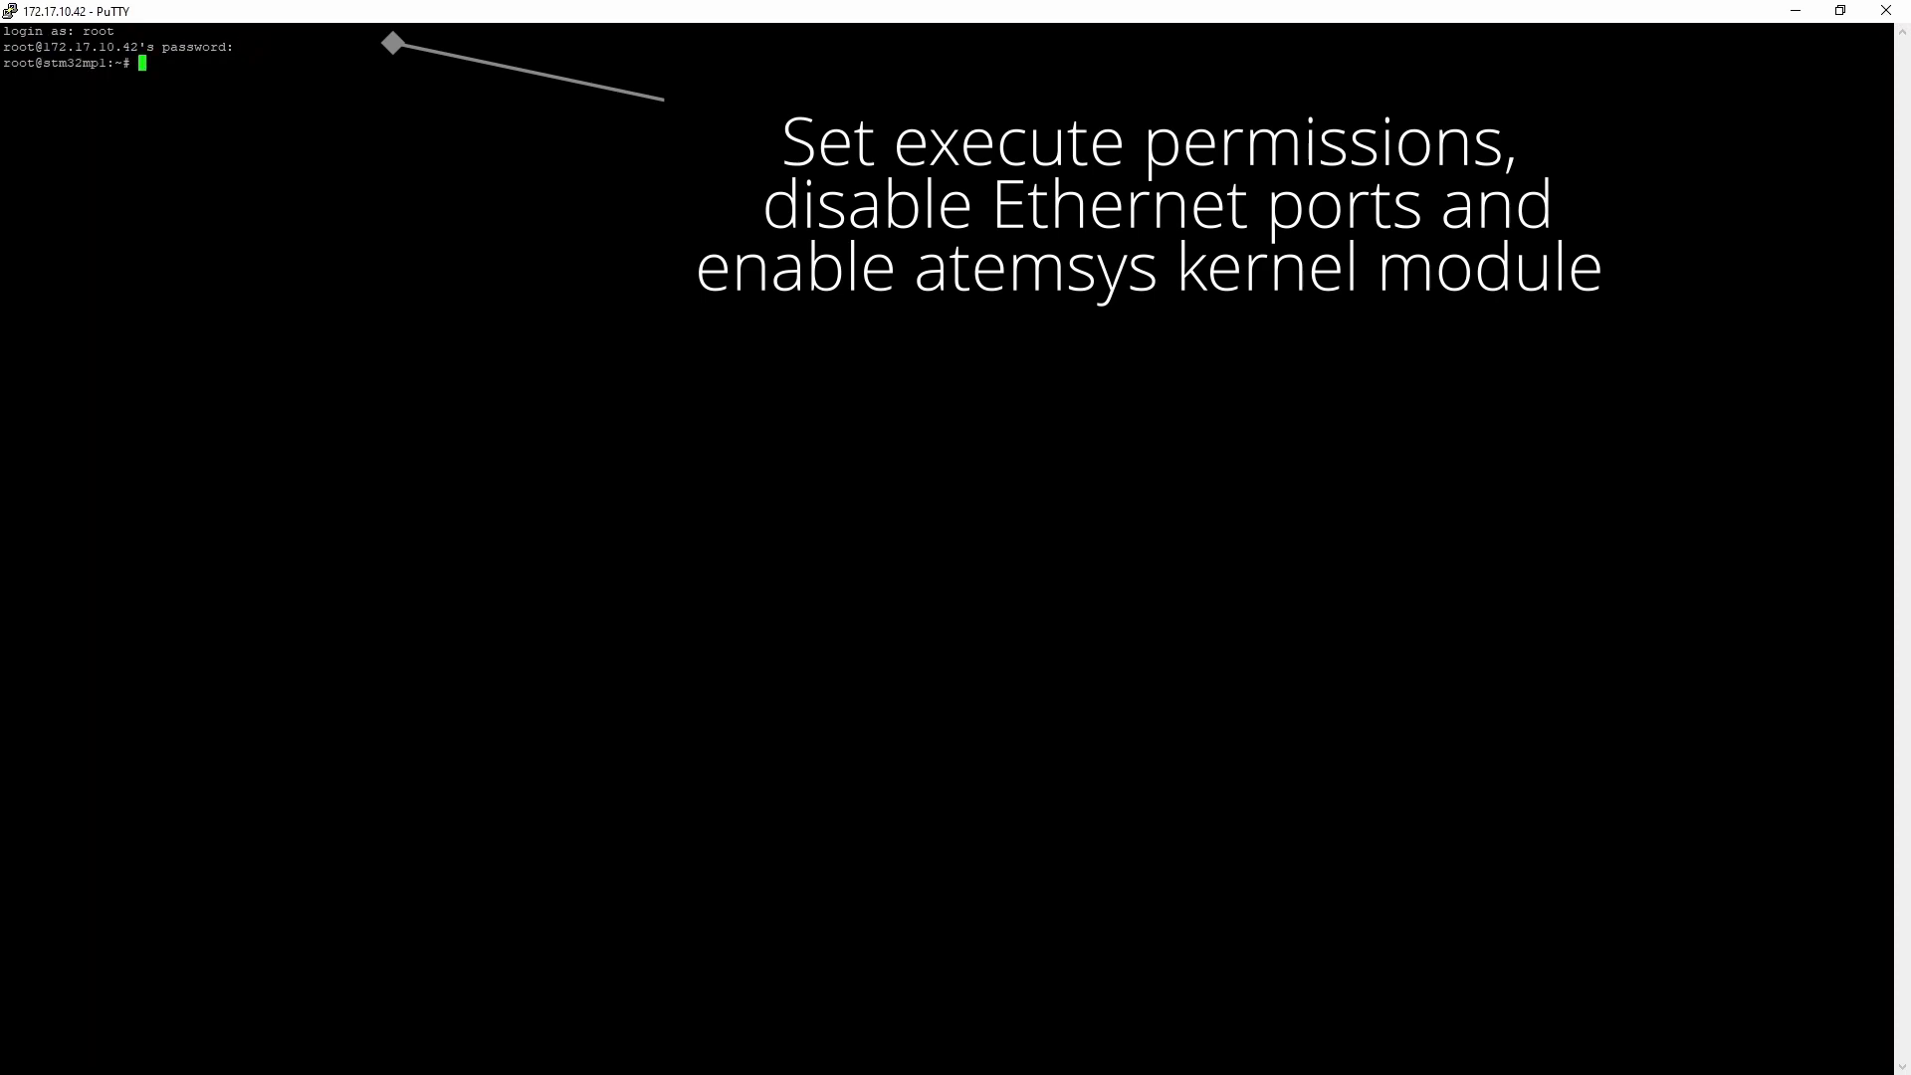
# Enter EC-Master-armv6-vfp-eabihf, make its files executable, run init.sh and launch ./EcMasterDemo -dw3504.
pyautogui.write('cd EC-Master-armv6-vfp-eabihf/')
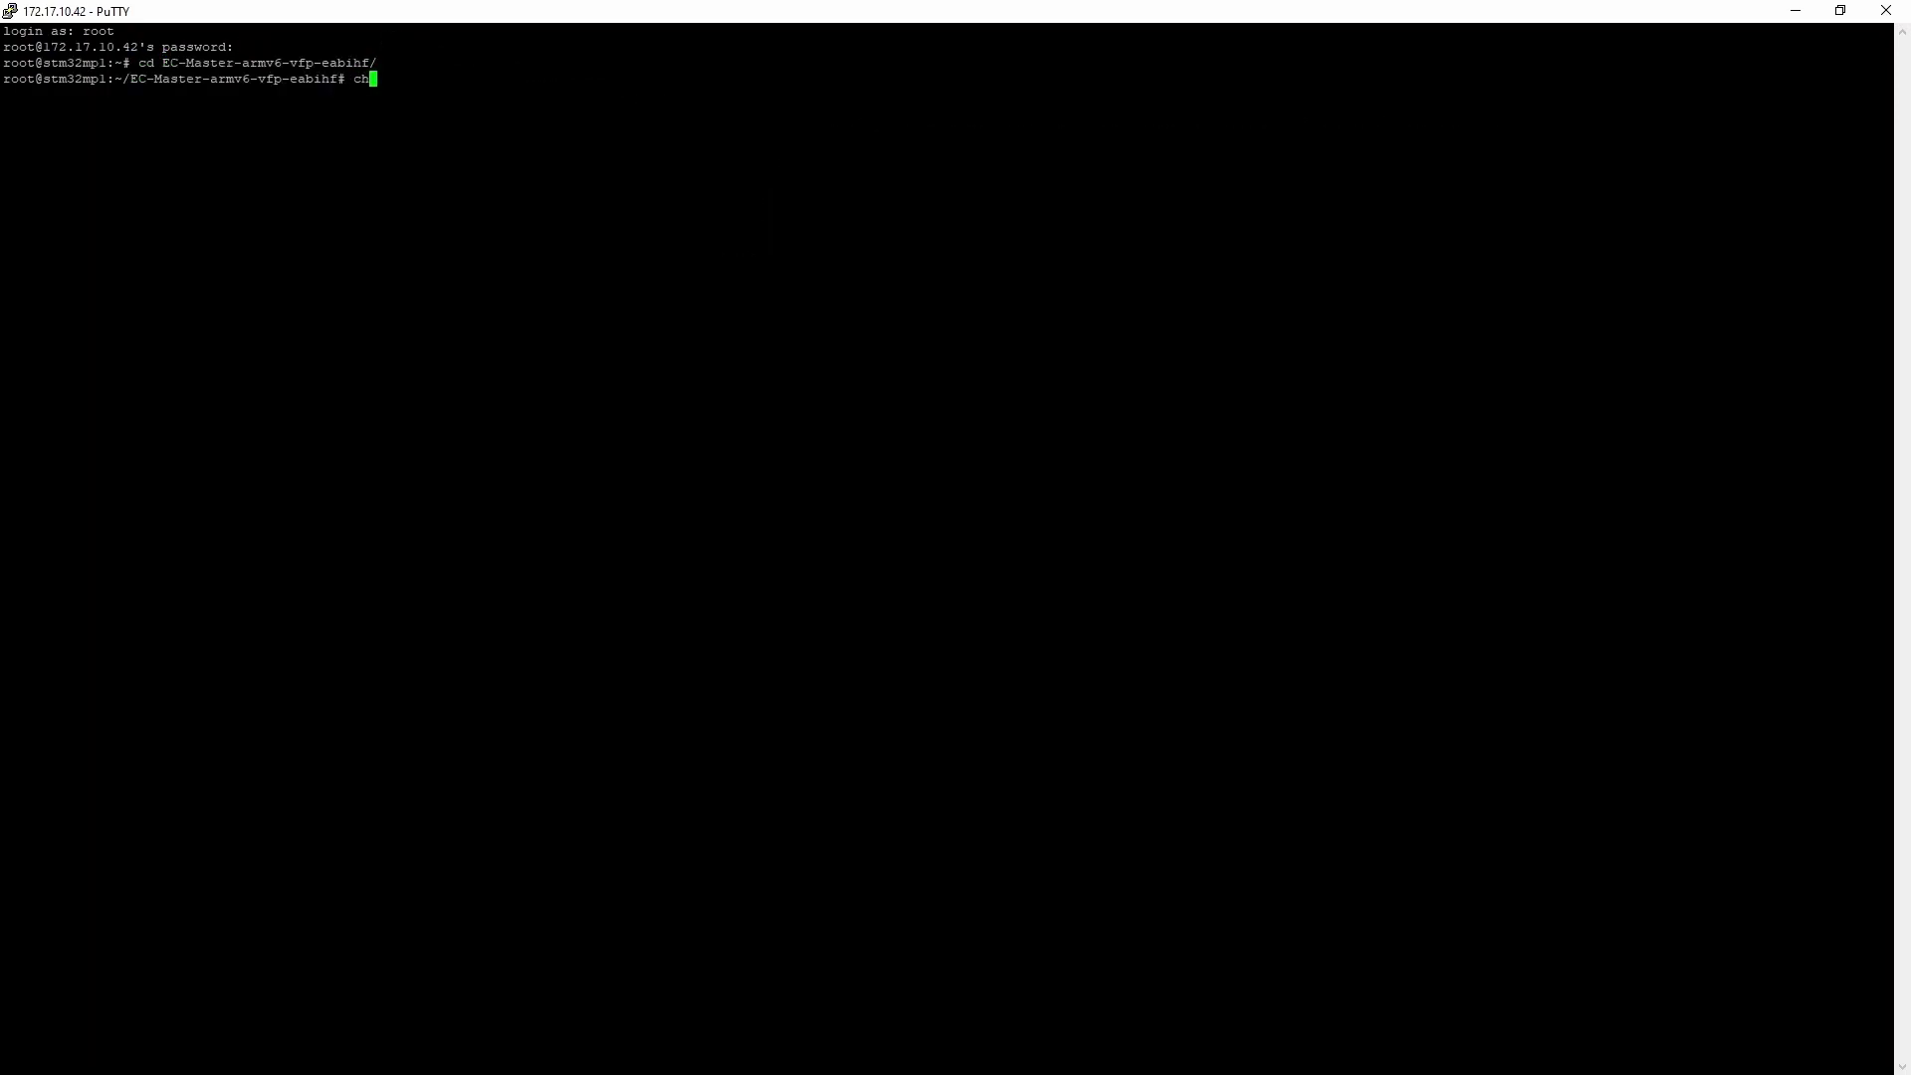
pyautogui.press('Return')
pyautogui.write('./EcMasterDemo -dw3504 1 1 custom stm32mp135 osdriver 0 -b 1000 -t 20000 -perf')
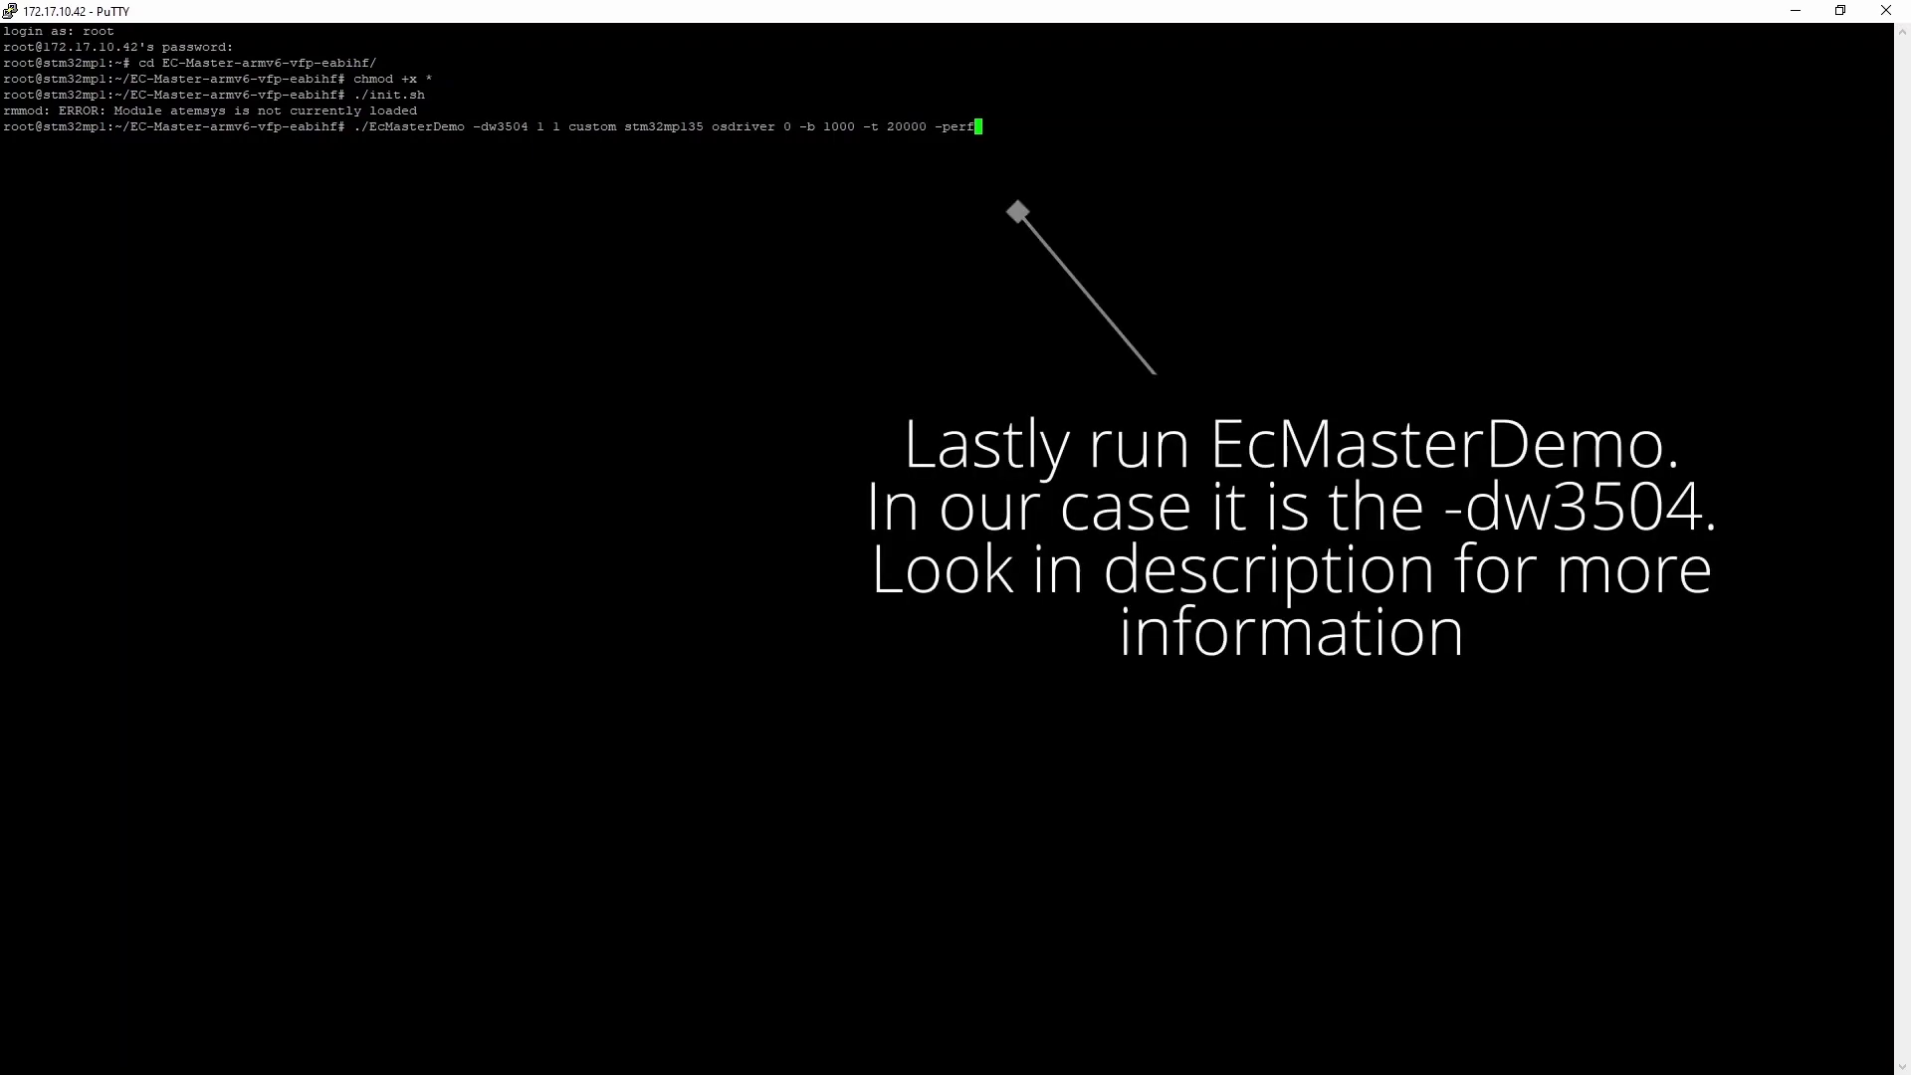
pyautogui.press('Return')
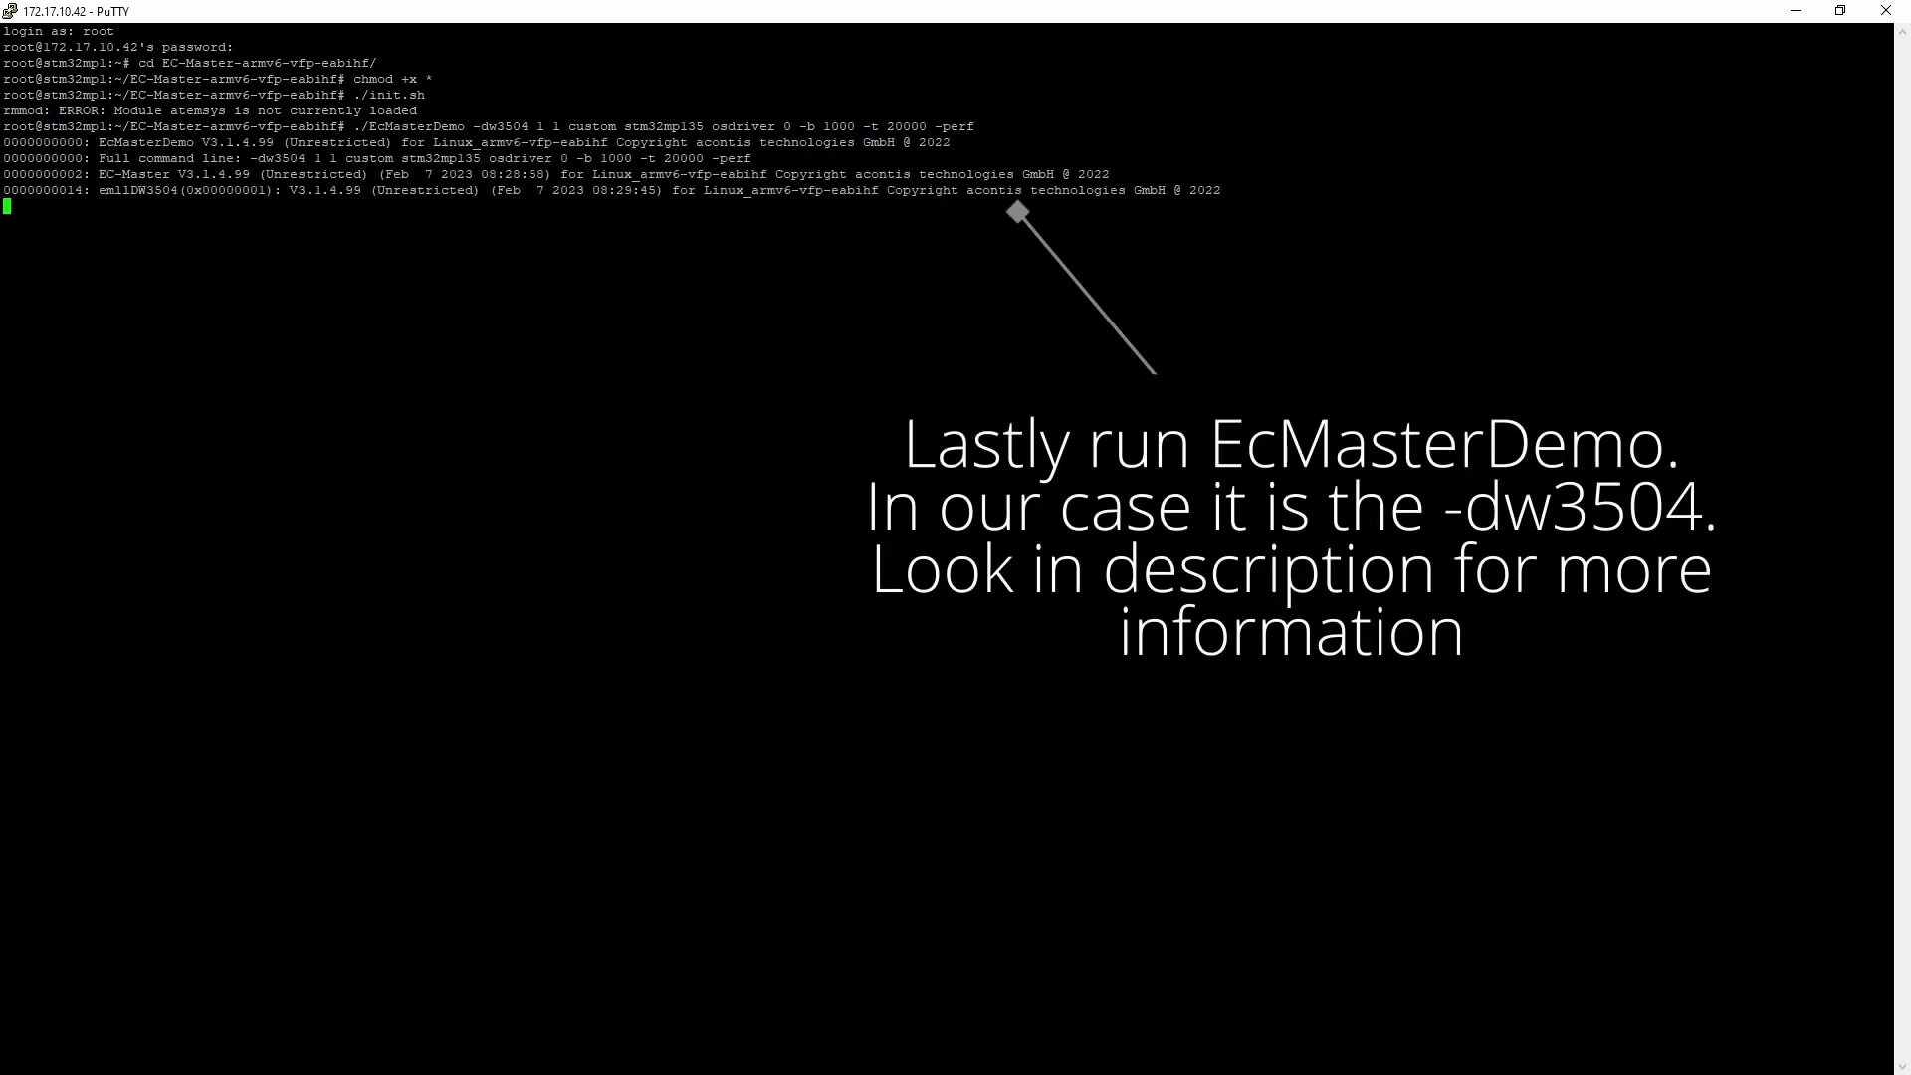